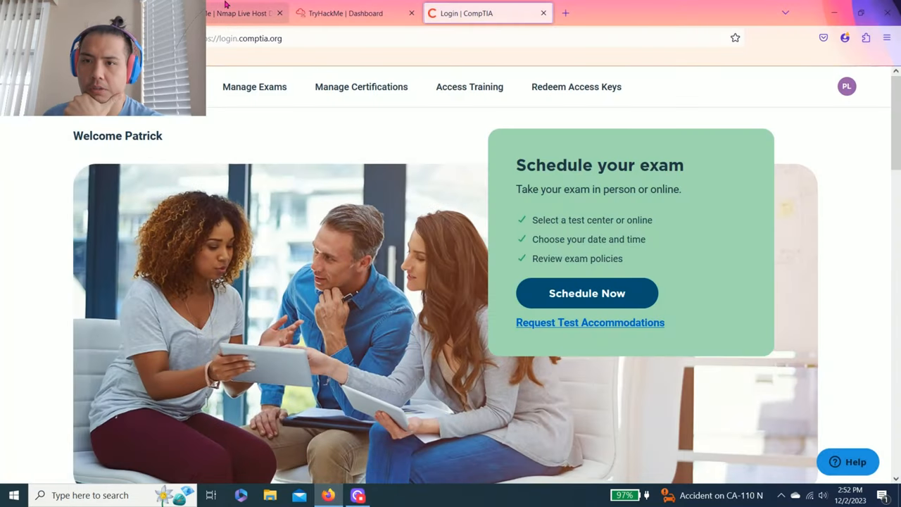
- Open the Nmap Live Host Discovery room from the dashboard's Recent Rooms, starting the AttackBox
{"action": "left_click", "coordinate": [345, 13]}
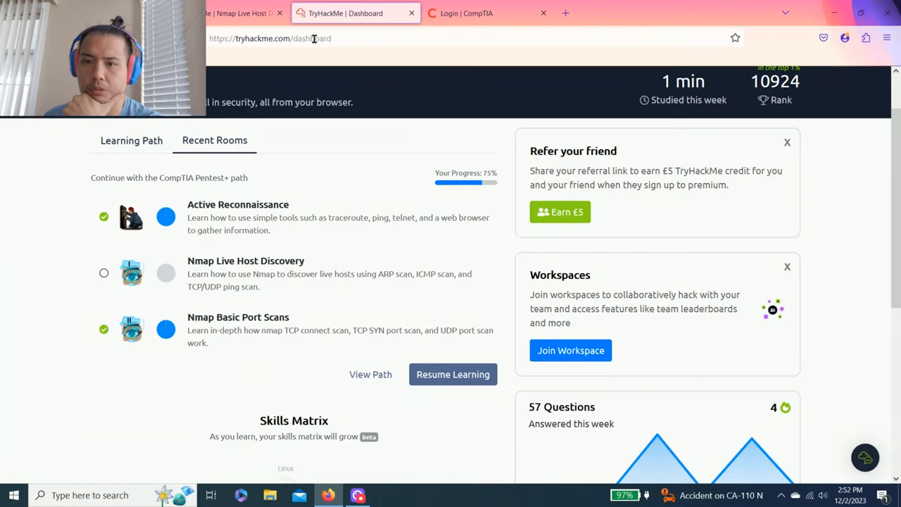
{"action": "mouse_move", "coordinate": [208, 200]}
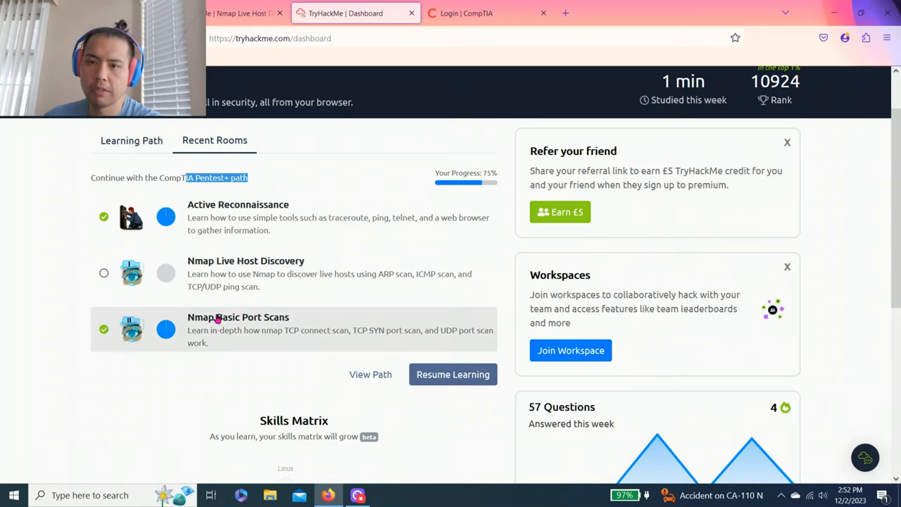
{"action": "mouse_move", "coordinate": [211, 273]}
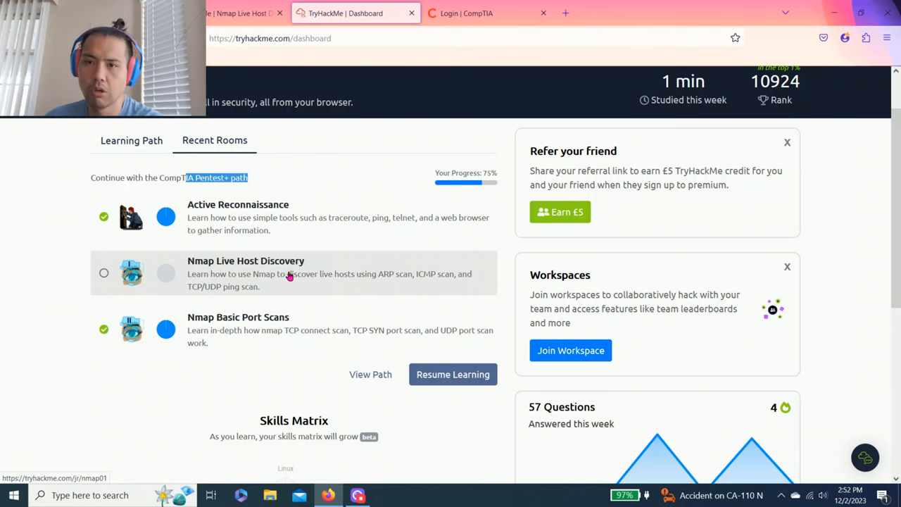
{"action": "left_click", "coordinate": [239, 12]}
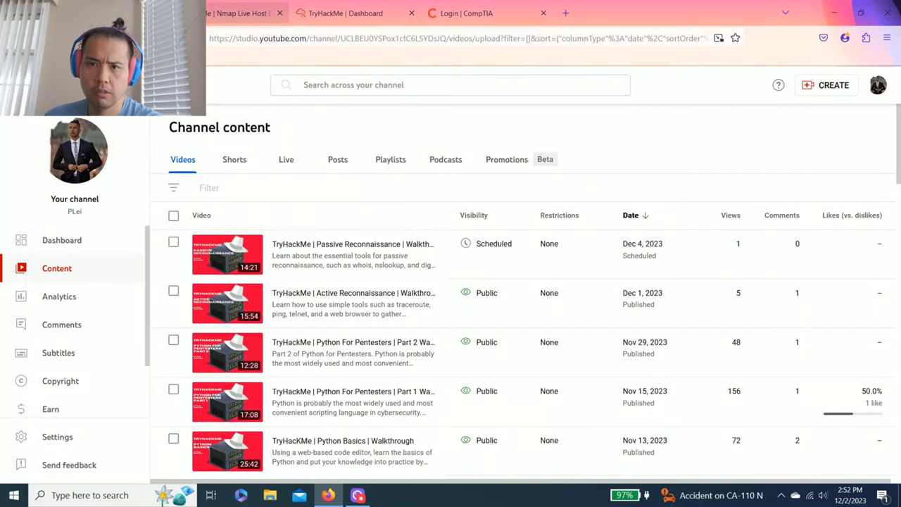
{"action": "left_click", "coordinate": [243, 13]}
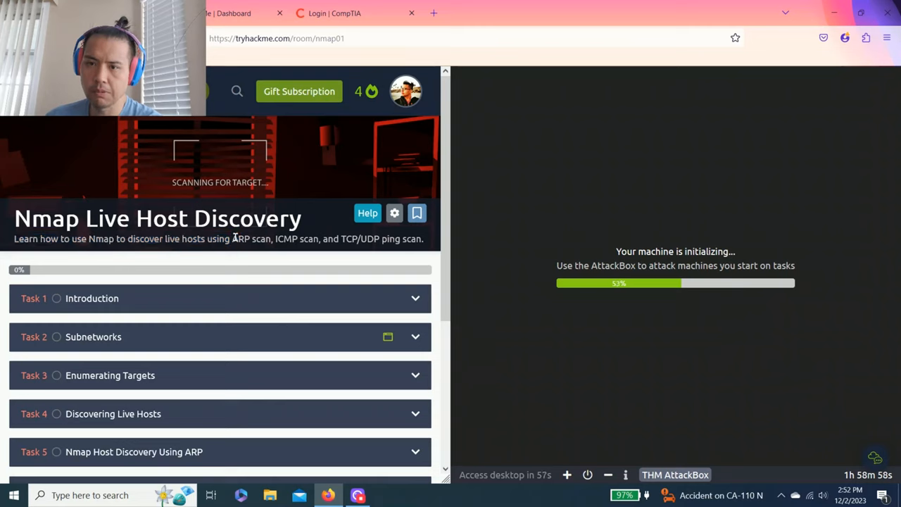
- Read through the Task 1 Introduction and mark it as completed
{"action": "left_click_drag", "start_coordinate": [233, 239], "coordinate": [337, 240]}
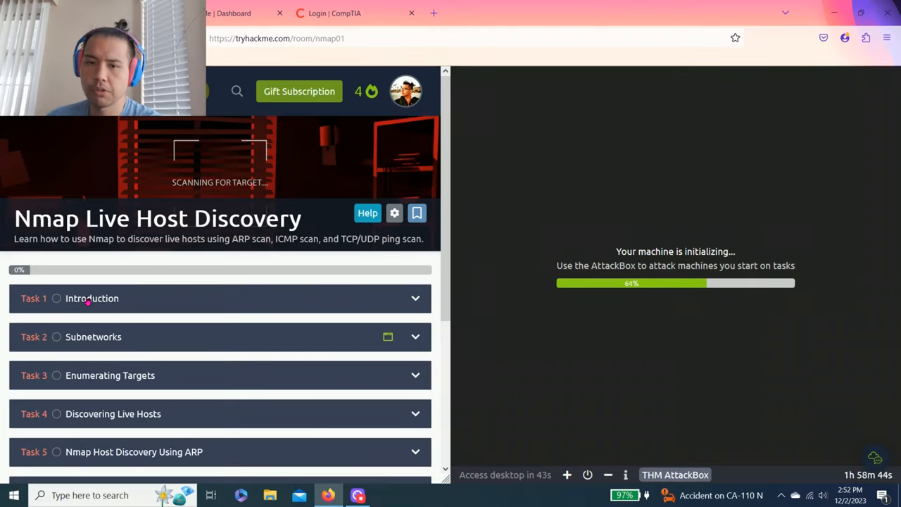
{"action": "scroll", "scroll_direction": "down", "scroll_amount": 3}
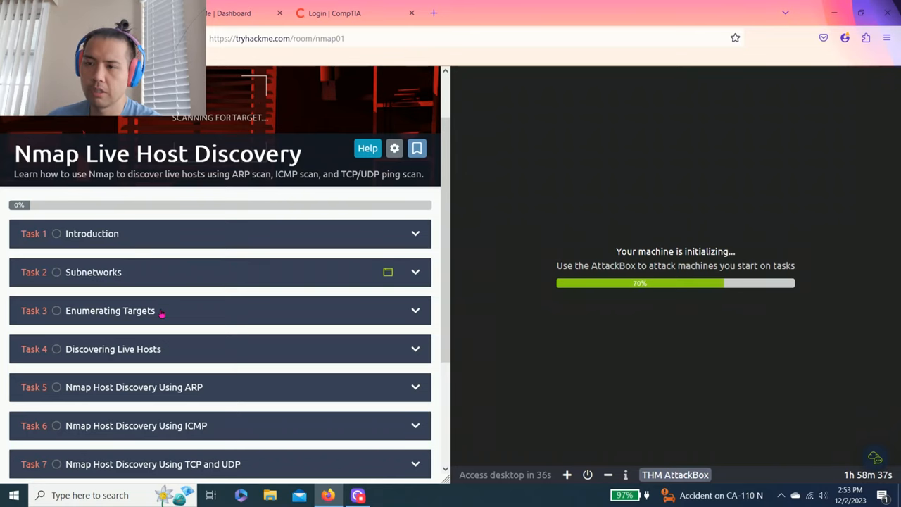
{"action": "scroll", "scroll_direction": "down", "scroll_amount": 3}
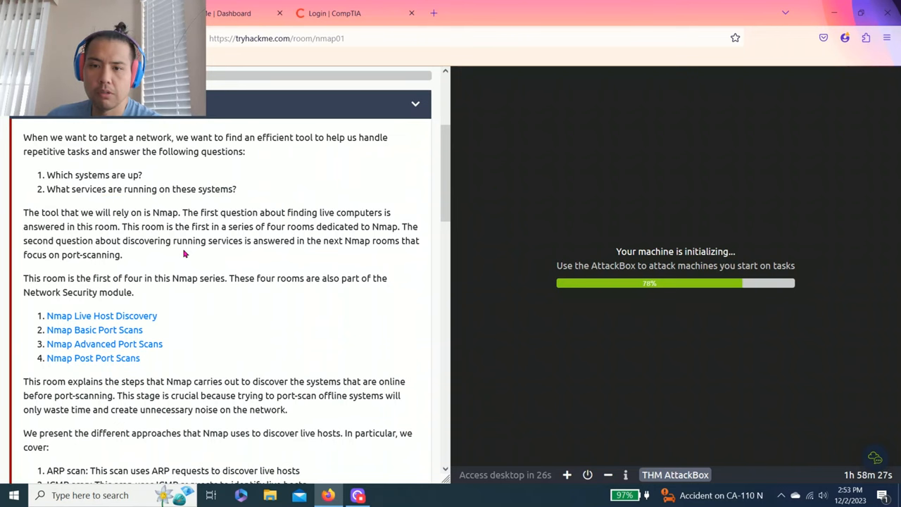
{"action": "scroll", "scroll_direction": "down", "scroll_amount": 3}
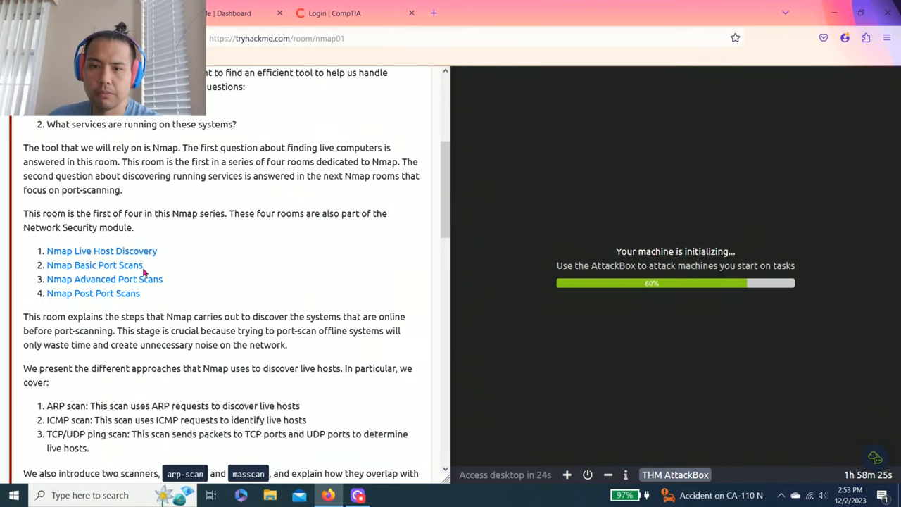
{"action": "scroll", "scroll_direction": "down", "scroll_amount": 3}
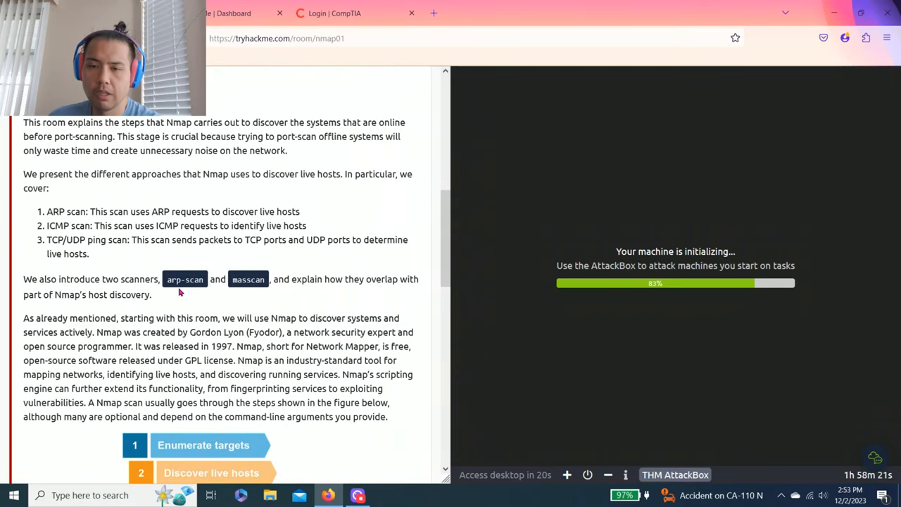
{"action": "scroll", "scroll_direction": "down", "scroll_amount": 3}
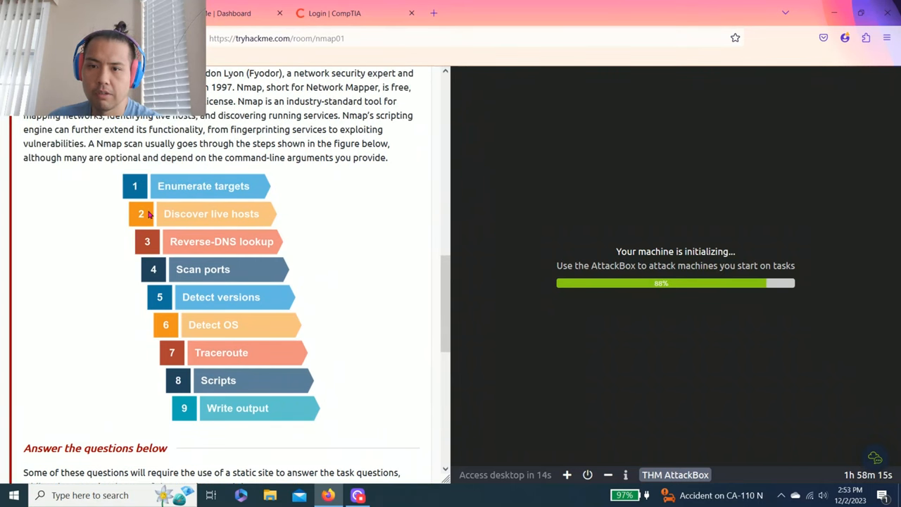
{"action": "scroll", "scroll_direction": "down", "scroll_amount": 3}
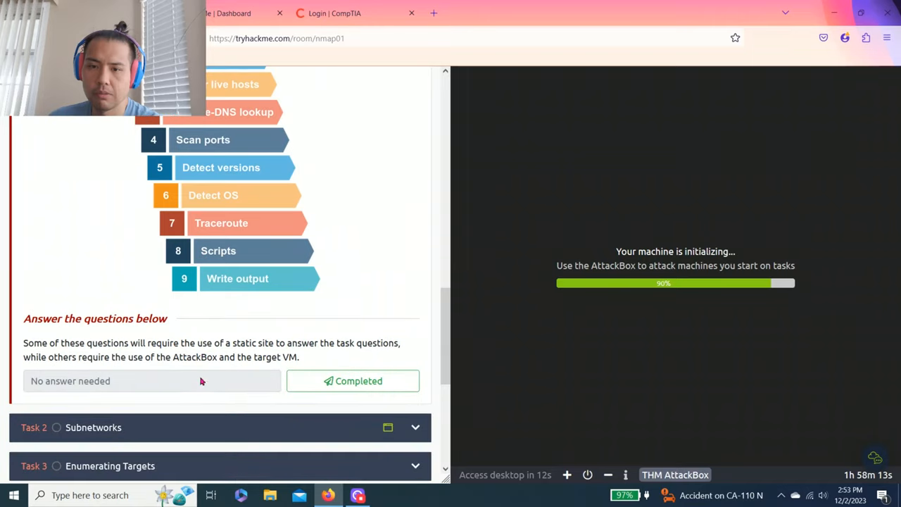
{"action": "mouse_move", "coordinate": [39, 338]}
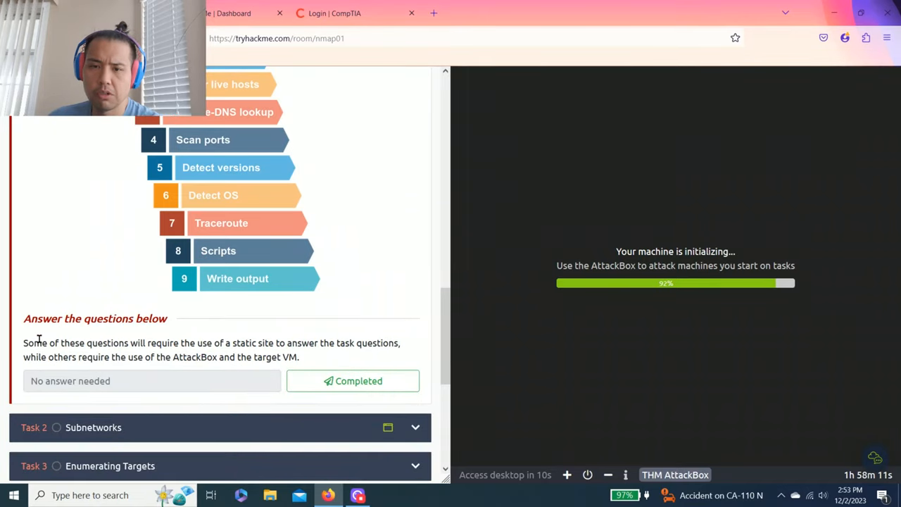
{"action": "left_click_drag", "start_coordinate": [35, 344], "coordinate": [214, 344]}
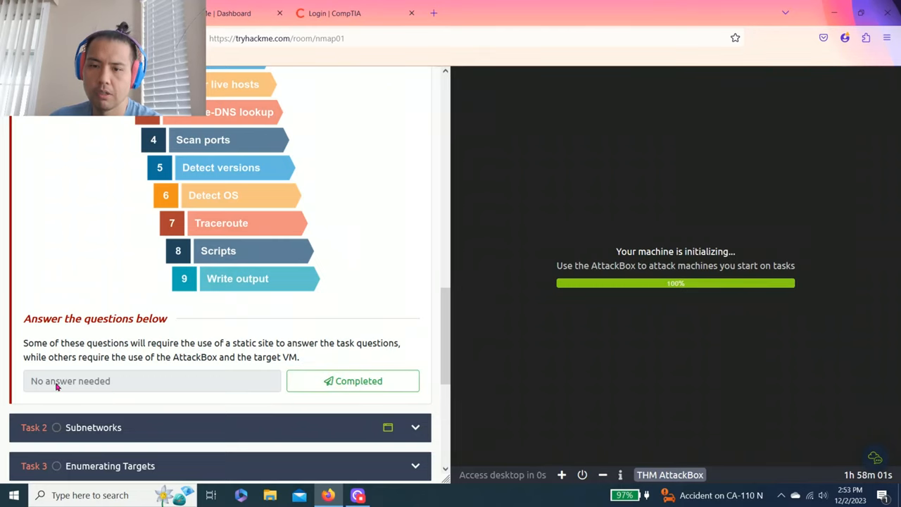
{"action": "left_click", "coordinate": [352, 380]}
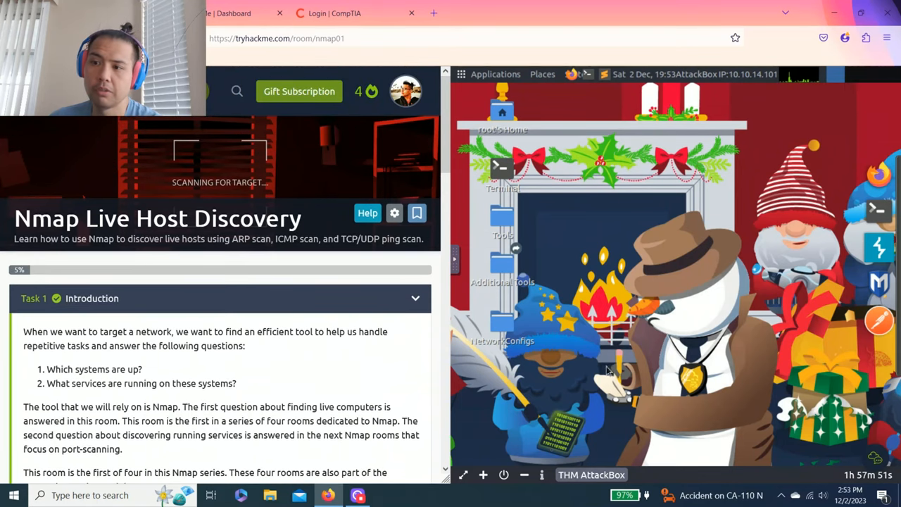
- Scroll down to Task 2 Subnetworks with its network simulator View Site button
{"action": "scroll", "scroll_direction": "down", "scroll_amount": 3}
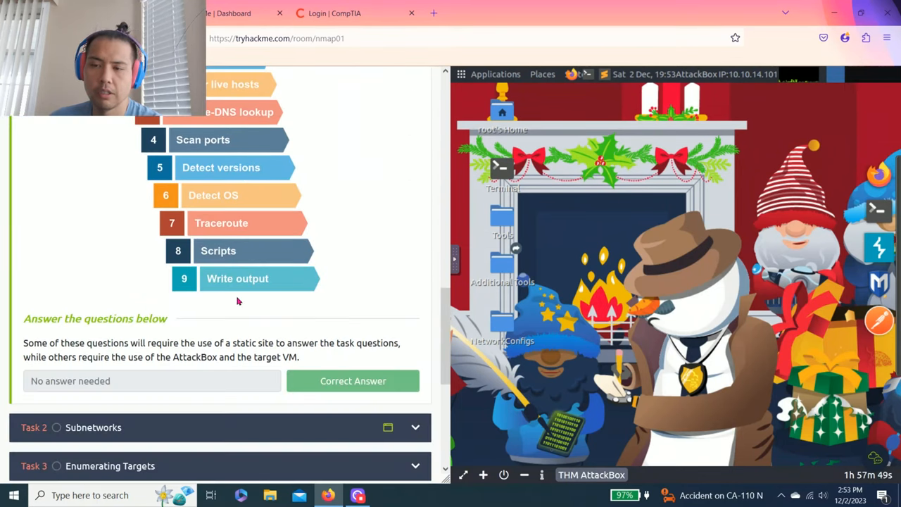
{"action": "mouse_move", "coordinate": [369, 271]}
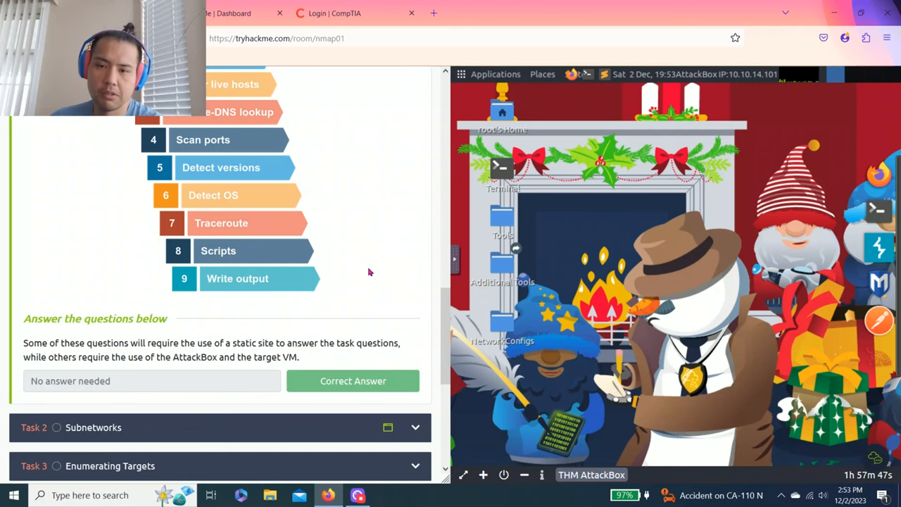
{"action": "scroll", "scroll_direction": "down", "scroll_amount": 3}
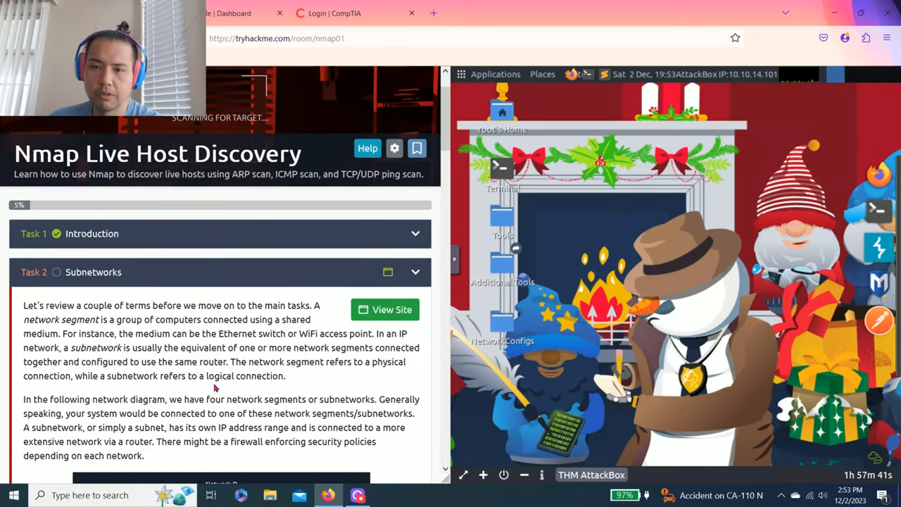
{"action": "scroll", "scroll_direction": "down", "scroll_amount": 3}
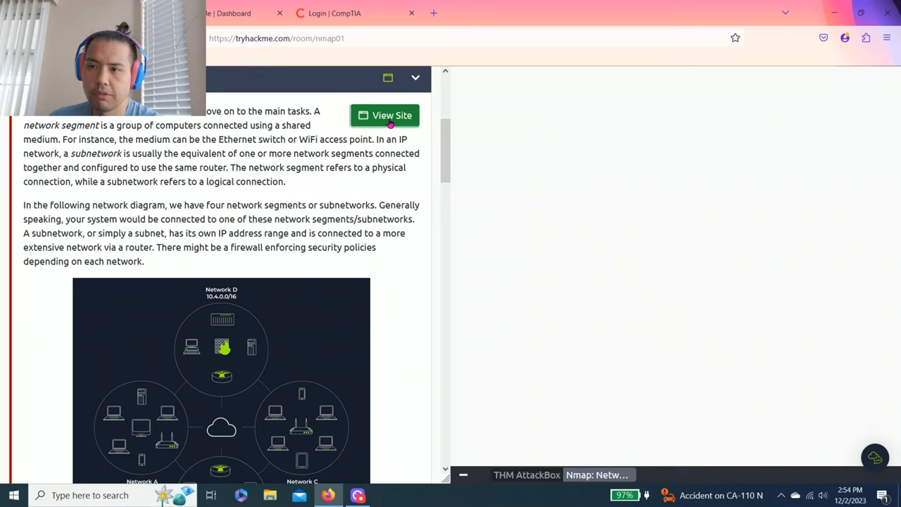
- Launch the Task 2 network simulator and read down to the Send Packet panel
{"action": "left_click", "coordinate": [386, 116]}
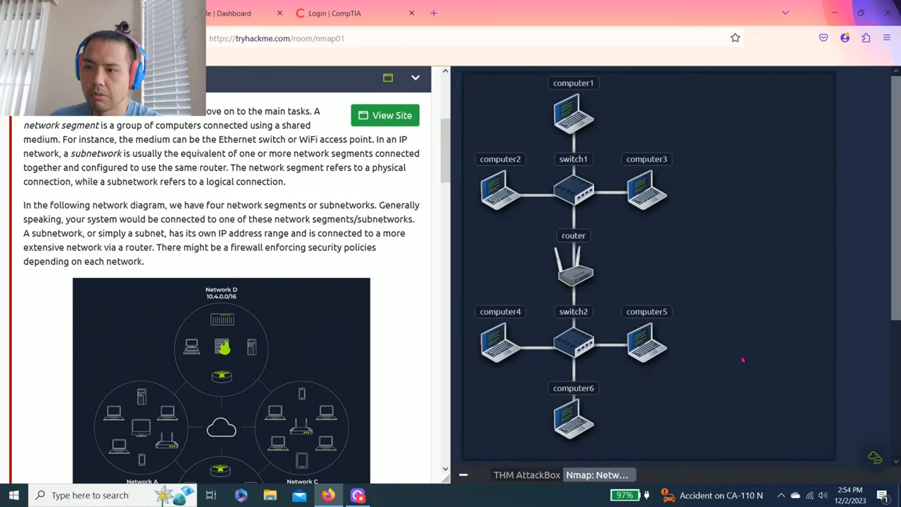
{"action": "scroll", "scroll_direction": "down", "scroll_amount": 3}
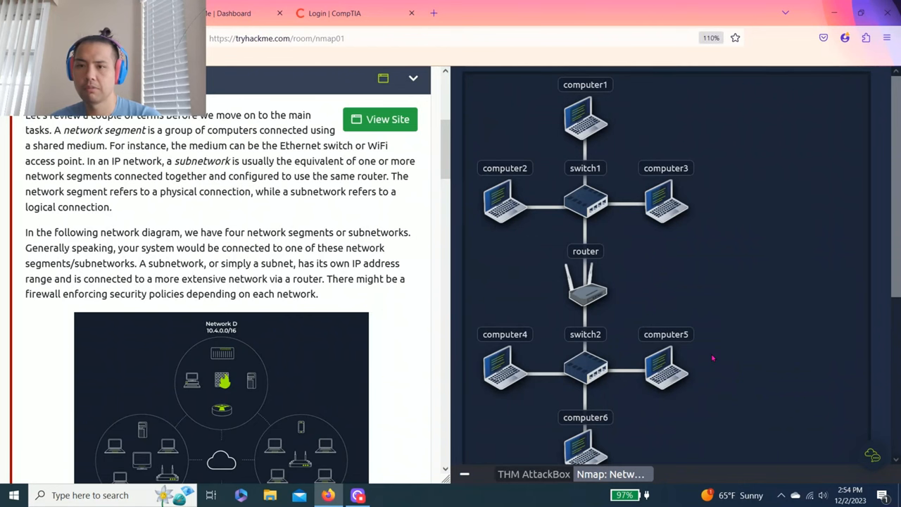
{"action": "scroll", "scroll_direction": "down", "scroll_amount": 3}
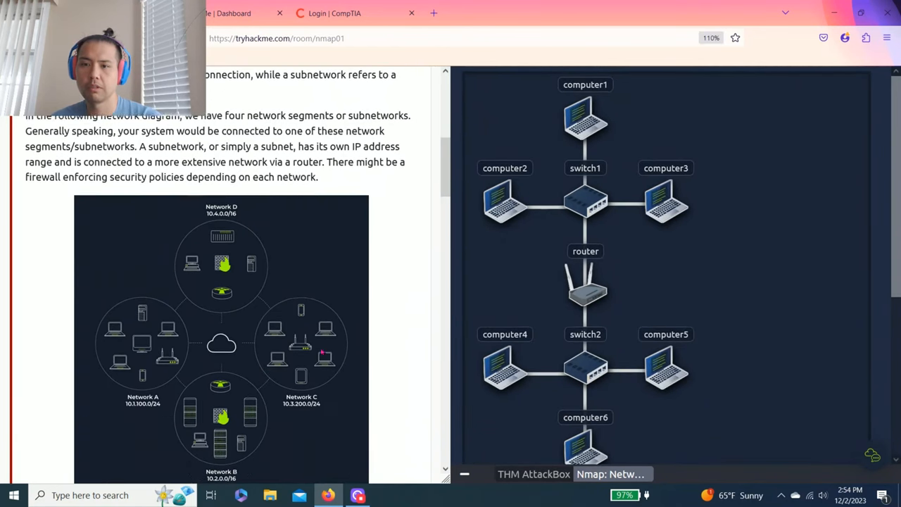
{"action": "scroll", "scroll_direction": "down", "scroll_amount": 3}
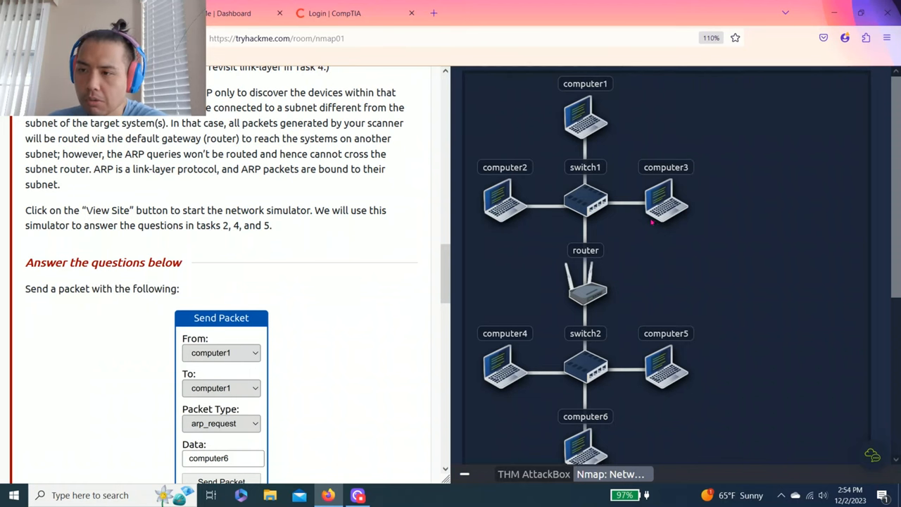
{"action": "scroll", "scroll_direction": "down", "scroll_amount": 3}
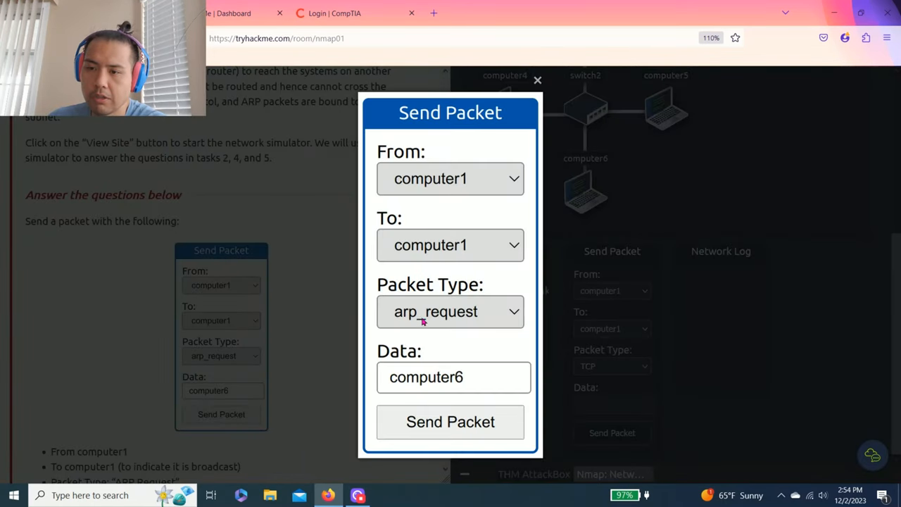
{"action": "left_click", "coordinate": [538, 79]}
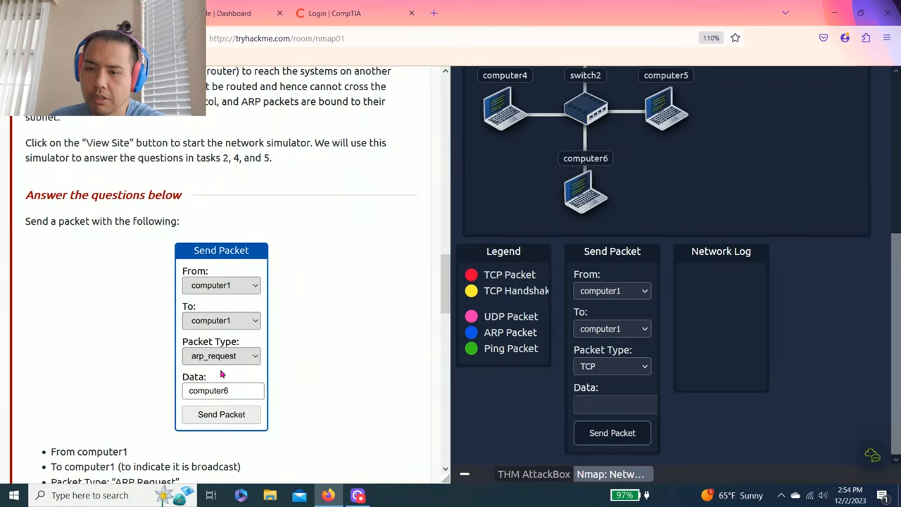
- Configure computer1's packet as an ARP Request asking for computer6
{"action": "left_click", "coordinate": [611, 366]}
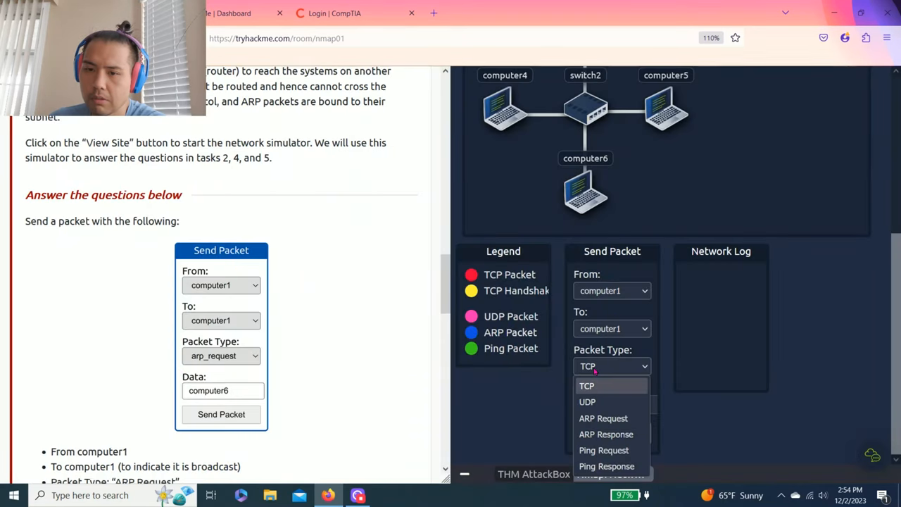
{"action": "mouse_move", "coordinate": [602, 418]}
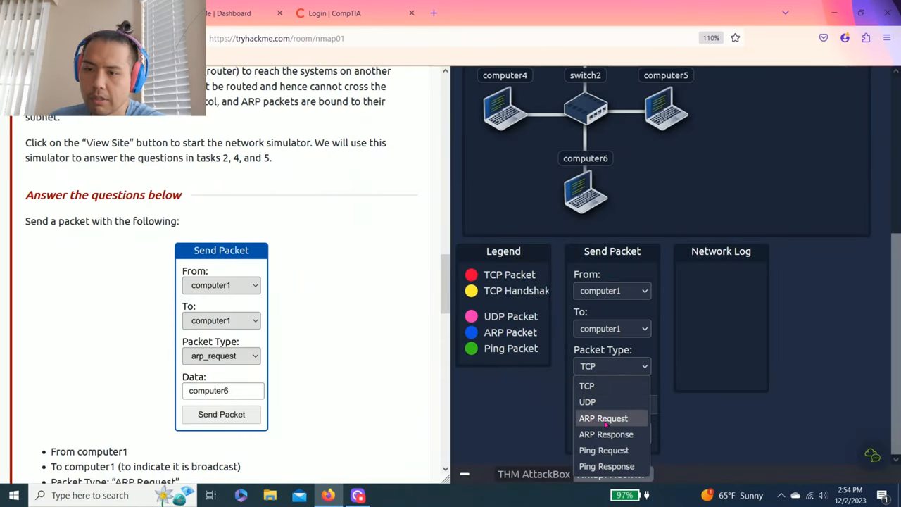
{"action": "left_click", "coordinate": [603, 418]}
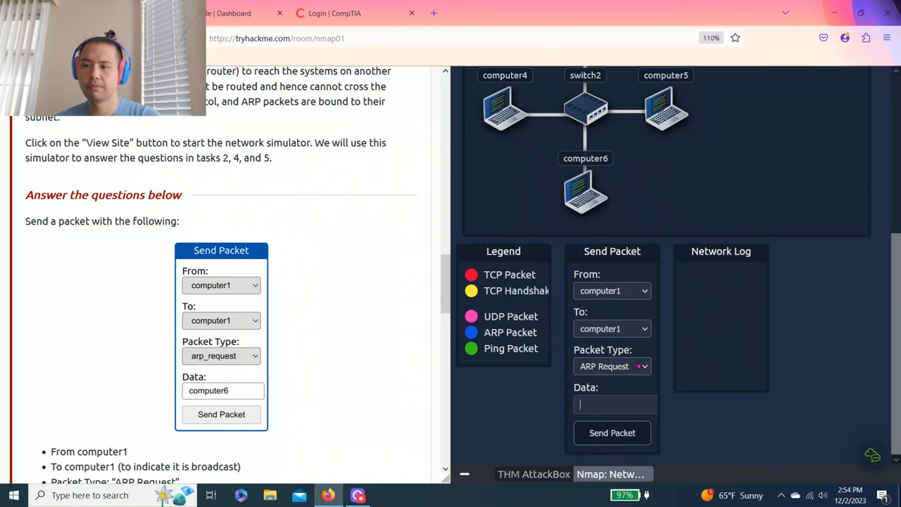
{"action": "scroll", "scroll_direction": "down", "scroll_amount": 3}
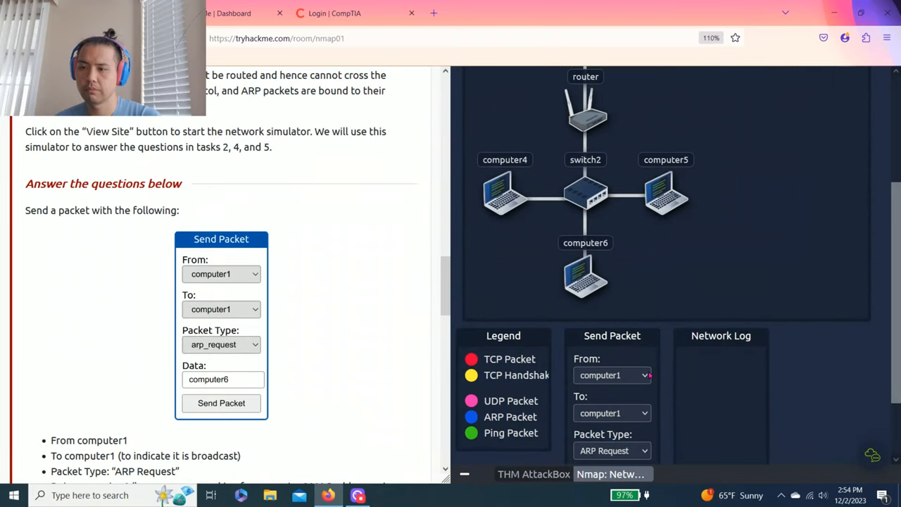
{"action": "scroll", "scroll_direction": "down", "scroll_amount": 3}
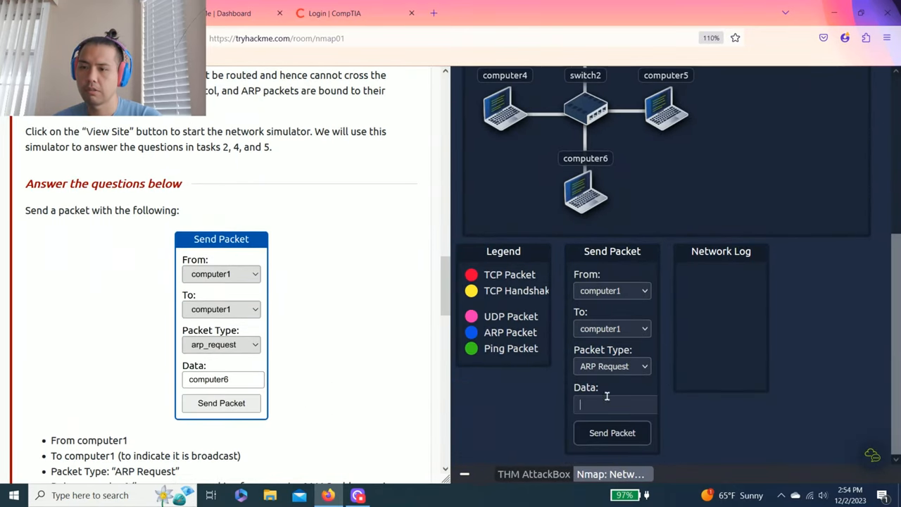
{"action": "type", "text": "computer"}
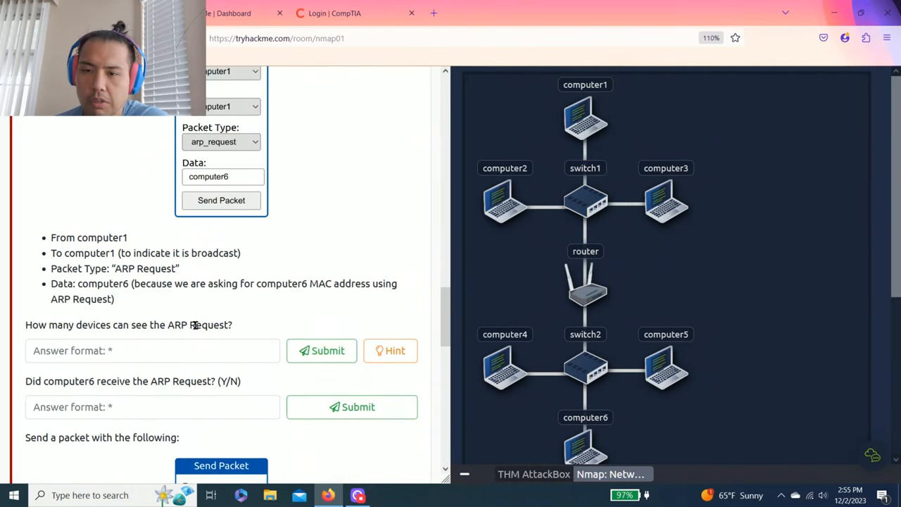
- Answer 4 as the number of devices that see computer1's ARP request
{"action": "left_click", "coordinate": [390, 350]}
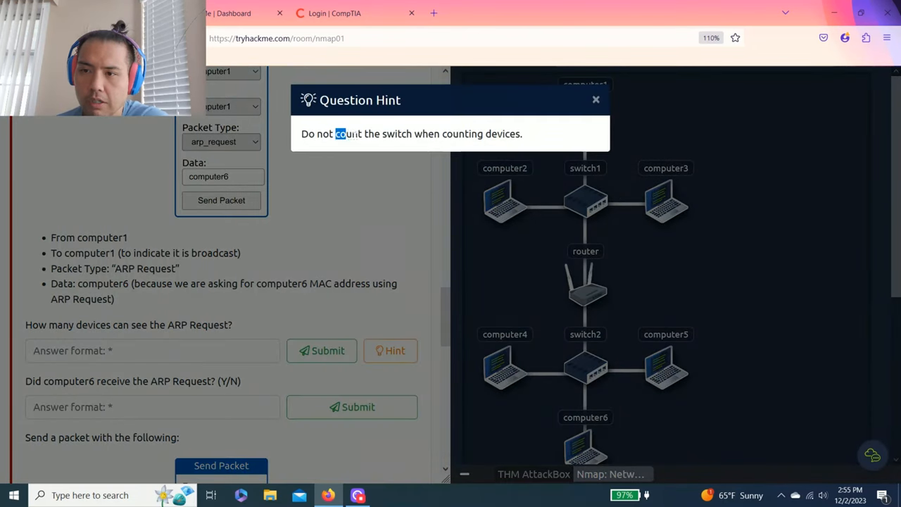
{"action": "left_click", "coordinate": [596, 99]}
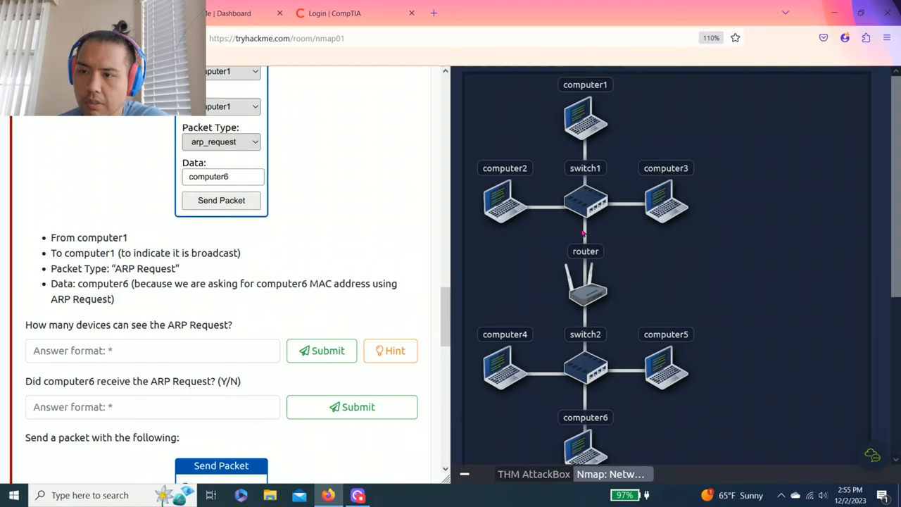
{"action": "mouse_move", "coordinate": [549, 150]}
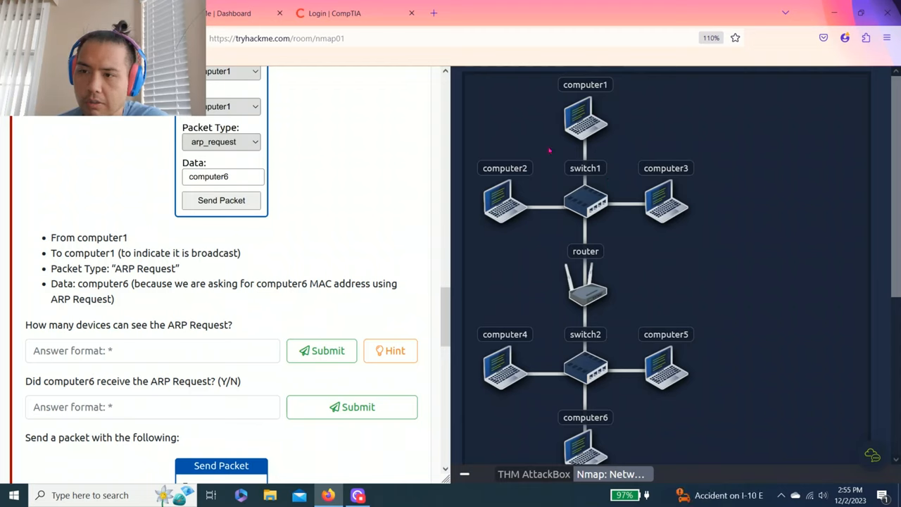
{"action": "left_click", "coordinate": [152, 351]}
{"action": "type", "text": "3"}
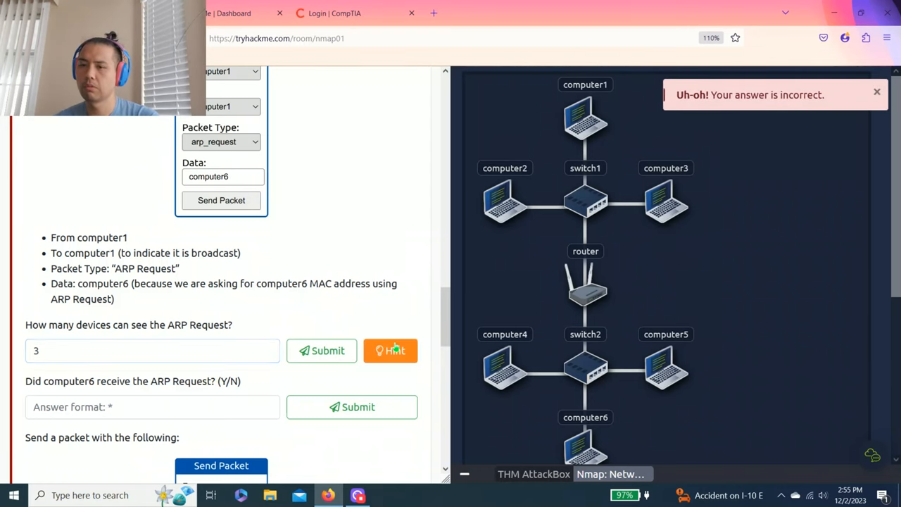
{"action": "left_click", "coordinate": [390, 351]}
{"action": "type", "text": "4"}
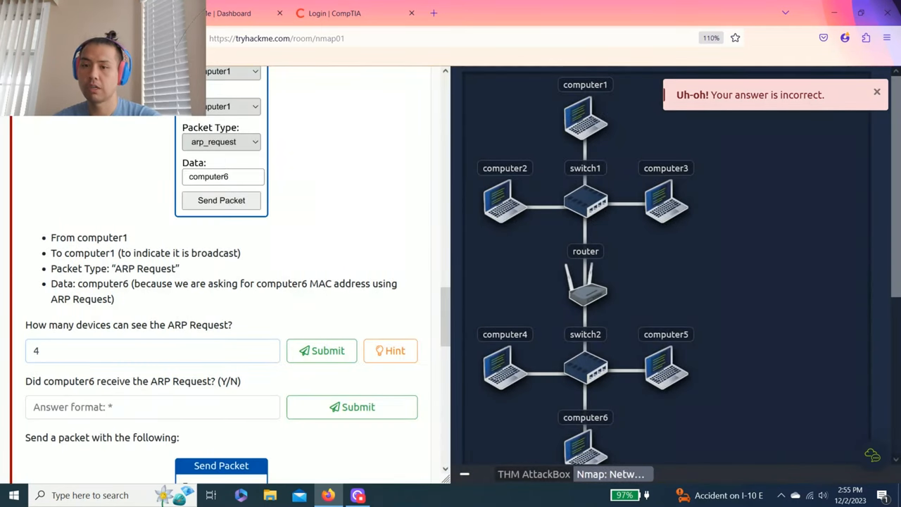
{"action": "left_click", "coordinate": [321, 351]}
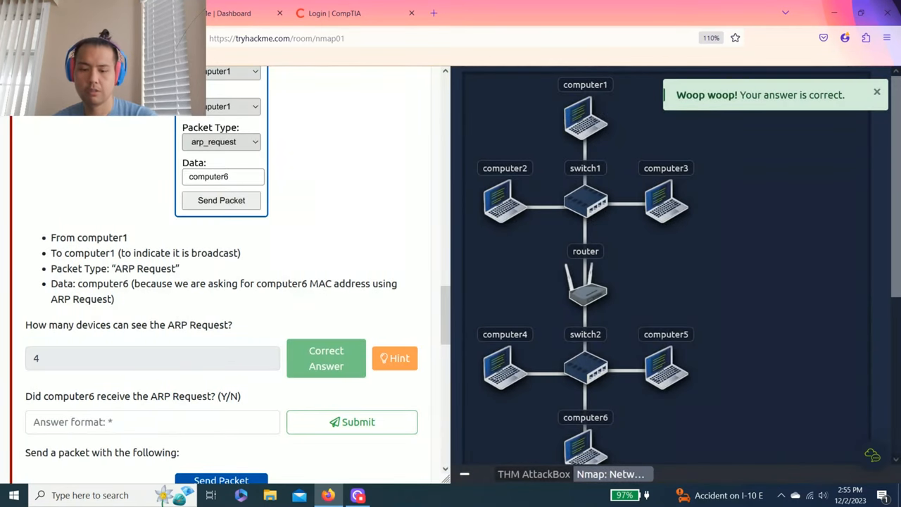
- Answer N for whether computer6 received computer1's ARP request
{"action": "scroll", "scroll_direction": "down", "scroll_amount": 3}
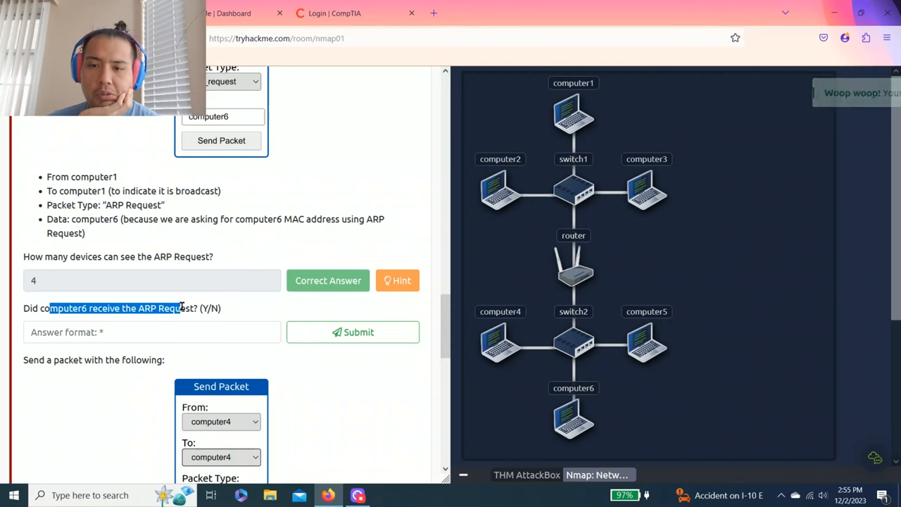
{"action": "scroll", "scroll_direction": "down", "scroll_amount": 3}
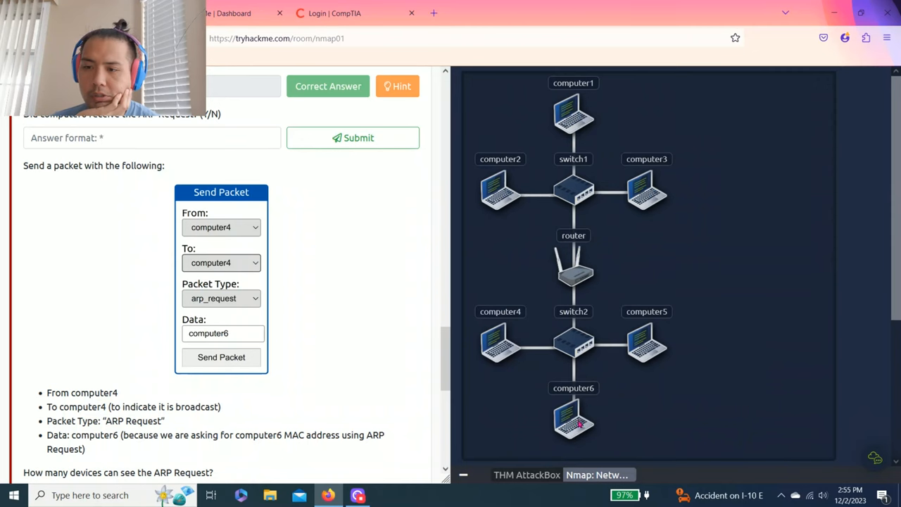
{"action": "scroll", "scroll_direction": "down", "scroll_amount": 3}
{"action": "type", "text": "N"}
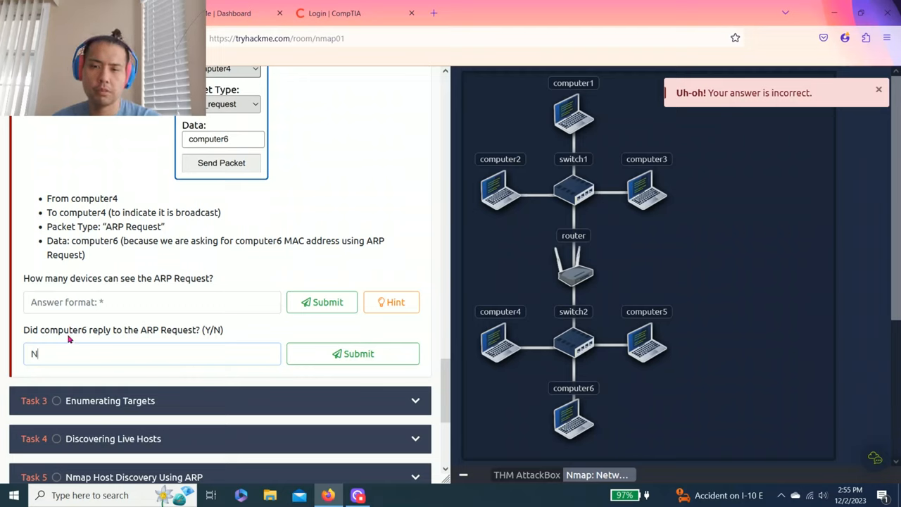
{"action": "mouse_move", "coordinate": [136, 359]}
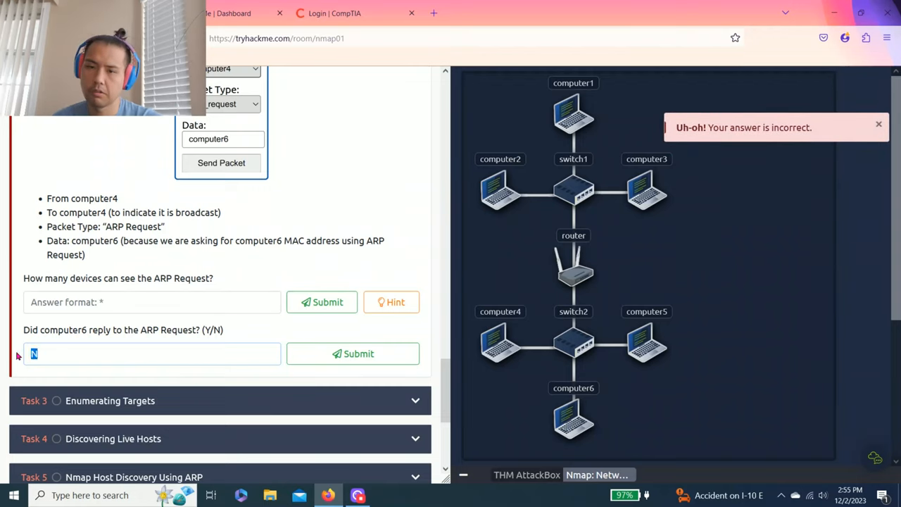
{"action": "left_click", "coordinate": [352, 354]}
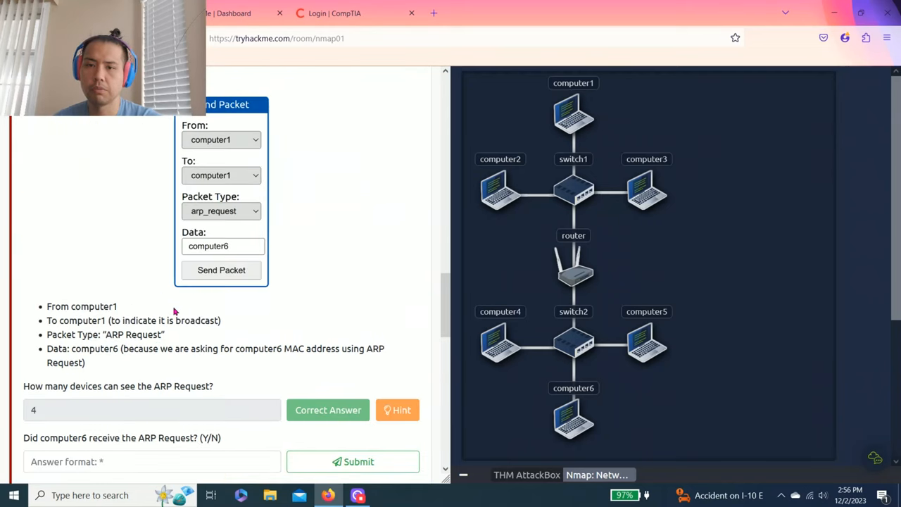
{"action": "scroll", "scroll_direction": "down", "scroll_amount": 3}
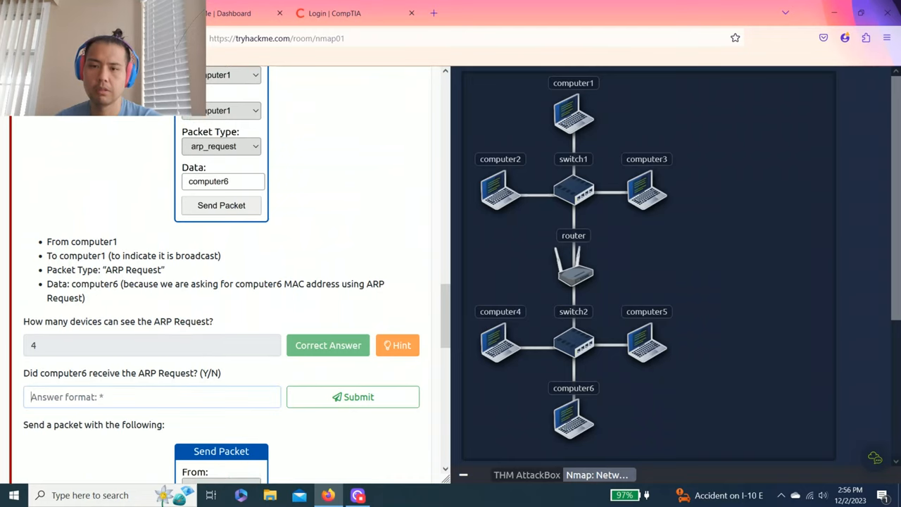
{"action": "left_click", "coordinate": [352, 398]}
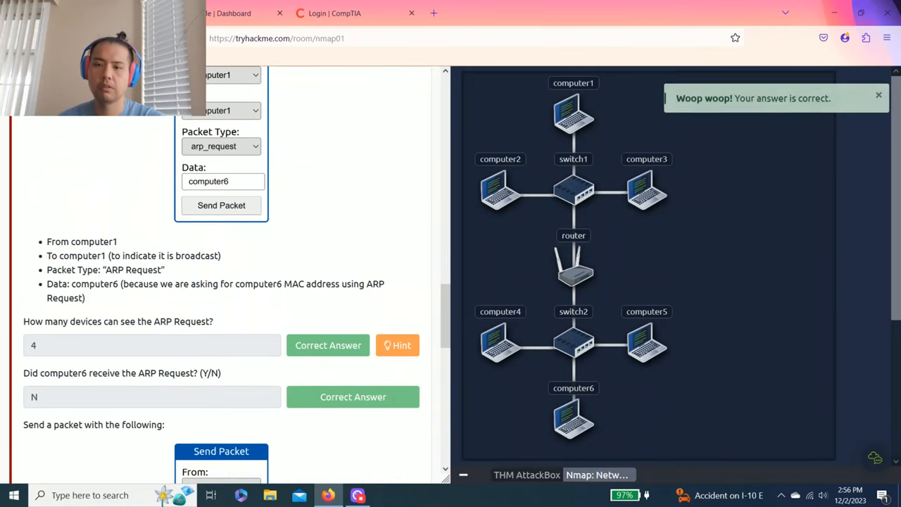
- Work through computer4's ARP request questions, answering Y and 4 devices
{"action": "scroll", "scroll_direction": "down", "scroll_amount": 3}
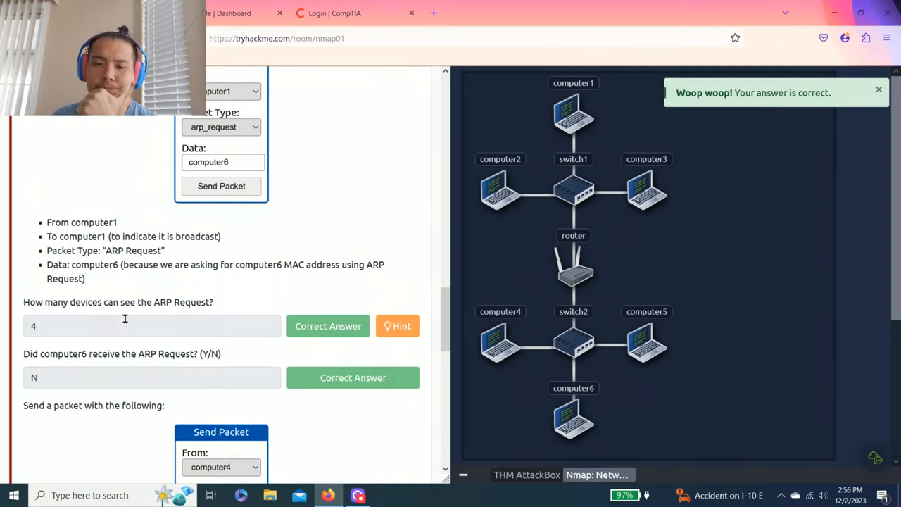
{"action": "scroll", "scroll_direction": "down", "scroll_amount": 3}
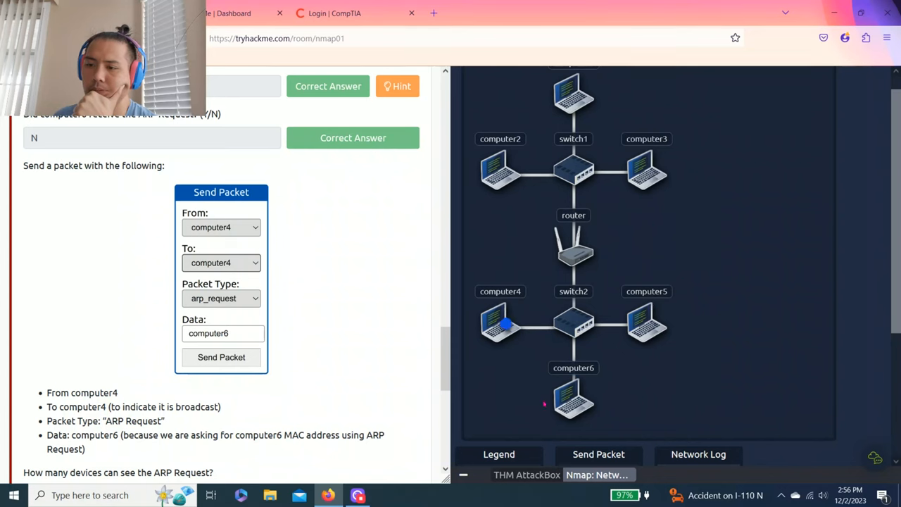
{"action": "scroll", "scroll_direction": "down", "scroll_amount": 3}
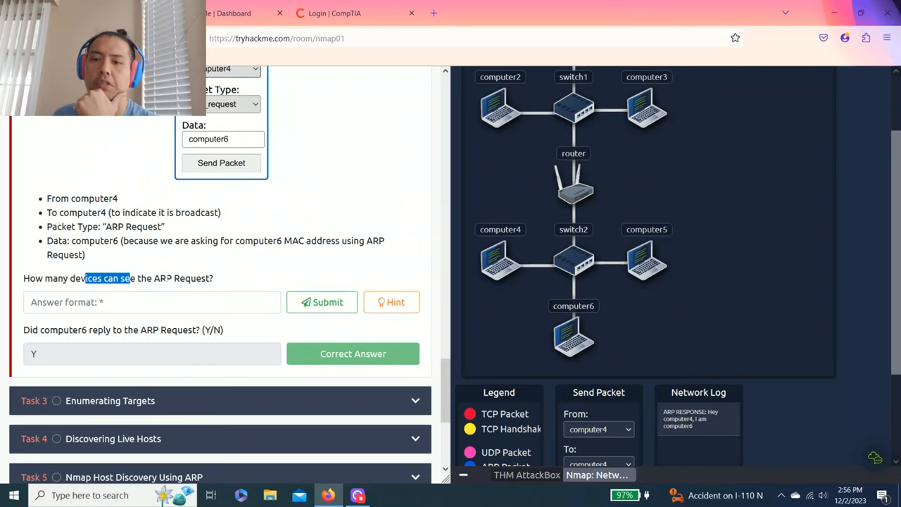
{"action": "left_click", "coordinate": [392, 302]}
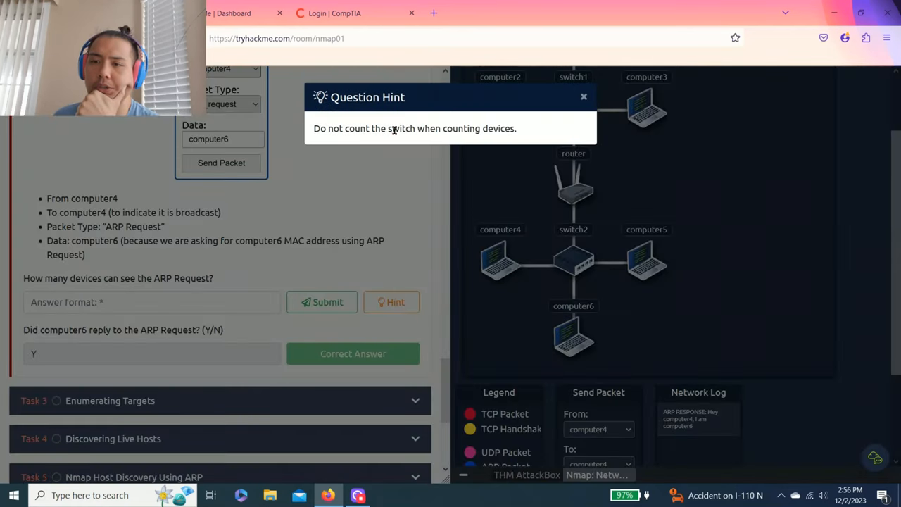
{"action": "left_click", "coordinate": [583, 96]}
{"action": "type", "text": "4"}
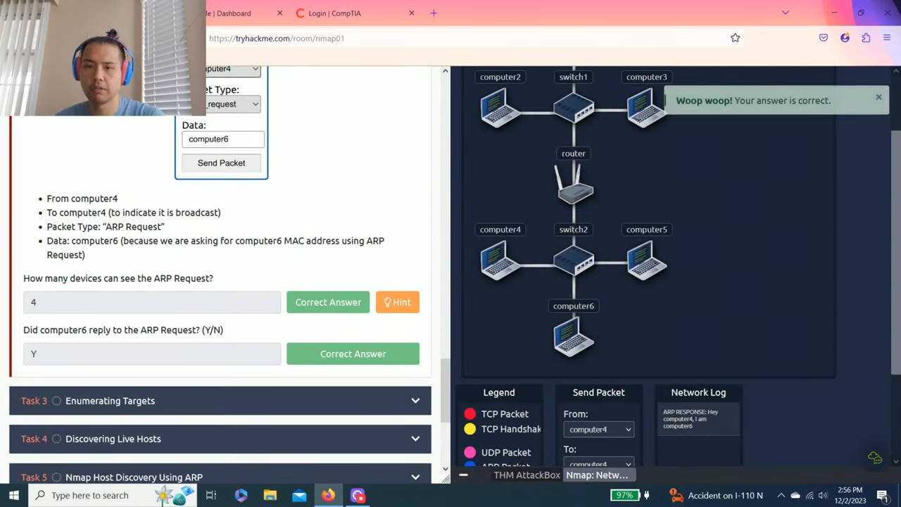
{"action": "left_click_drag", "start_coordinate": [39, 330], "coordinate": [138, 330]}
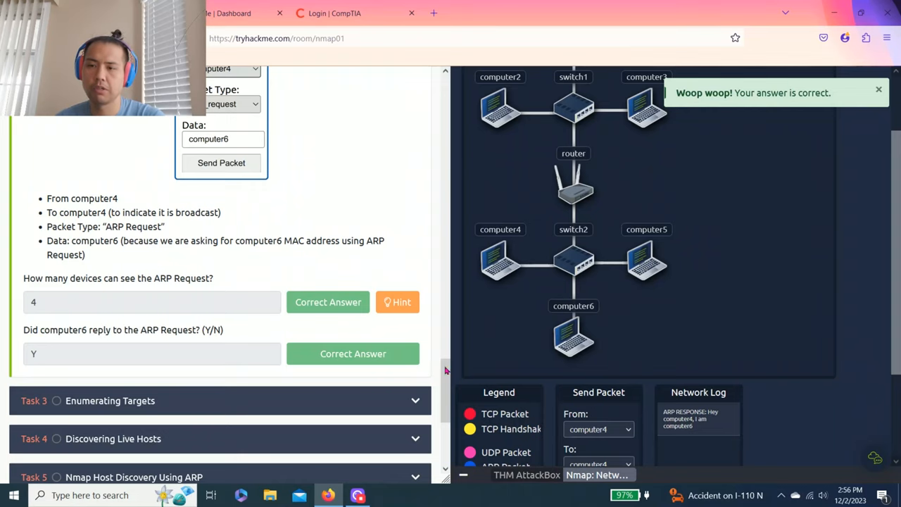
{"action": "scroll", "scroll_direction": "down", "scroll_amount": 3}
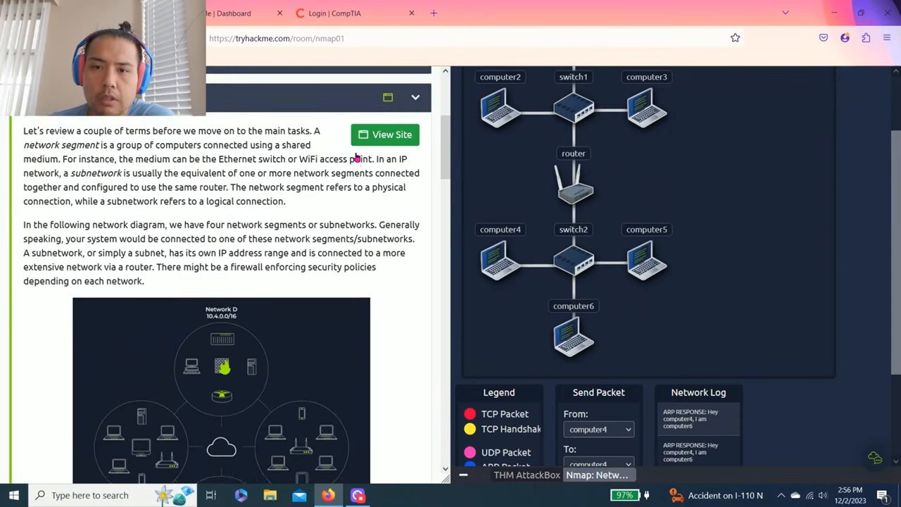
{"action": "scroll", "scroll_direction": "down", "scroll_amount": 3}
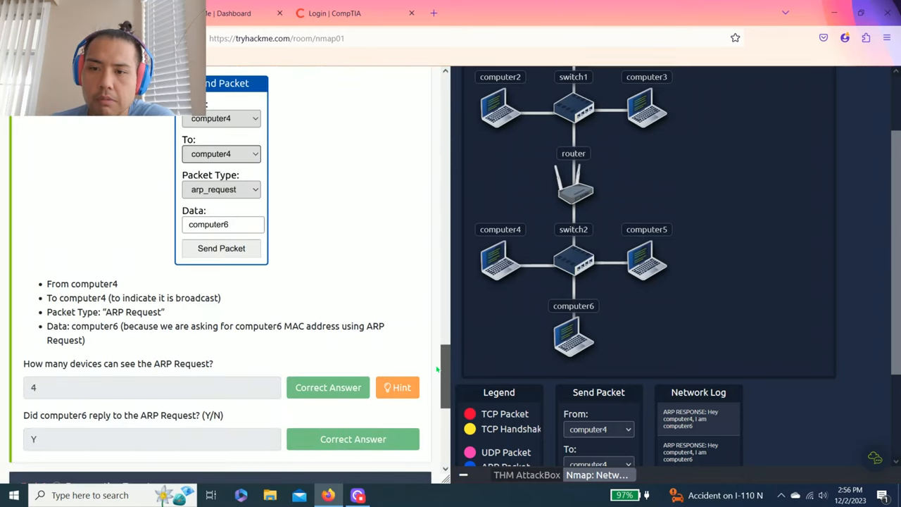
- Read the Task 3 first-address hint suggesting nmap -sL -n 10.10.12.13/29
{"action": "scroll", "scroll_direction": "down", "scroll_amount": 3}
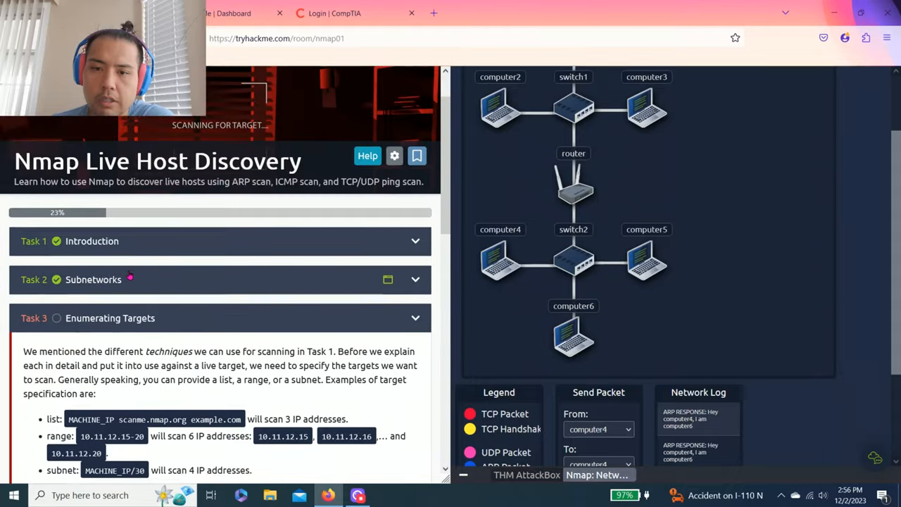
{"action": "scroll", "scroll_direction": "down", "scroll_amount": 3}
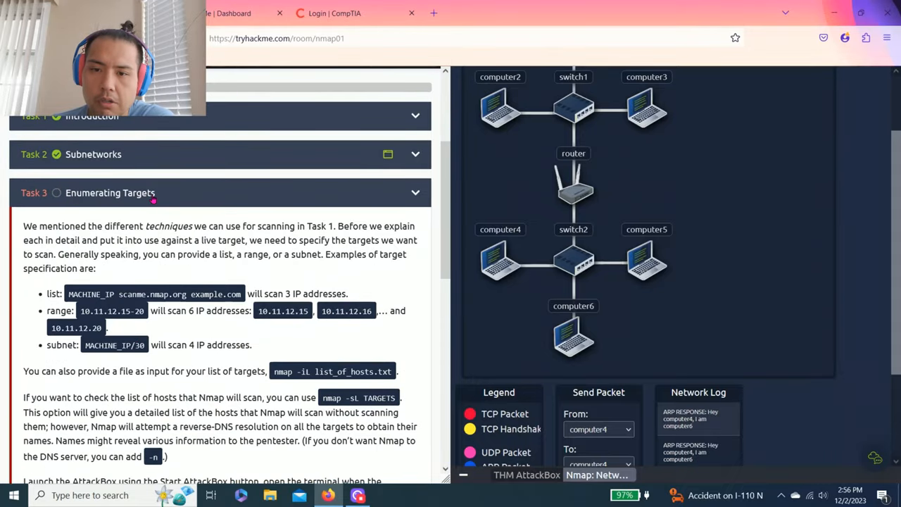
{"action": "scroll", "scroll_direction": "down", "scroll_amount": 3}
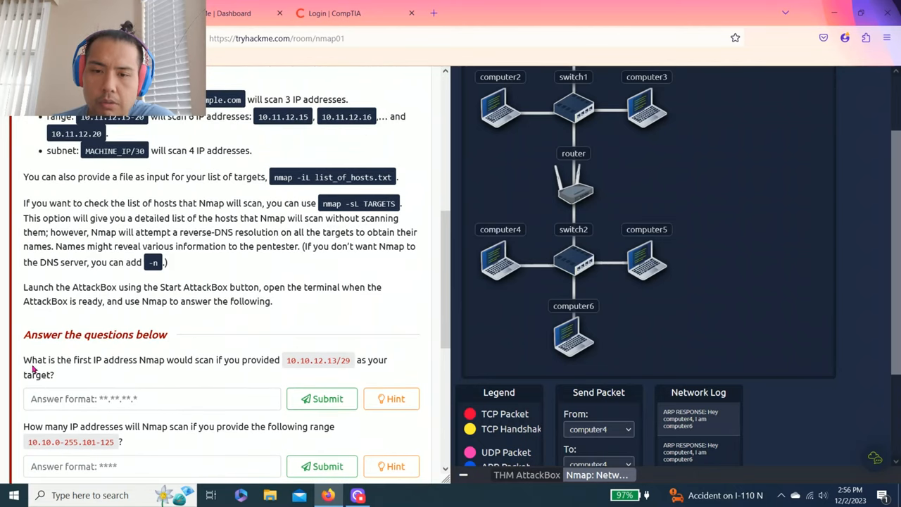
{"action": "left_click_drag", "start_coordinate": [48, 361], "coordinate": [113, 360]}
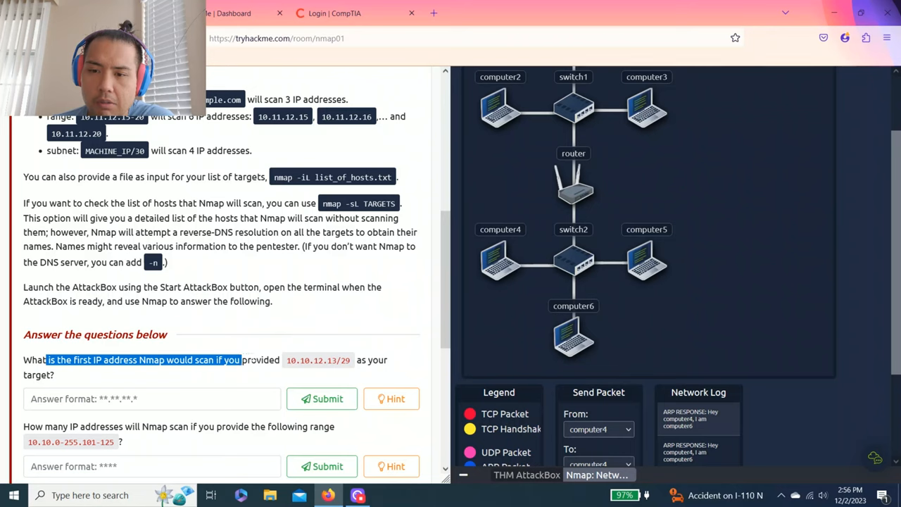
{"action": "mouse_move", "coordinate": [323, 360]}
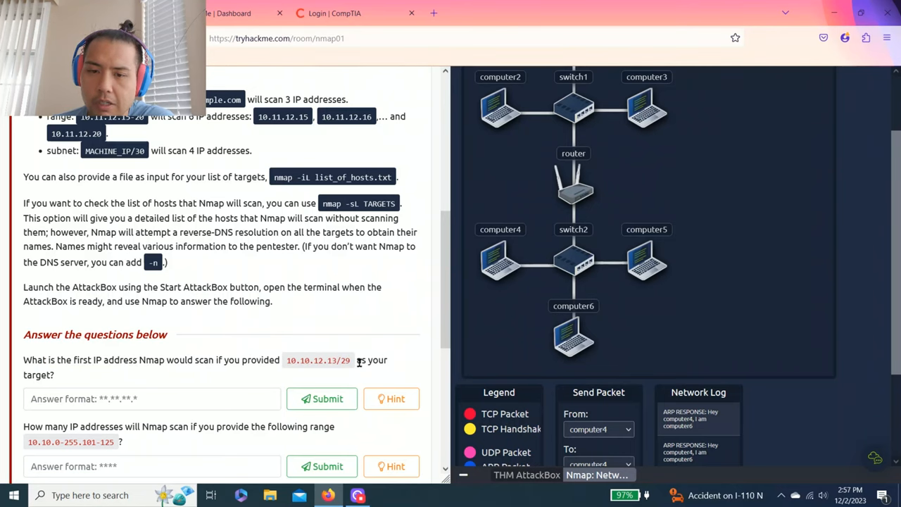
{"action": "left_click", "coordinate": [391, 399]}
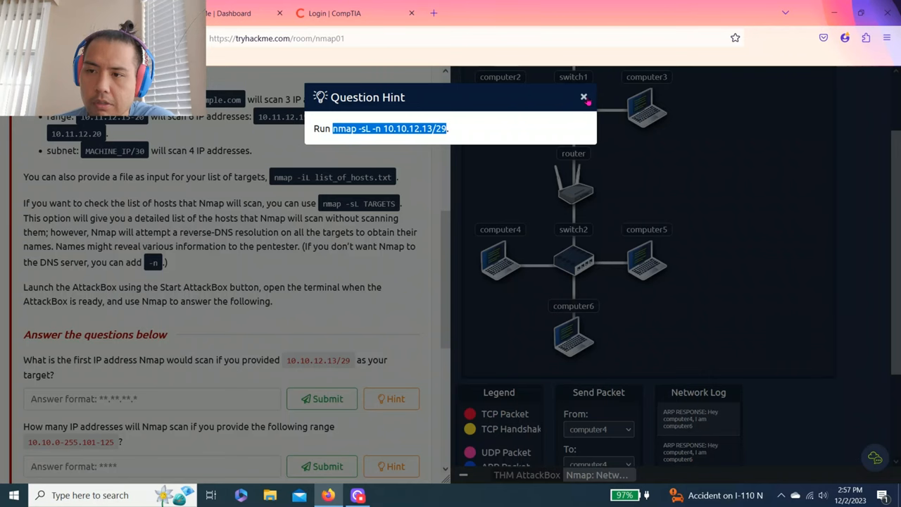
{"action": "left_click", "coordinate": [583, 96]}
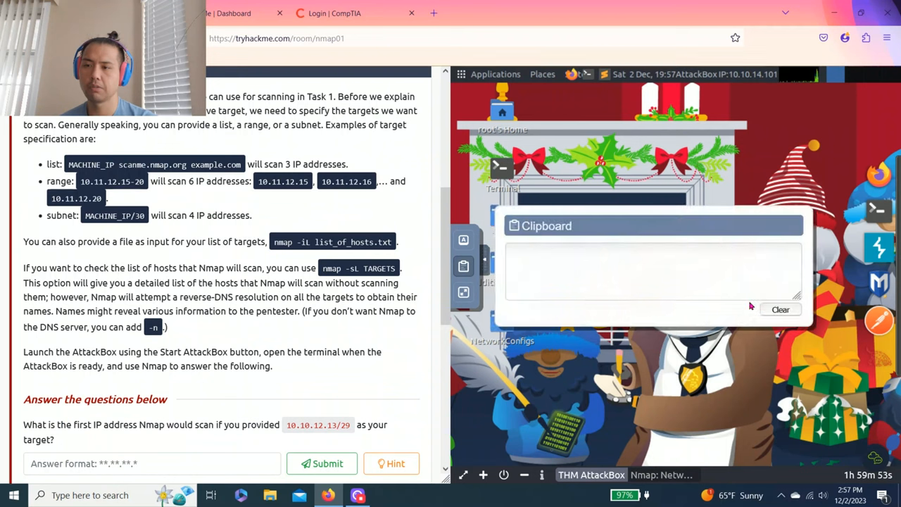
- Run nmap -sL -n 10.10.12.13/29 in the AttackBox terminal and submit 10.10.12.8 as the first address
{"action": "type", "text": "nmap -sL -n 10.10.12.13/29"}
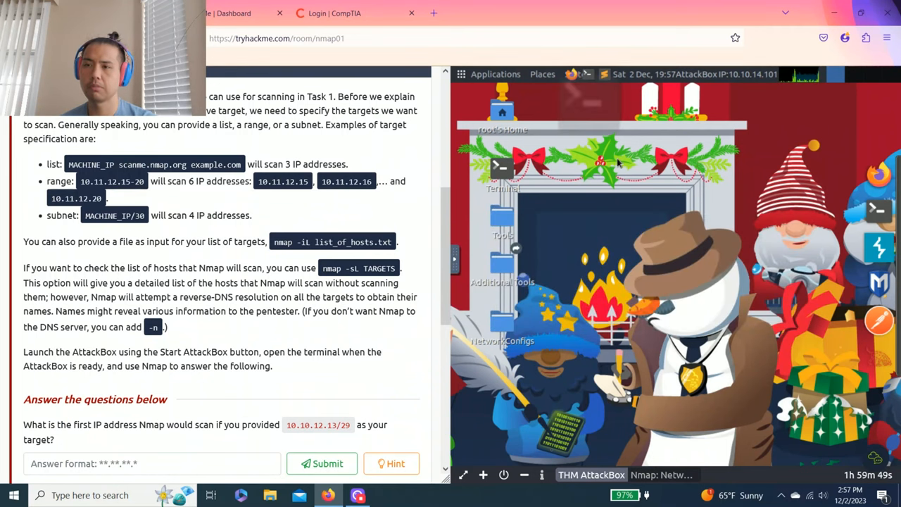
{"action": "left_click", "coordinate": [501, 168]}
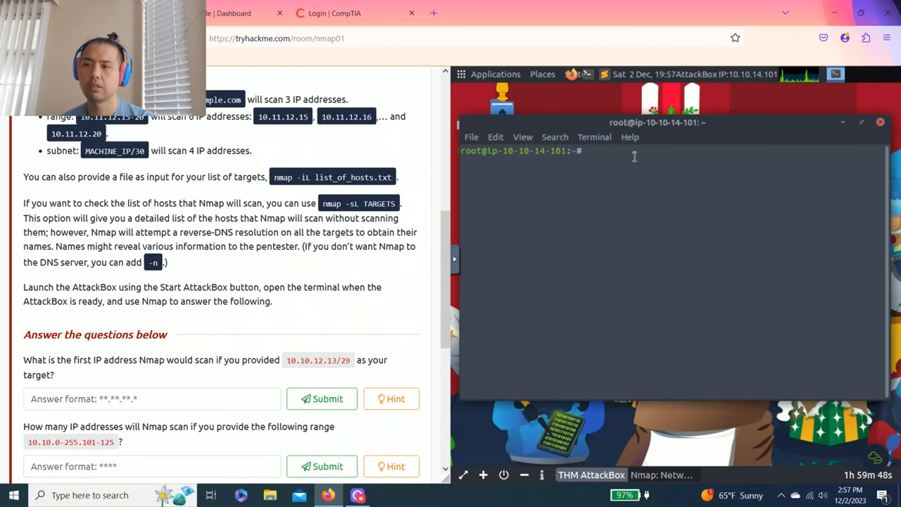
{"action": "type", "text": "nmap -sL -n 10.10.12.13/29"}
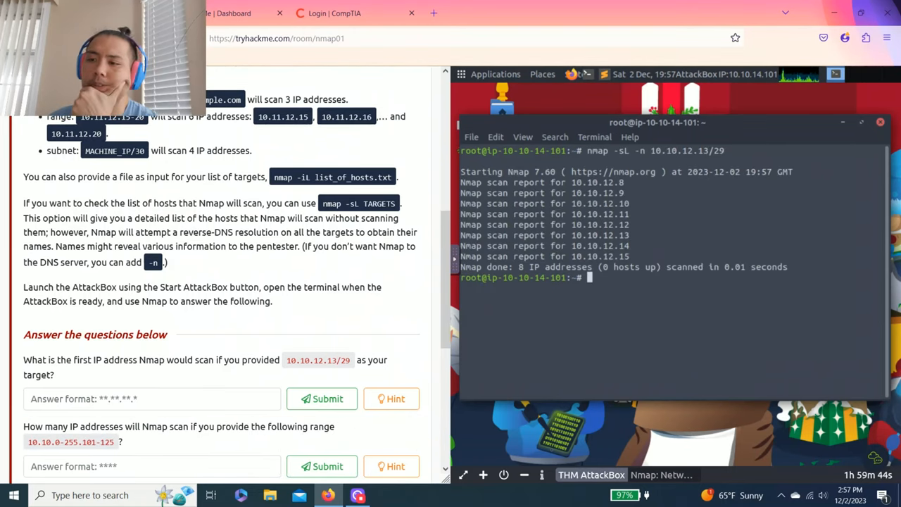
{"action": "scroll", "scroll_direction": "down", "scroll_amount": 3}
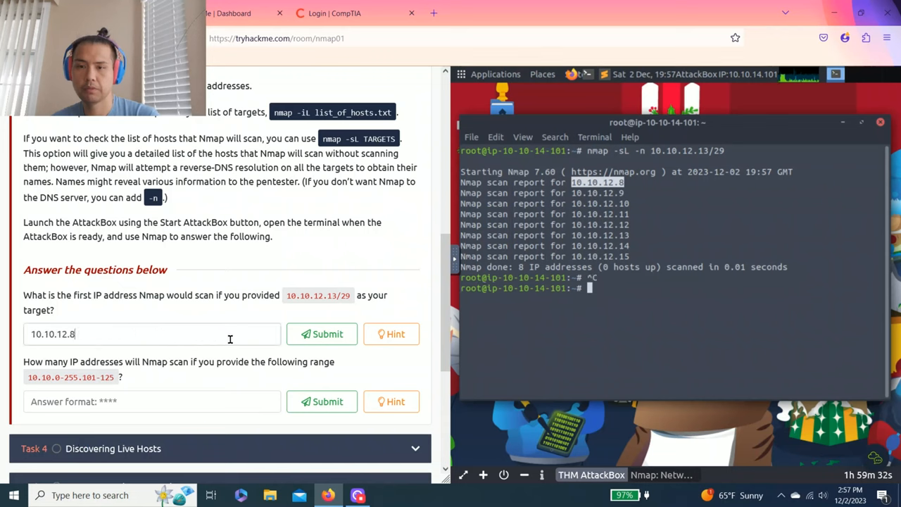
{"action": "left_click", "coordinate": [321, 334]}
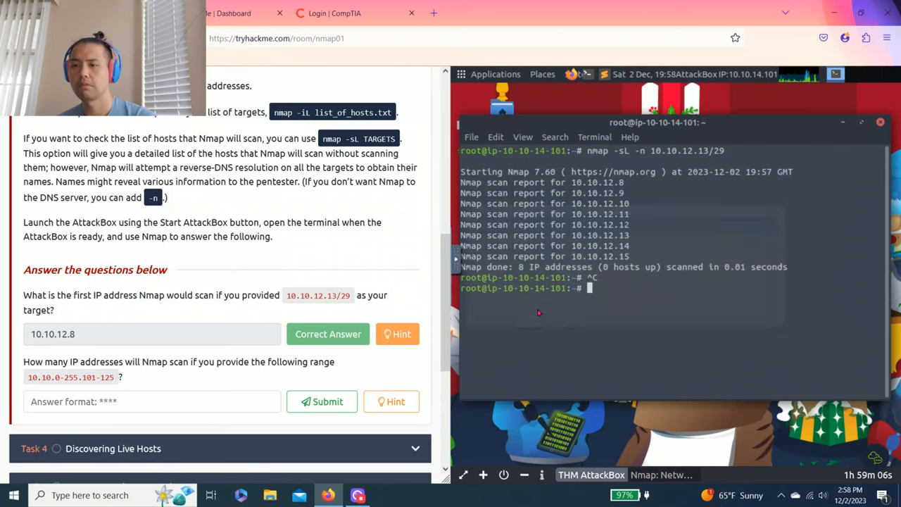
- Run nmap -sL -n 10.10.0-255.101-125 and submit 6400 as the address count
{"action": "type", "text": "nmap -sL -n 10.10.0-255.101-125"}
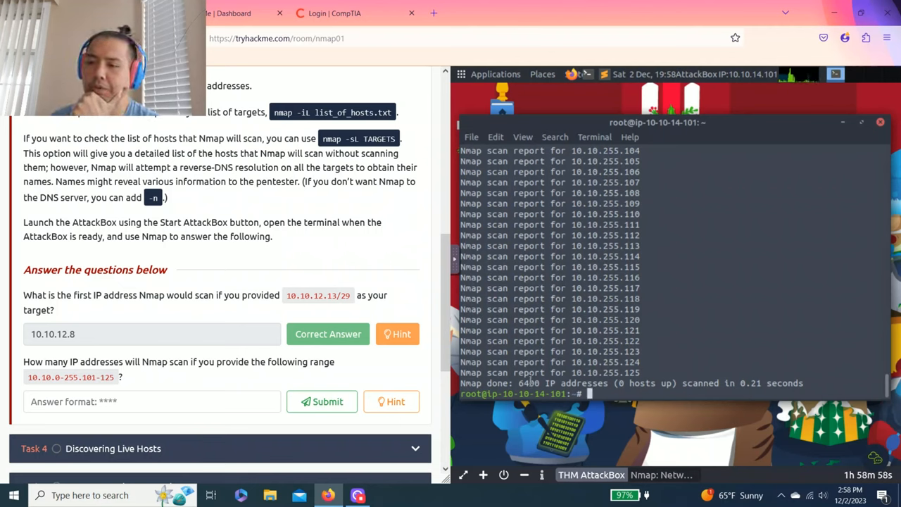
{"action": "left_click", "coordinate": [129, 401]}
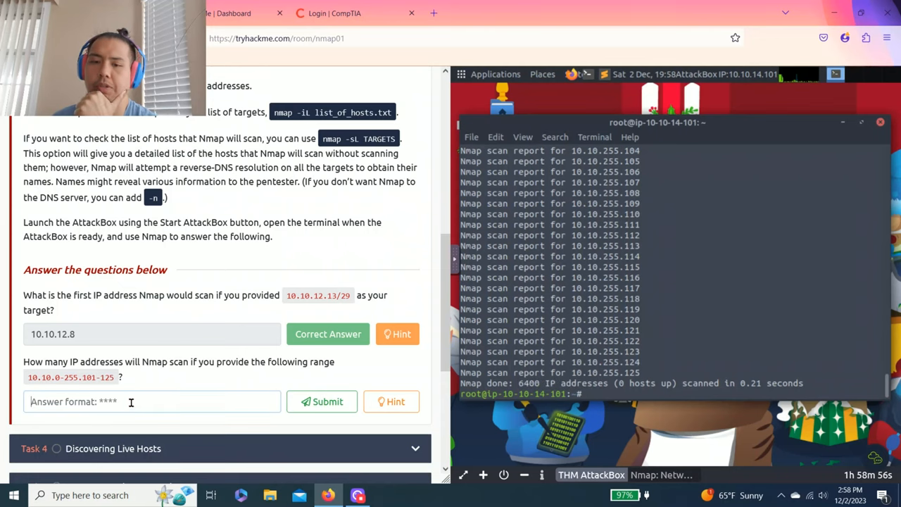
{"action": "type", "text": "6400"}
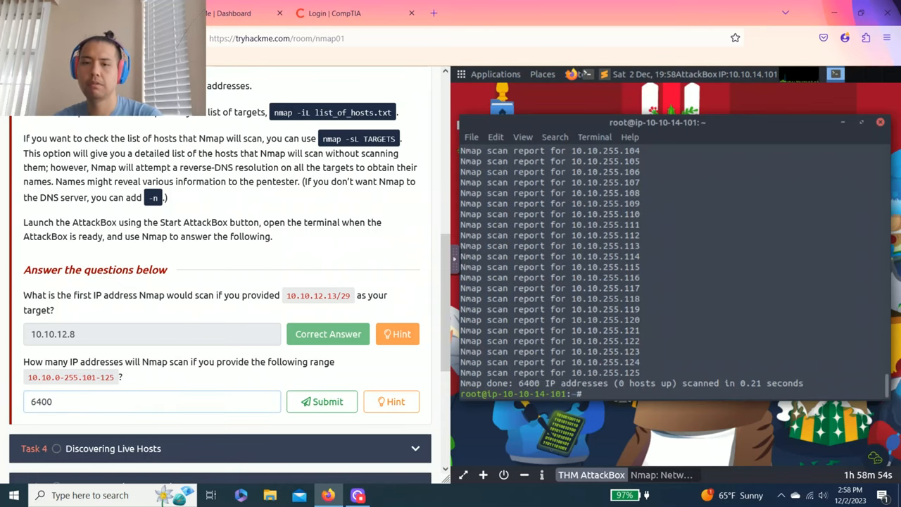
{"action": "left_click", "coordinate": [321, 401]}
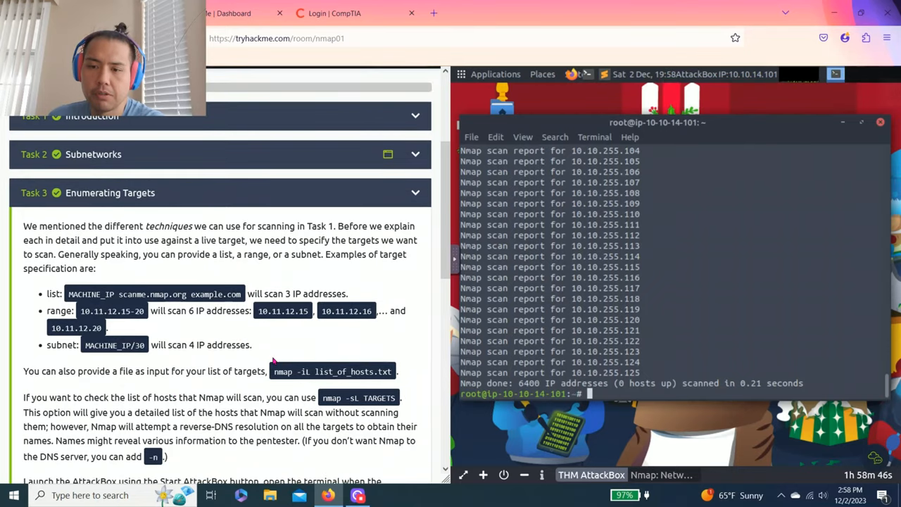
{"action": "scroll", "scroll_direction": "down", "scroll_amount": 3}
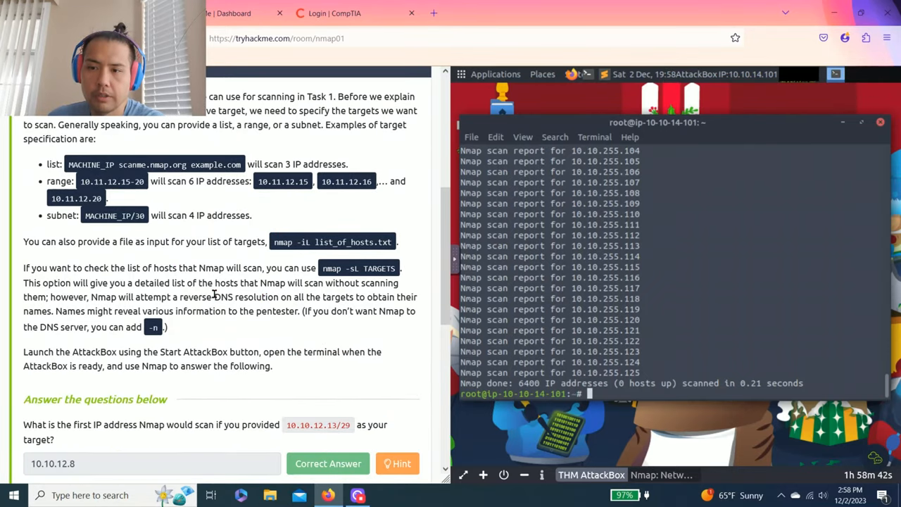
{"action": "scroll", "scroll_direction": "down", "scroll_amount": 3}
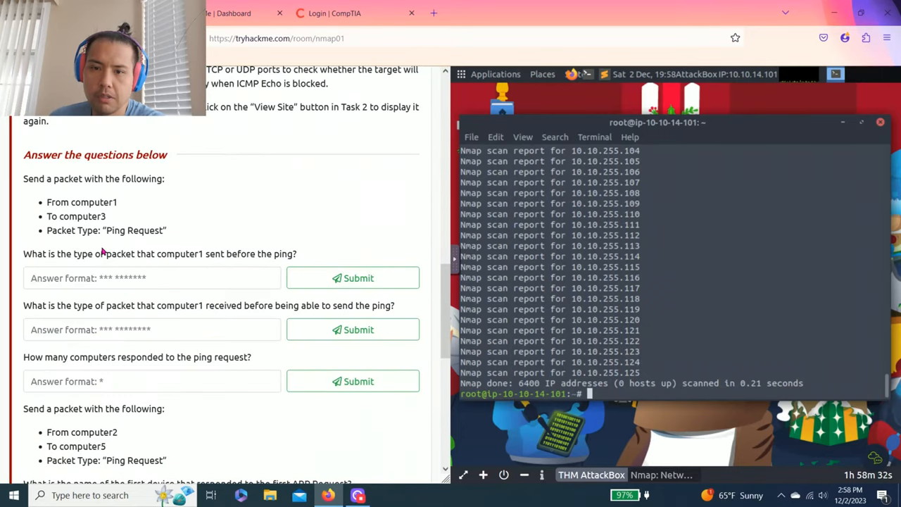
- Configure a Ping Request from computer1 to computer3 in the Task 4 network simulator
{"action": "scroll", "scroll_direction": "down", "scroll_amount": 3}
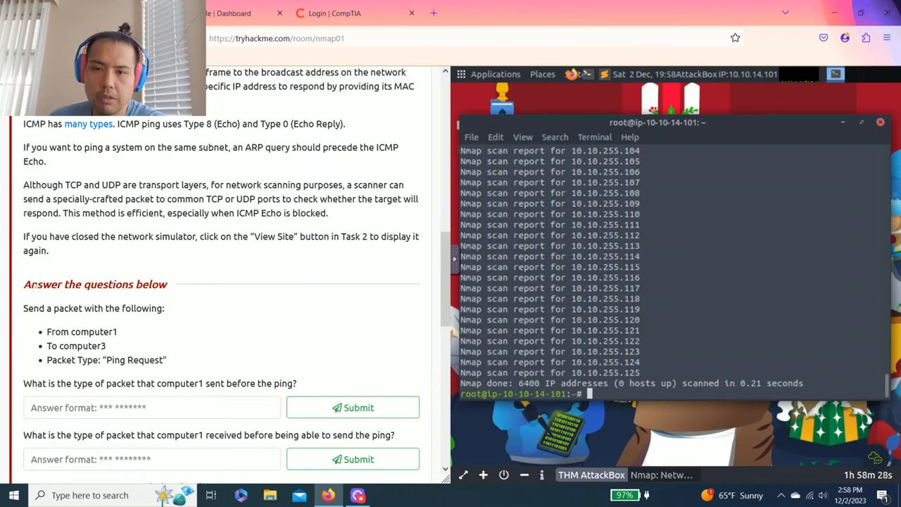
{"action": "left_click_drag", "start_coordinate": [45, 308], "coordinate": [122, 308]}
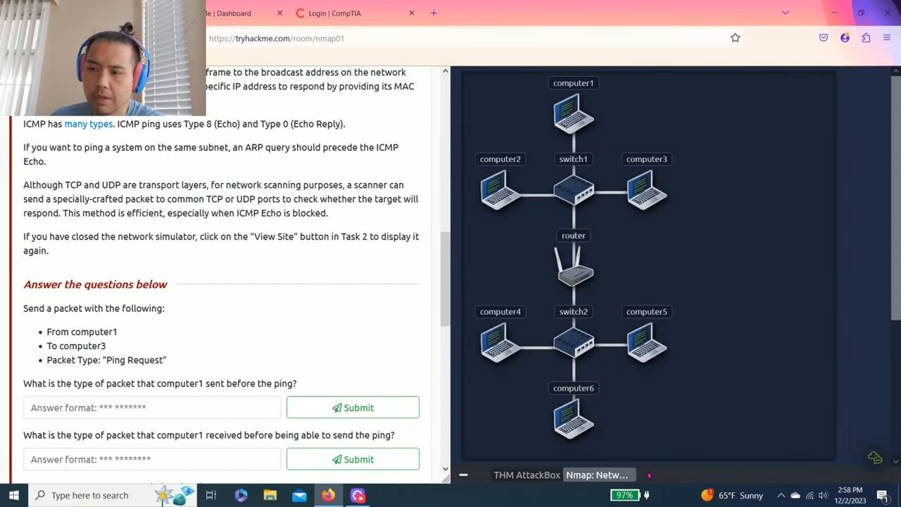
{"action": "left_click", "coordinate": [598, 339]}
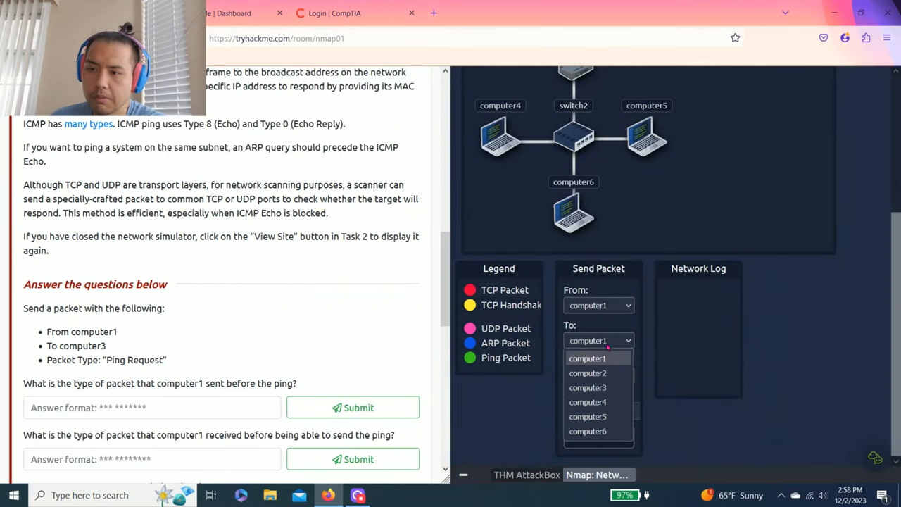
{"action": "left_click", "coordinate": [587, 387]}
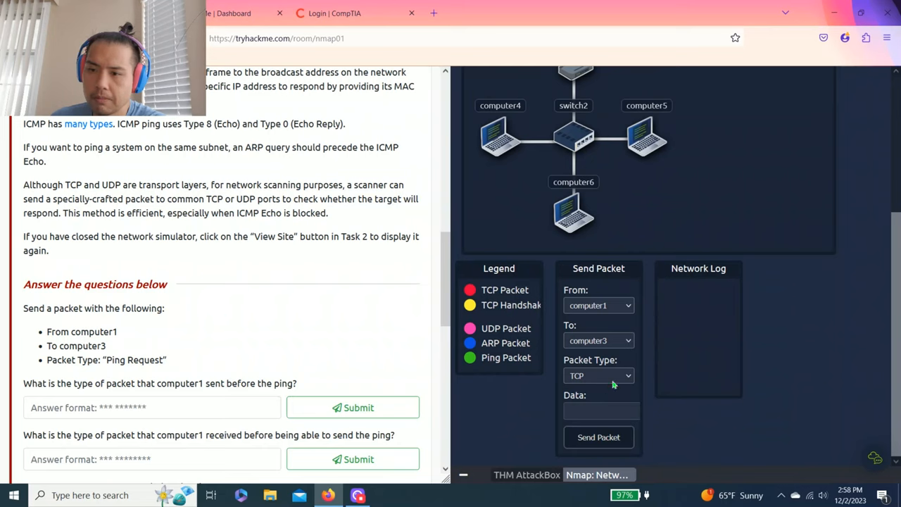
{"action": "left_click", "coordinate": [599, 375]}
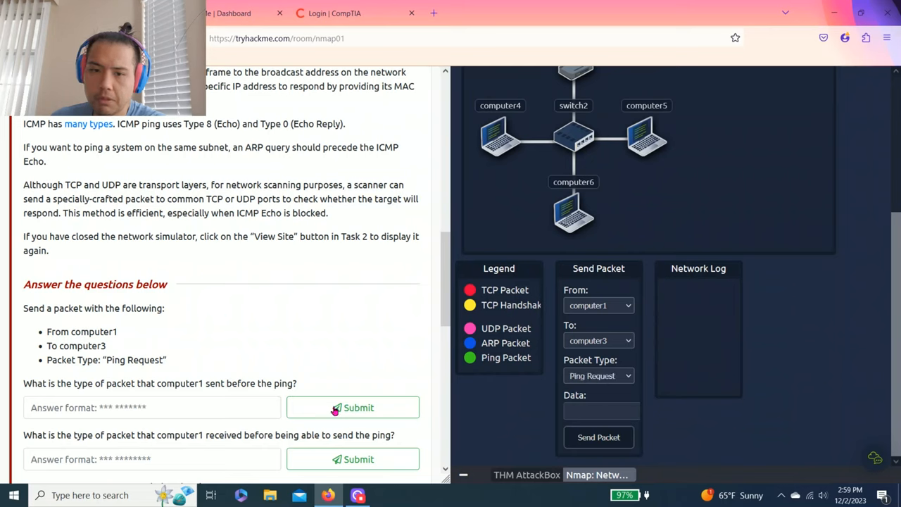
{"action": "left_click_drag", "start_coordinate": [46, 332], "coordinate": [169, 361]}
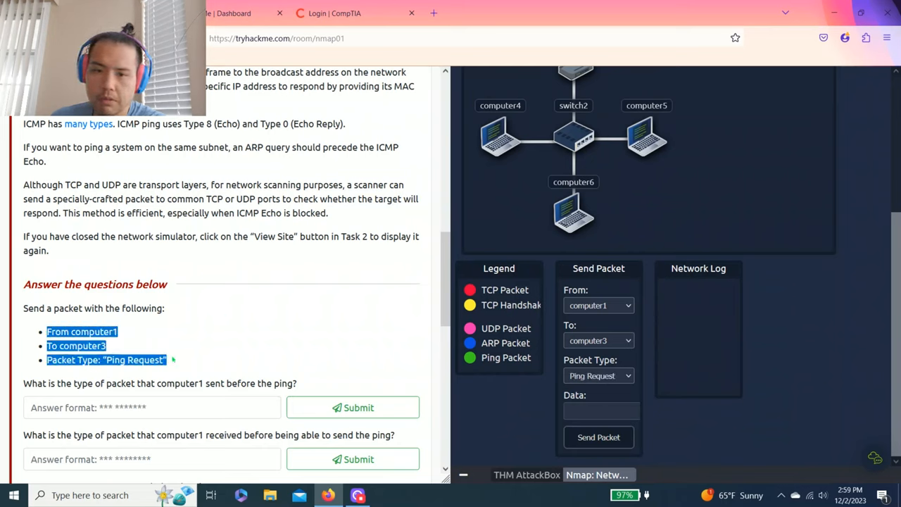
{"action": "scroll", "scroll_direction": "down", "scroll_amount": 3}
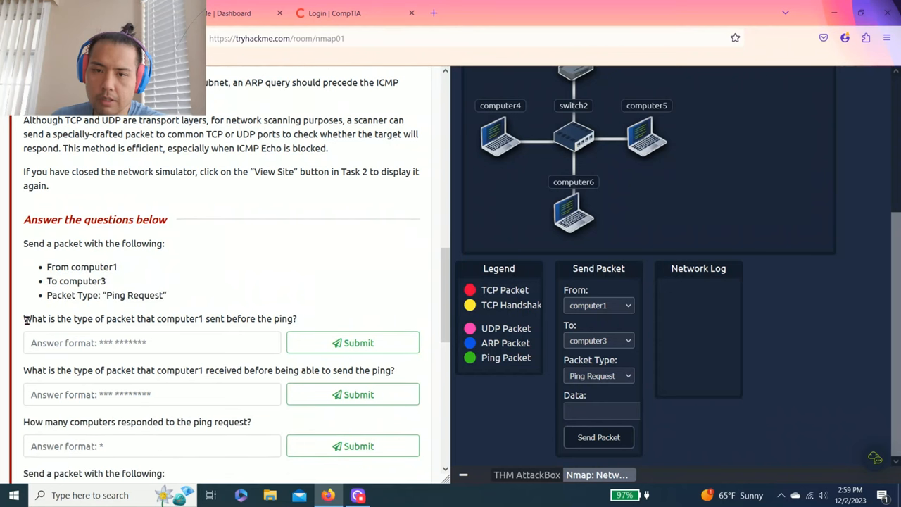
{"action": "left_click_drag", "start_coordinate": [29, 318], "coordinate": [214, 318]}
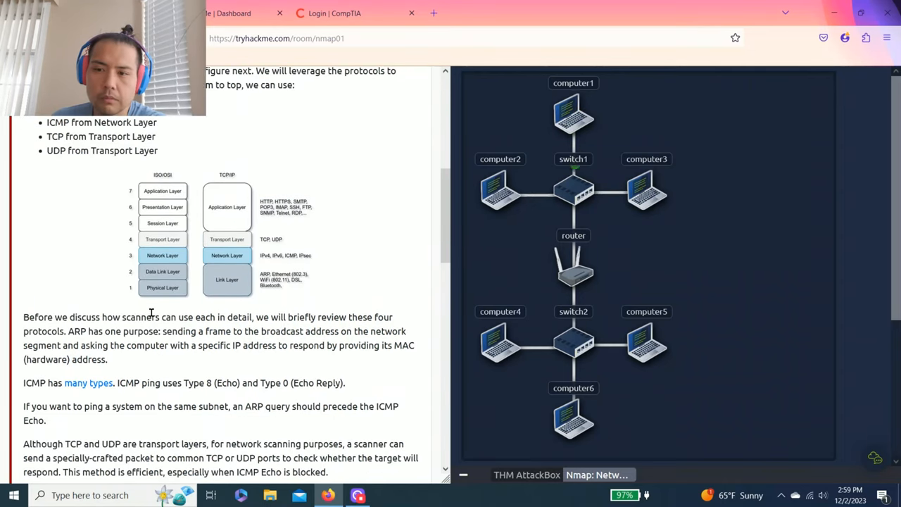
- Attempt TCP Request as the packet computer1 sends before the ping
{"action": "scroll", "scroll_direction": "down", "scroll_amount": 3}
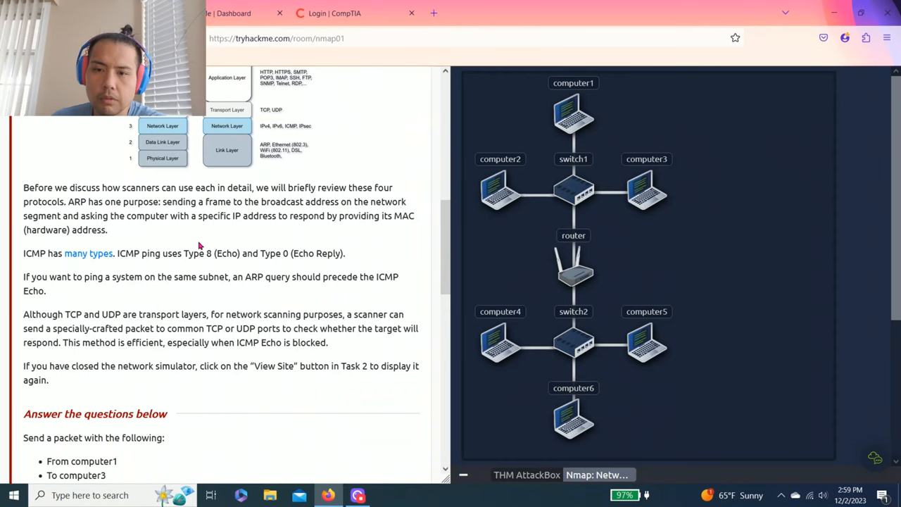
{"action": "scroll", "scroll_direction": "down", "scroll_amount": 3}
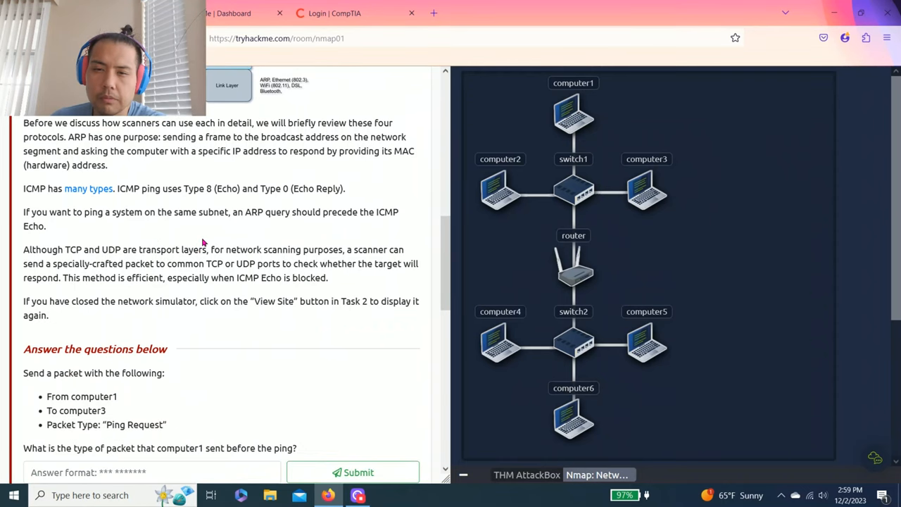
{"action": "scroll", "scroll_direction": "down", "scroll_amount": 3}
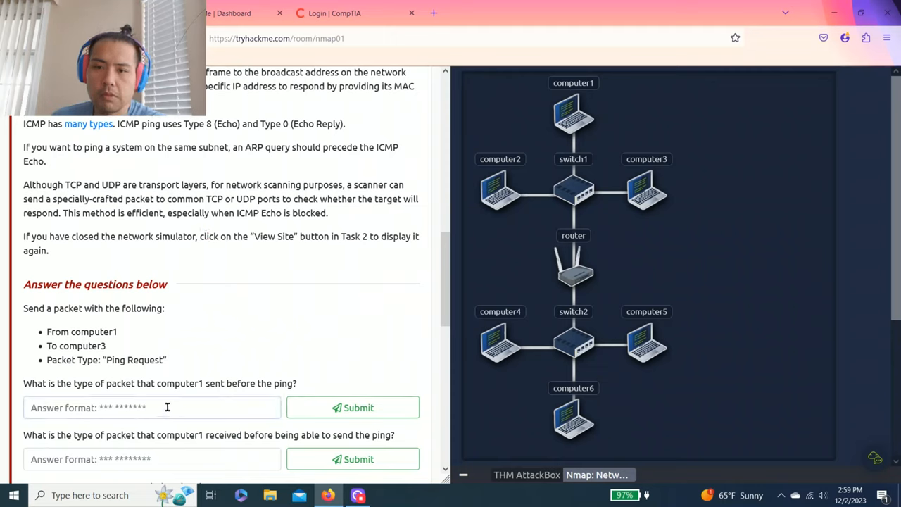
{"action": "left_click", "coordinate": [152, 407]}
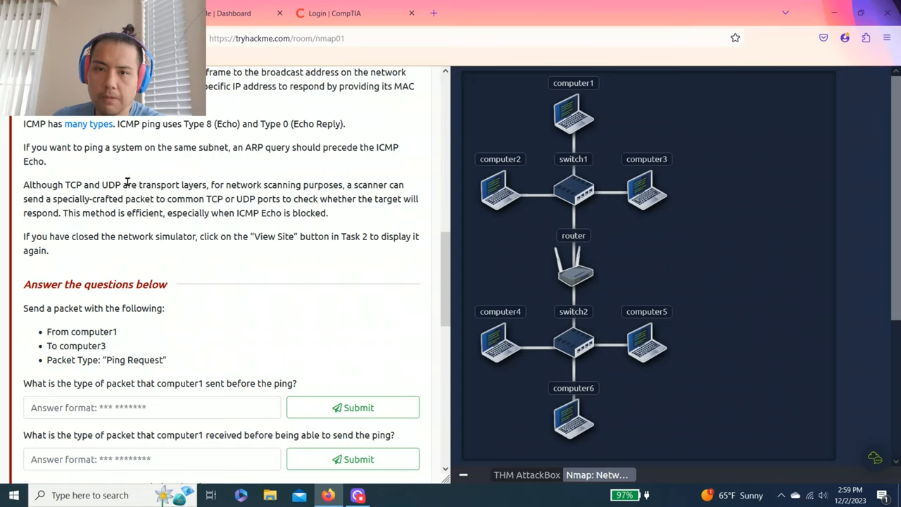
{"action": "mouse_move", "coordinate": [87, 185]}
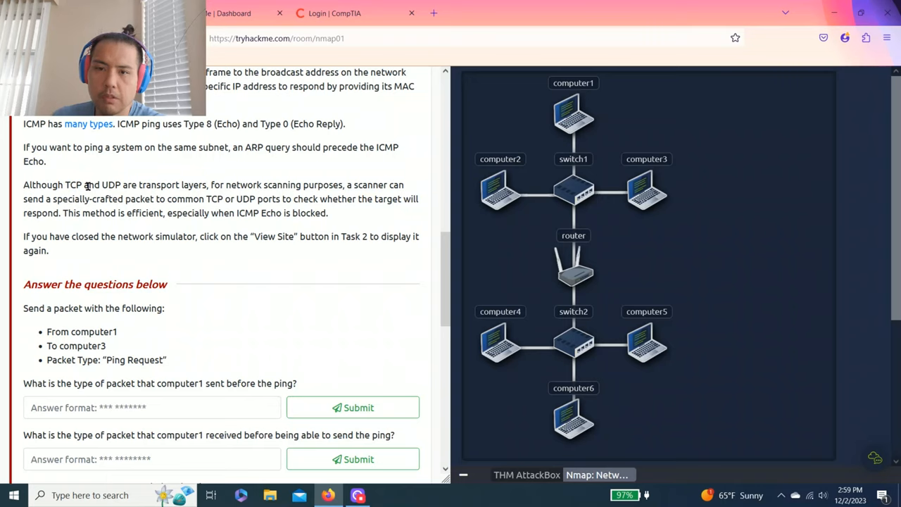
{"action": "left_click_drag", "start_coordinate": [70, 184], "coordinate": [160, 184]}
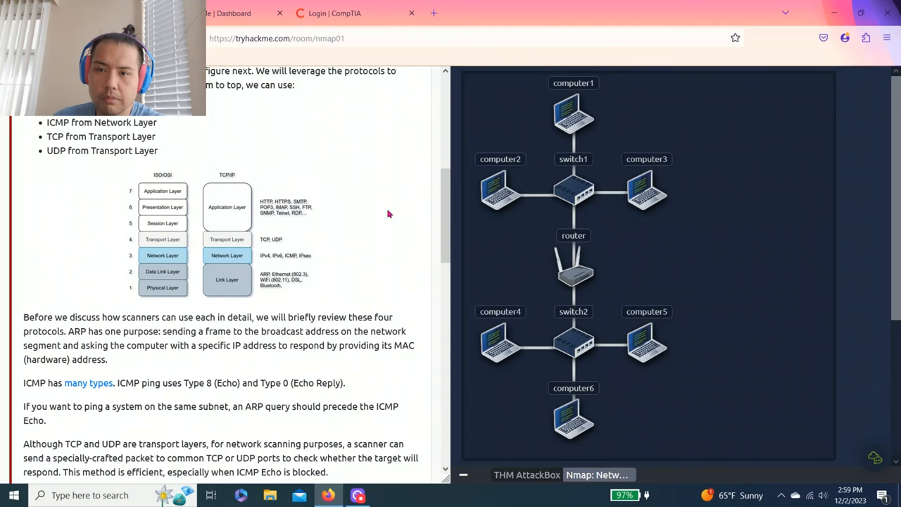
{"action": "mouse_move", "coordinate": [306, 239]}
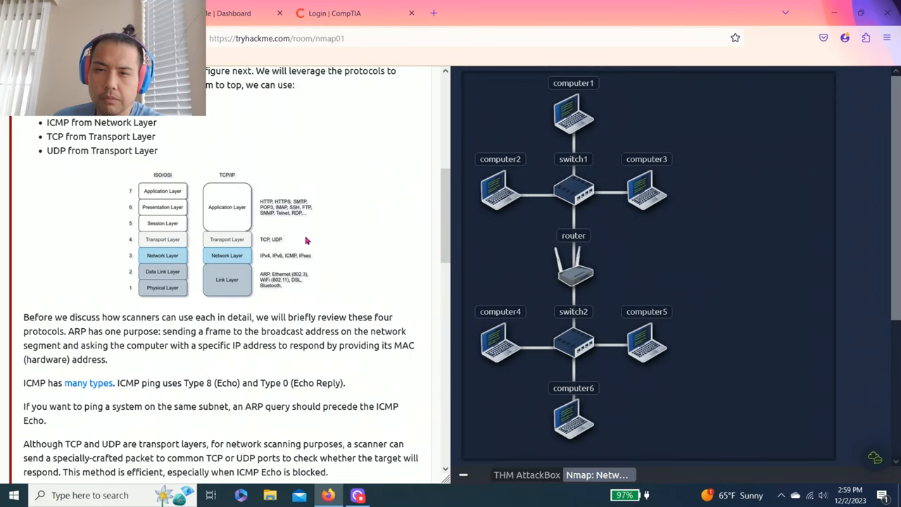
{"action": "scroll", "scroll_direction": "down", "scroll_amount": 3}
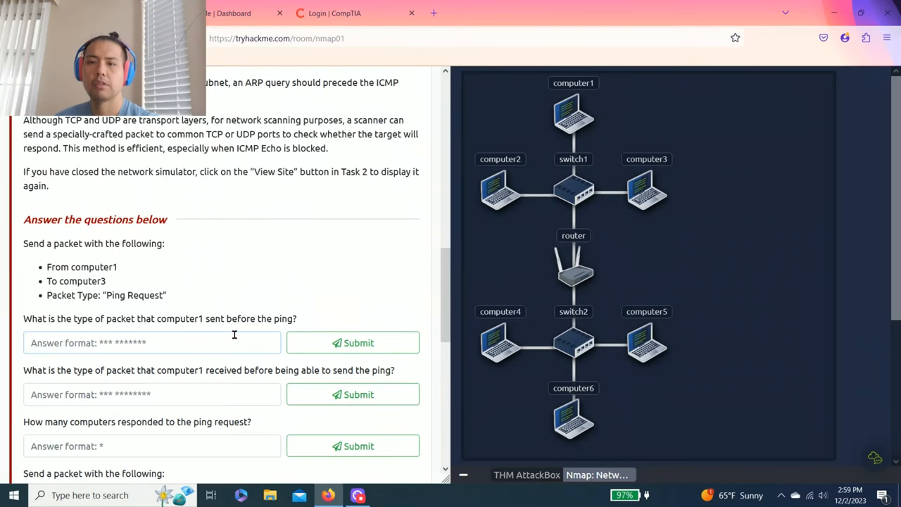
{"action": "type", "text": "TCP Request"}
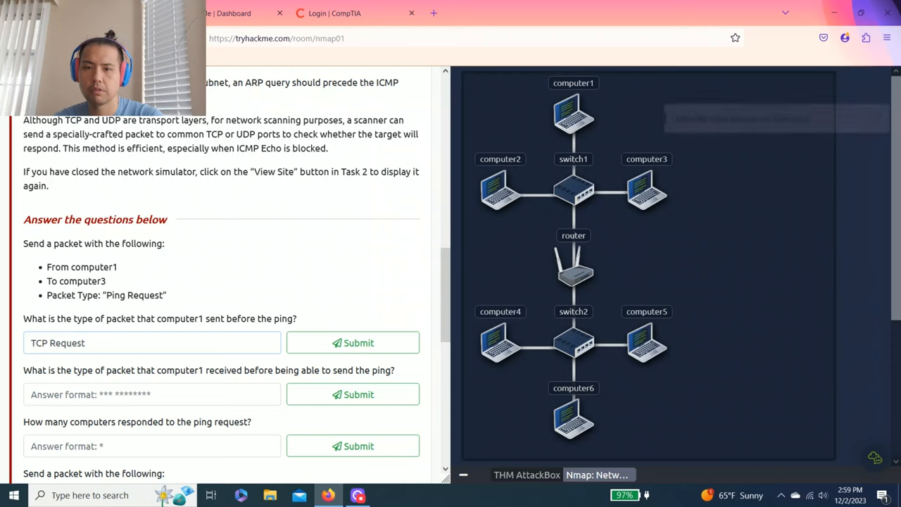
{"action": "left_click", "coordinate": [352, 343]}
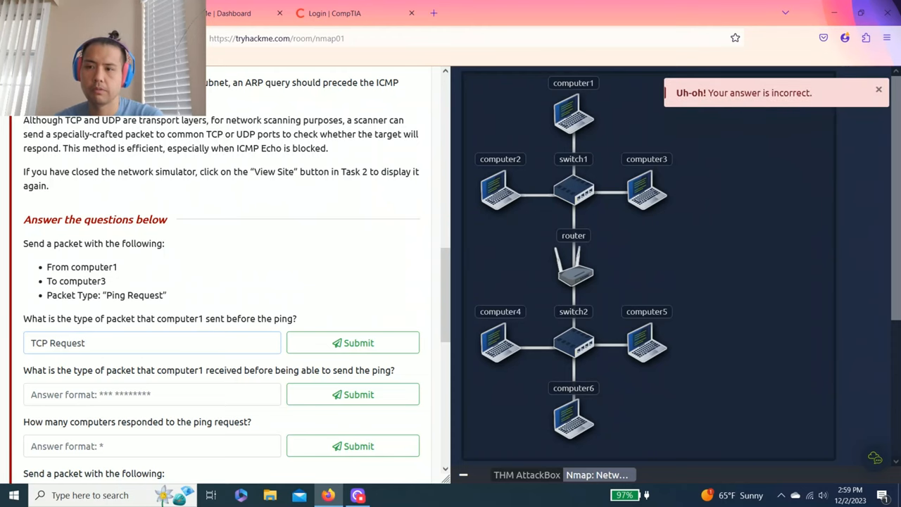
- Send the ping from computer1 to computer3 and correct the answer to ARP Request
{"action": "scroll", "scroll_direction": "down", "scroll_amount": 3}
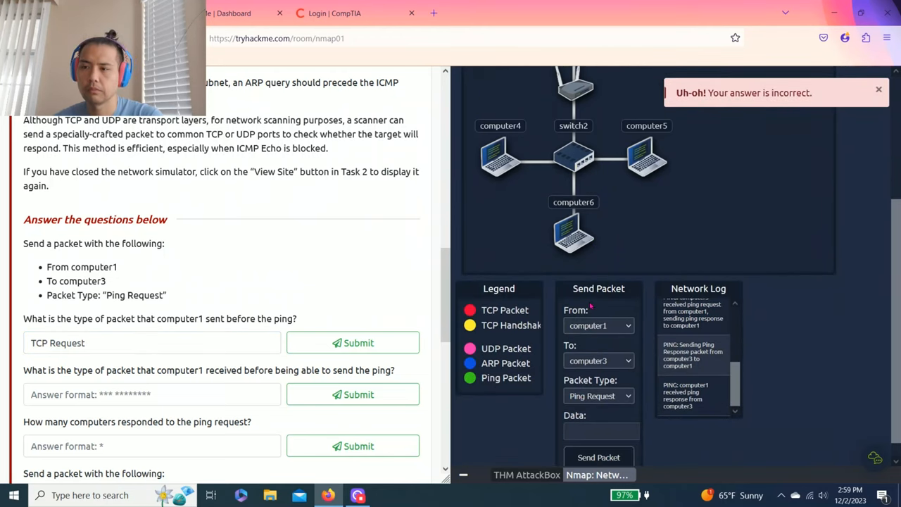
{"action": "left_click", "coordinate": [599, 456]}
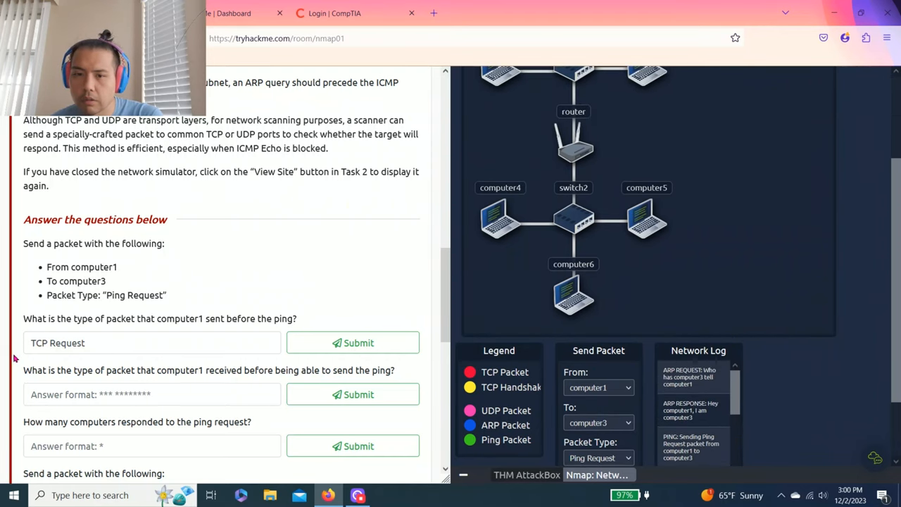
{"action": "double_click", "coordinate": [39, 344]}
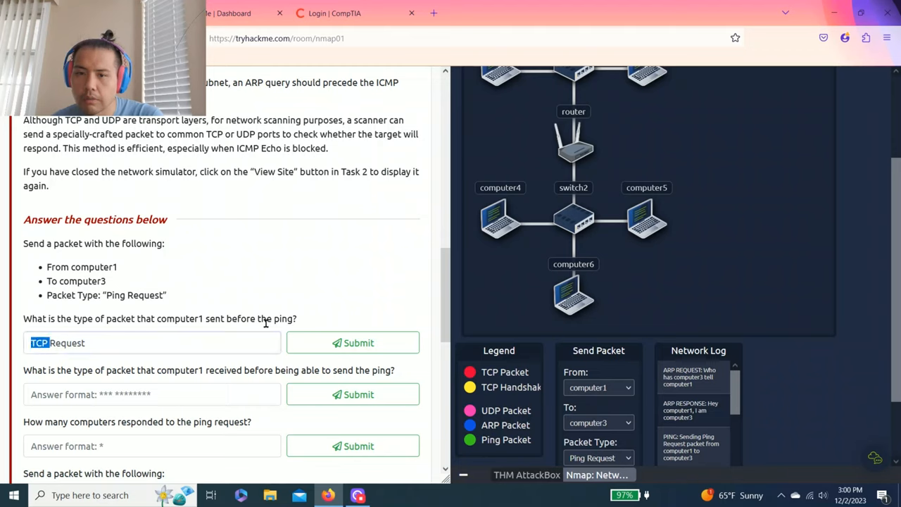
{"action": "left_click", "coordinate": [212, 344]}
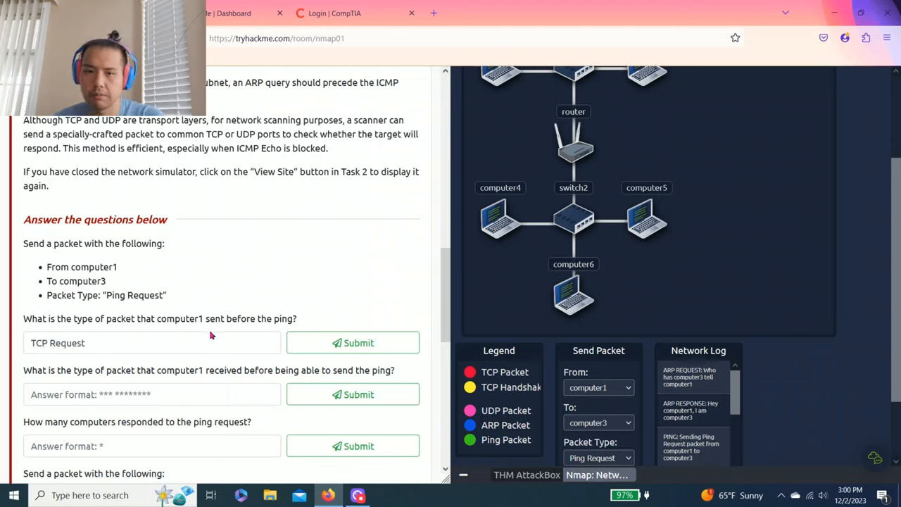
{"action": "double_click", "coordinate": [40, 343]}
{"action": "type", "text": "AR"}
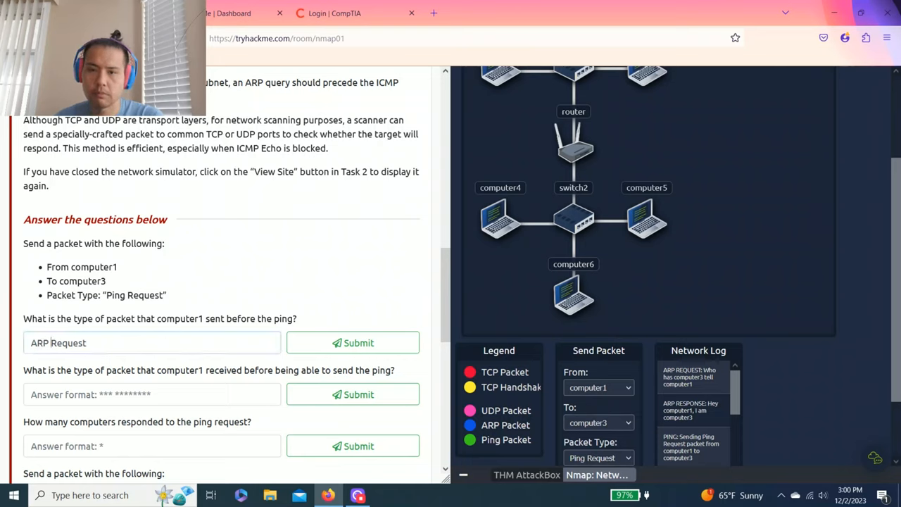
{"action": "left_click", "coordinate": [352, 344]}
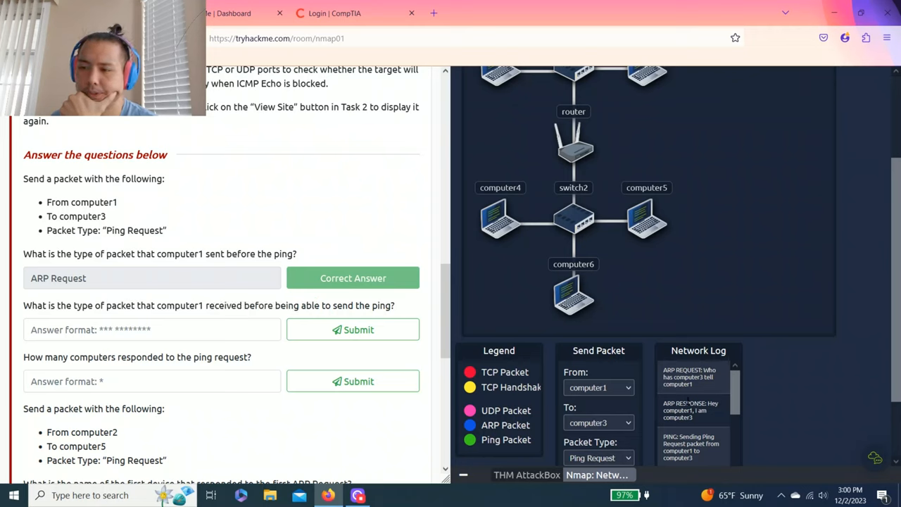
- Submit ARP Response as the packet computer1 received, matching the simulator log
{"action": "left_click", "coordinate": [152, 330]}
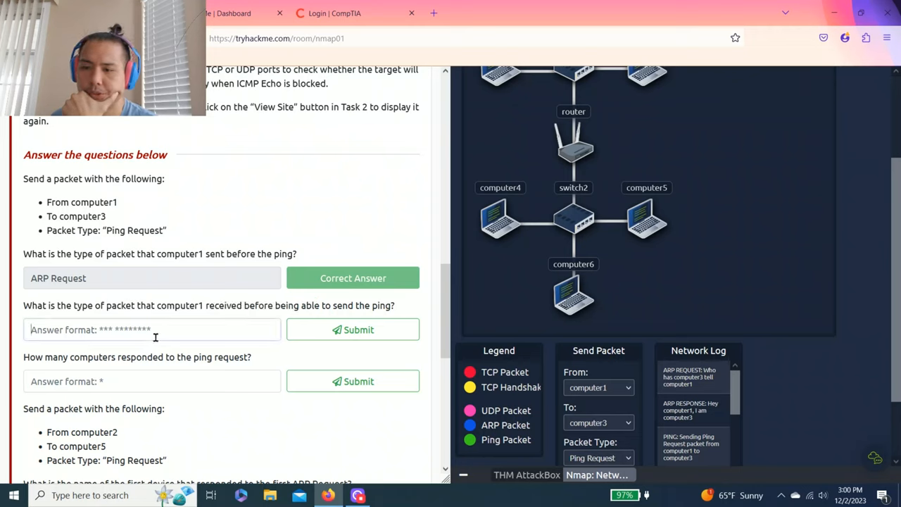
{"action": "type", "text": "ARP"}
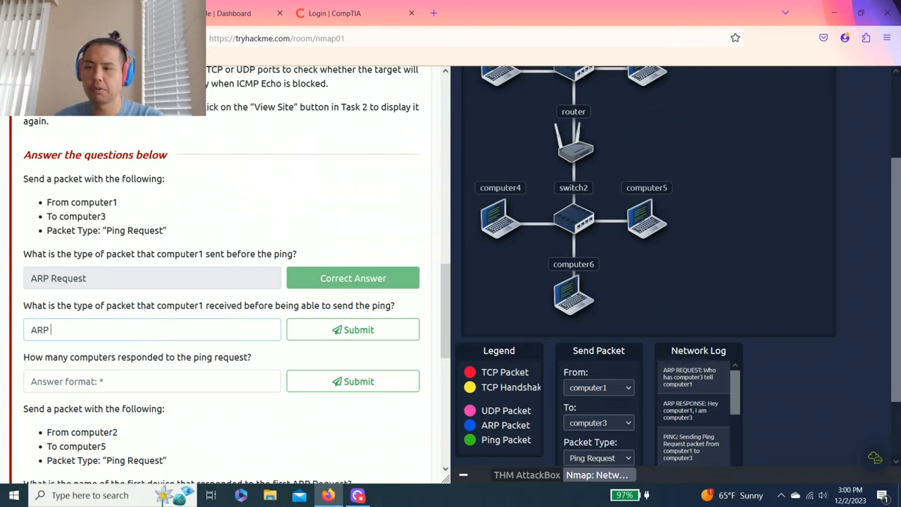
{"action": "type", "text": "Response"}
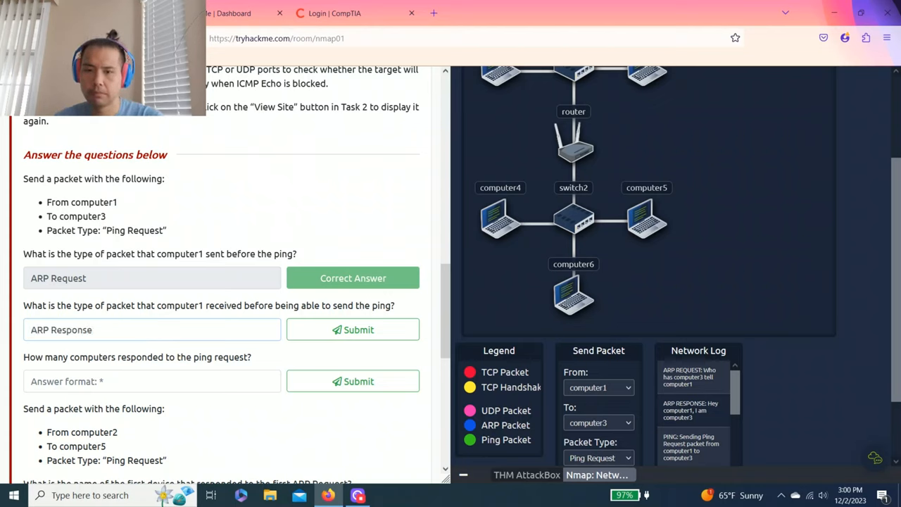
{"action": "left_click", "coordinate": [352, 330]}
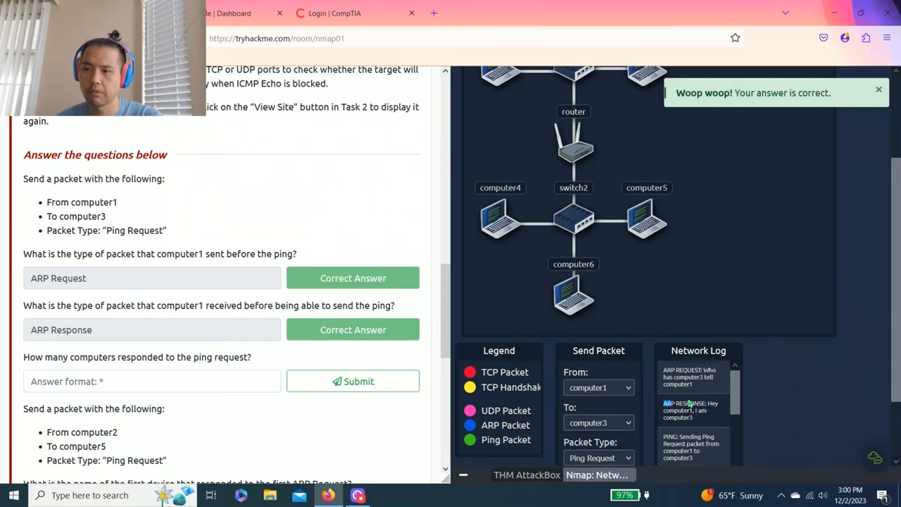
{"action": "left_click_drag", "start_coordinate": [69, 358], "coordinate": [192, 358]}
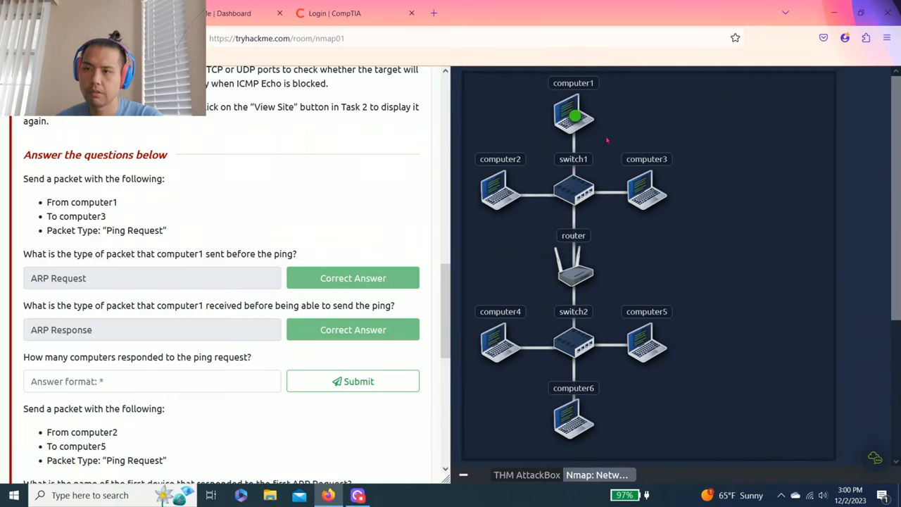
- Submit 1 responding computer, then ping from computer2 to computer5 in the simulator
{"action": "left_click", "coordinate": [126, 381]}
{"action": "type", "text": "1"}
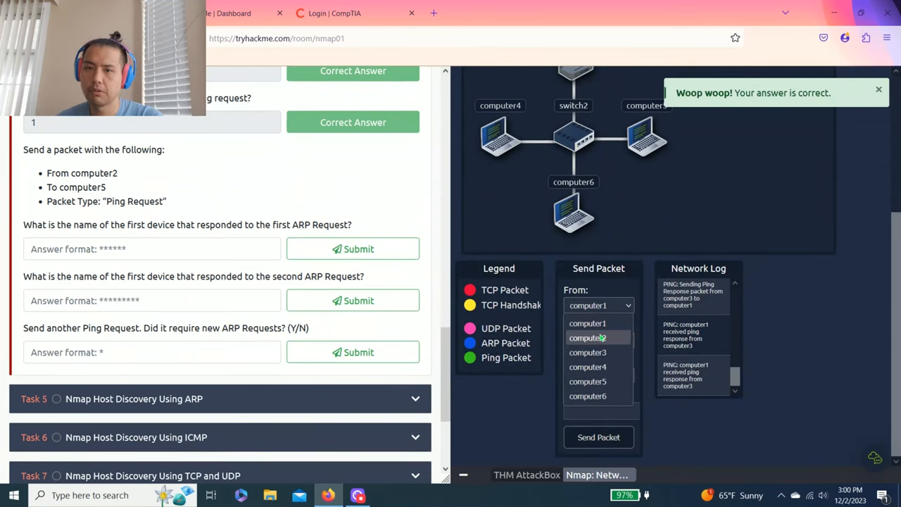
{"action": "left_click", "coordinate": [587, 338]}
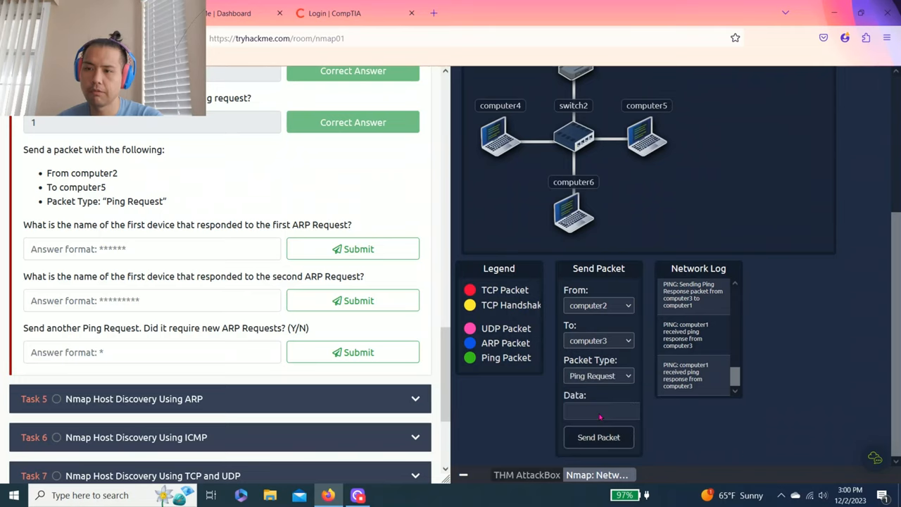
{"action": "left_click", "coordinate": [599, 437]}
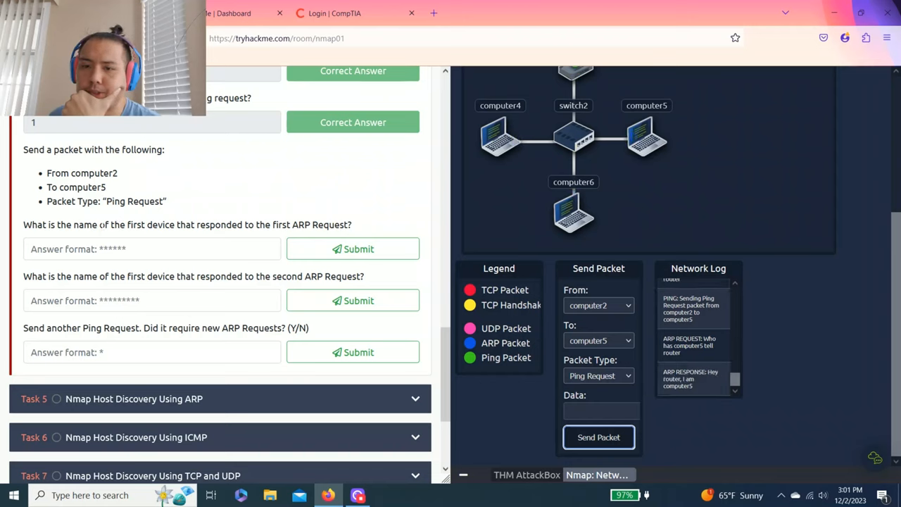
{"action": "left_click", "coordinate": [598, 437]}
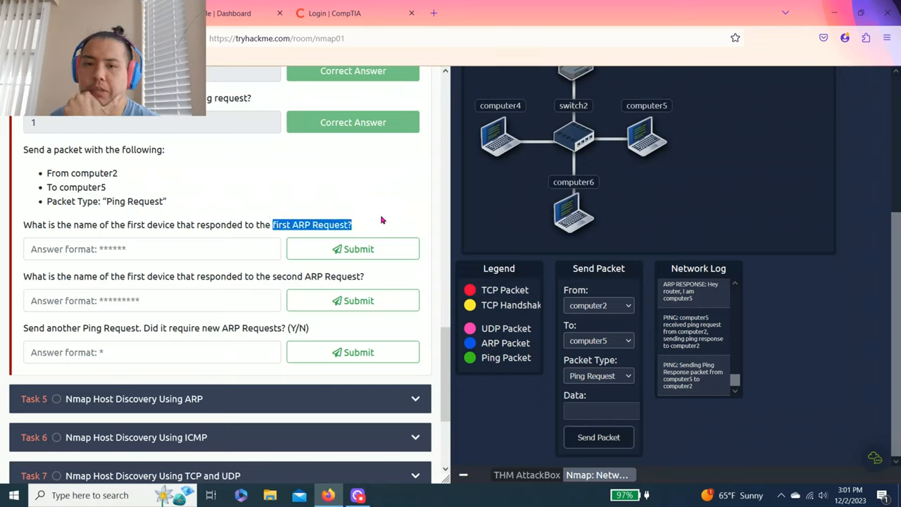
{"action": "left_click", "coordinate": [599, 436]}
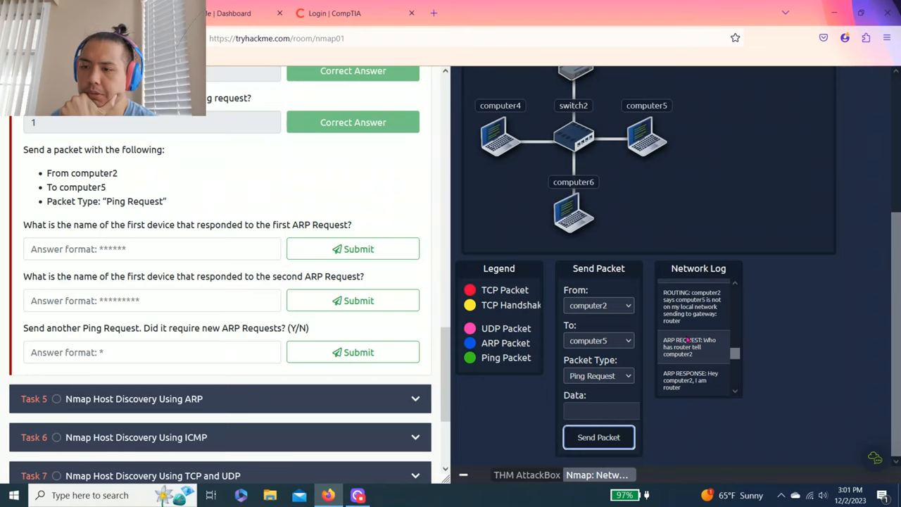
- Resend the computer2-to-computer5 ping and try a first-responder answer
{"action": "left_click", "coordinate": [599, 436]}
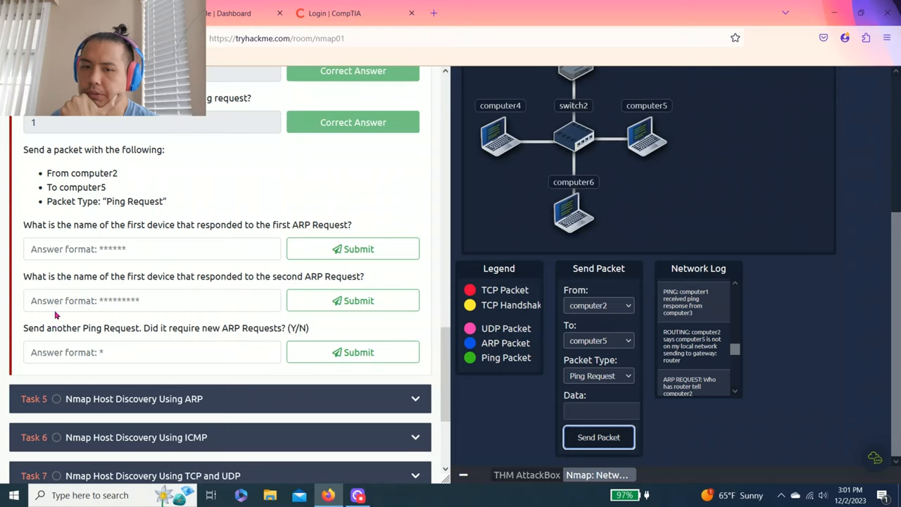
{"action": "type", "text": "Ro"}
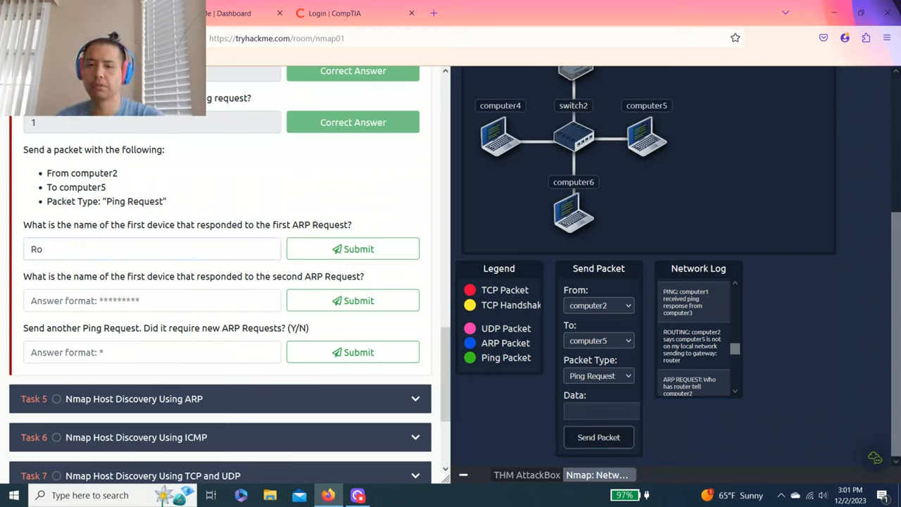
{"action": "left_click", "coordinate": [352, 248]}
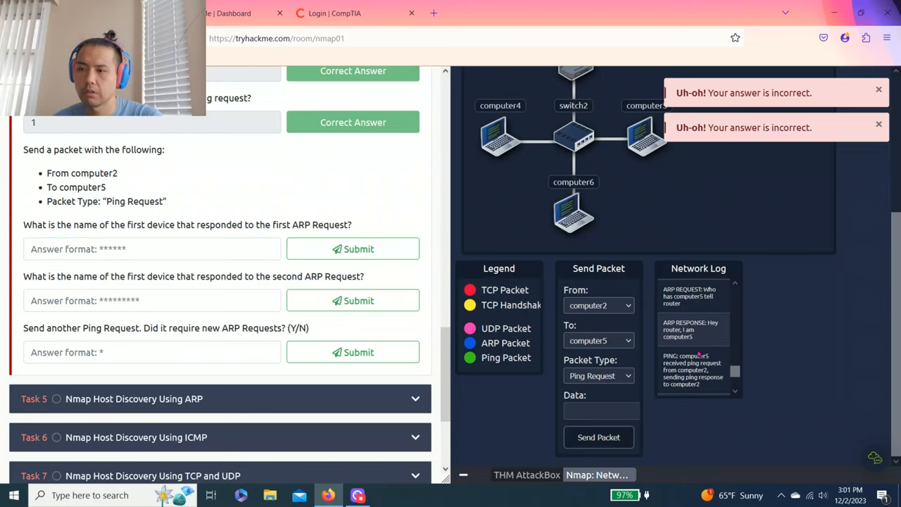
{"action": "left_click", "coordinate": [598, 436]}
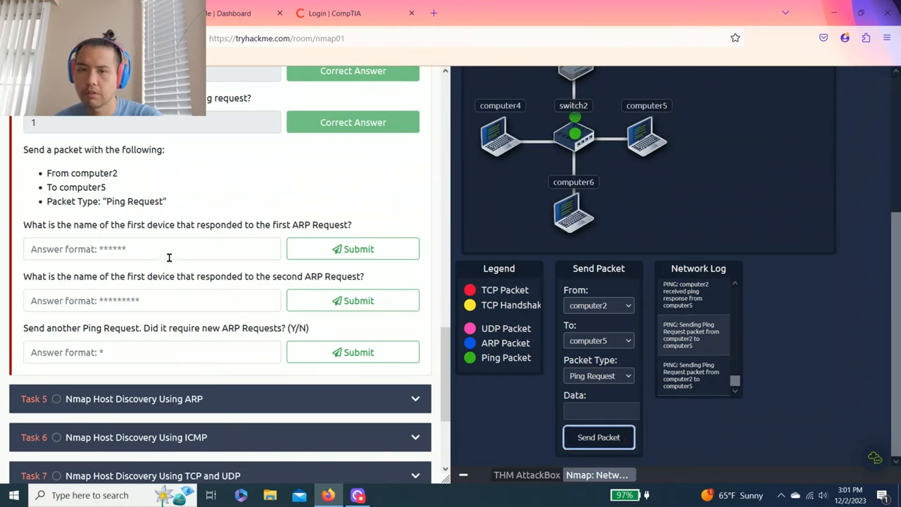
{"action": "left_click", "coordinate": [599, 436]}
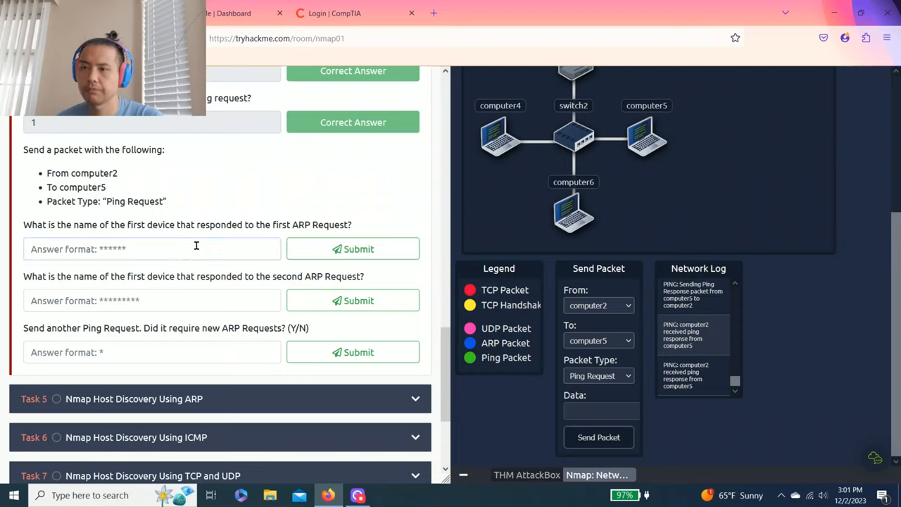
- Get router accepted as the first ARP responder after switch1 is rejected
{"action": "type", "text": "vomputr"}
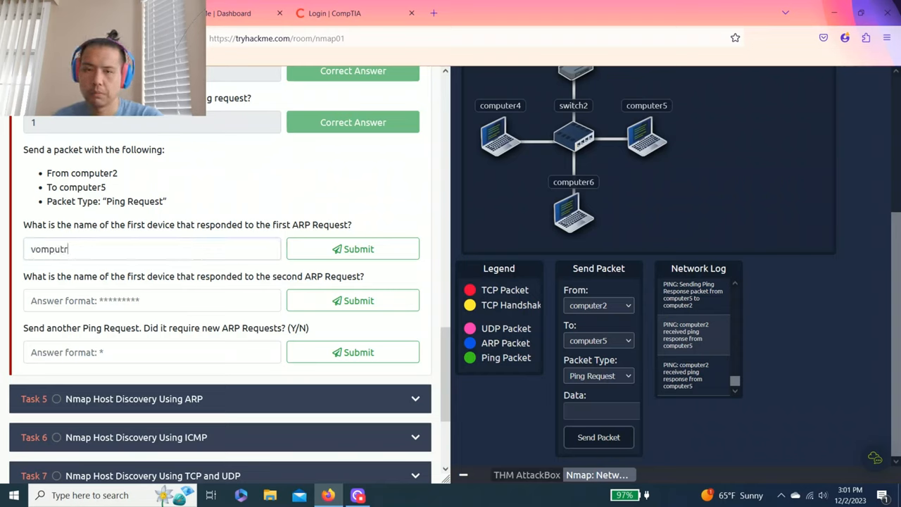
{"action": "type", "text": "cop"}
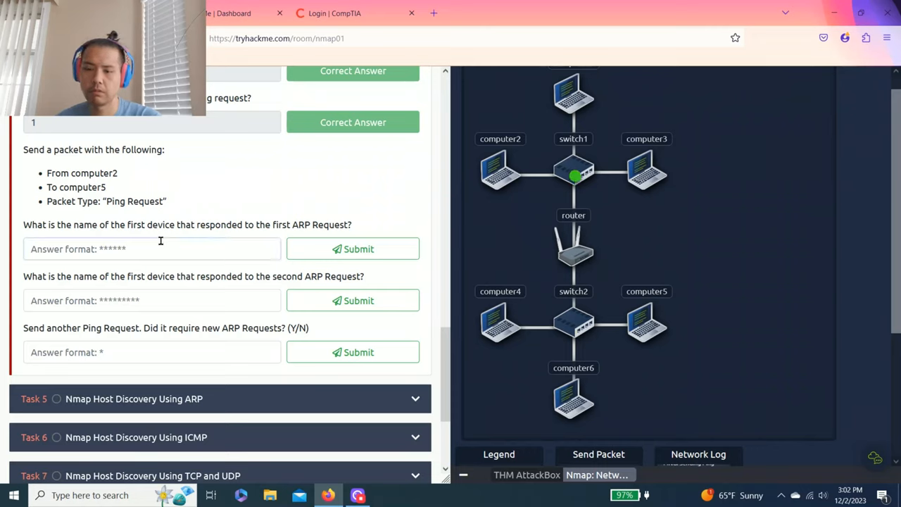
{"action": "type", "text": "switch1"}
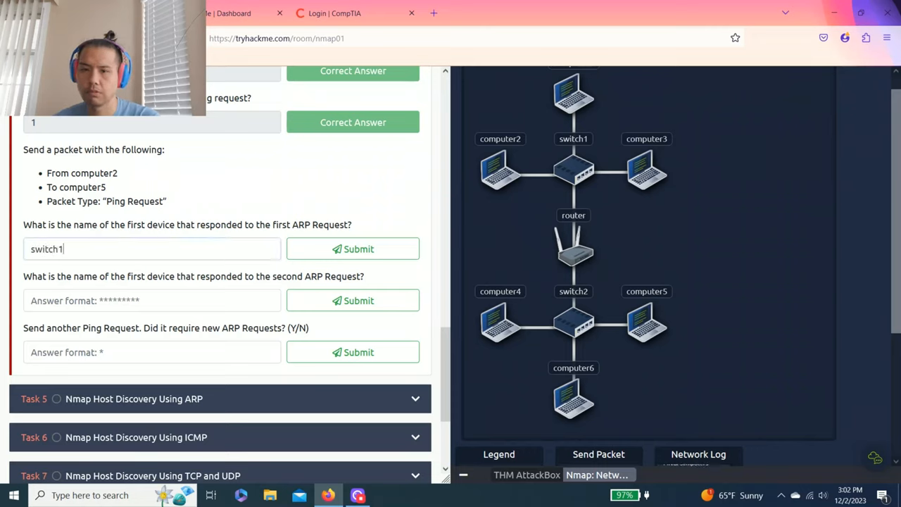
{"action": "left_click", "coordinate": [352, 247]}
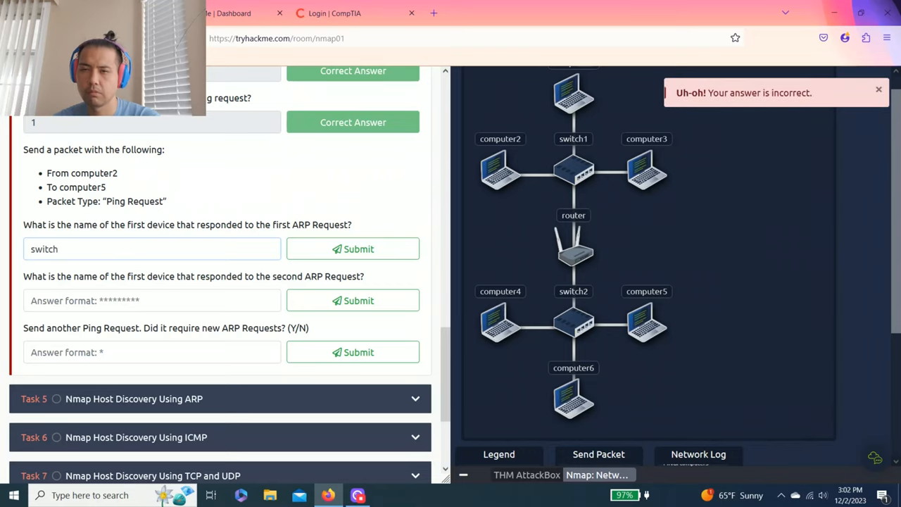
{"action": "type", "text": "router"}
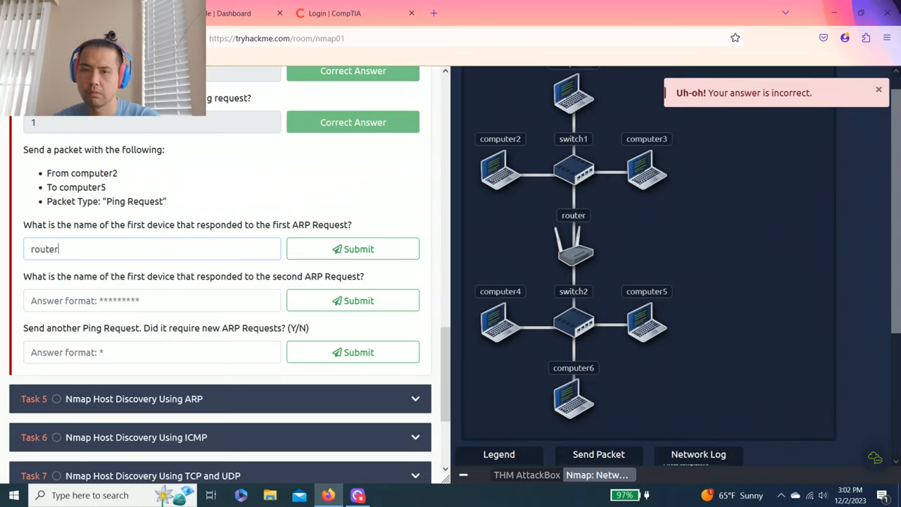
{"action": "left_click", "coordinate": [352, 247]}
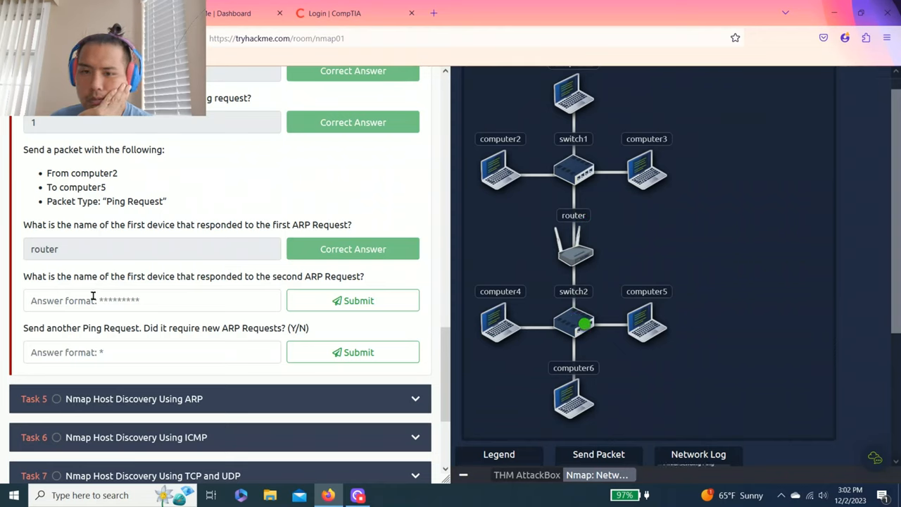
- Answer computer5 as the responder to the second ARP request
{"action": "left_click_drag", "start_coordinate": [91, 276], "coordinate": [345, 276]}
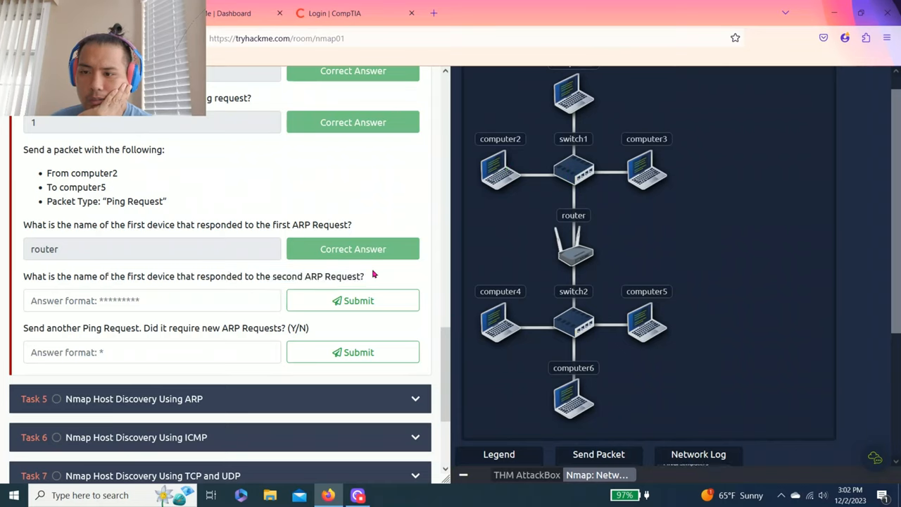
{"action": "left_click", "coordinate": [152, 301]}
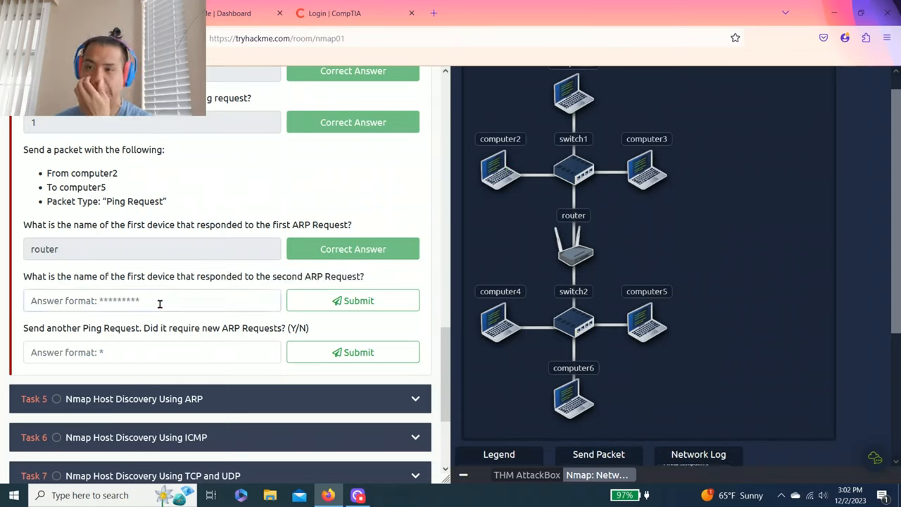
{"action": "left_click", "coordinate": [152, 301]}
{"action": "type", "text": "switch2"}
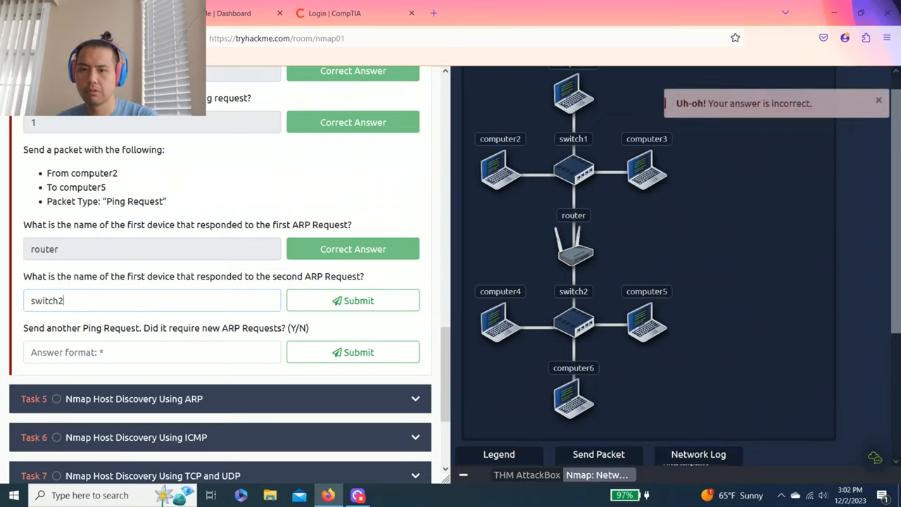
{"action": "type", "text": "com"}
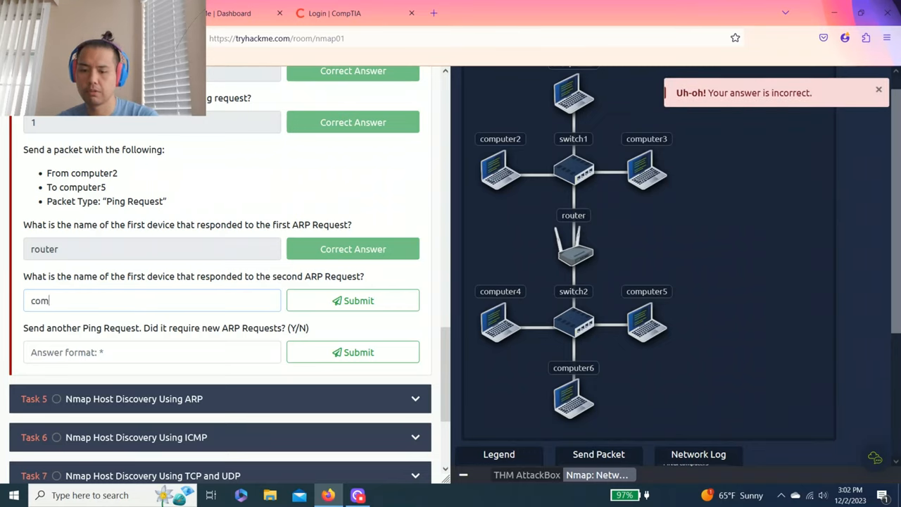
{"action": "left_click", "coordinate": [352, 299]}
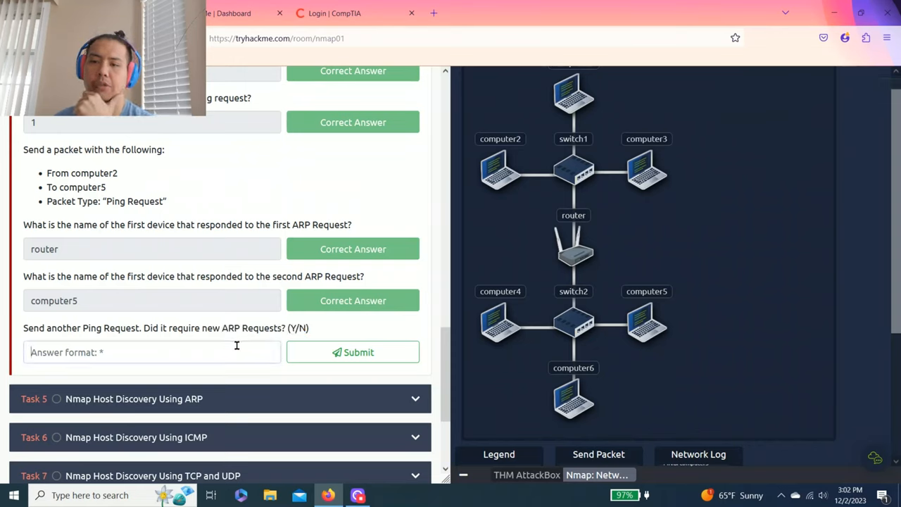
- Answer N for whether another ping triggers new ARP requests
{"action": "left_click", "coordinate": [352, 352]}
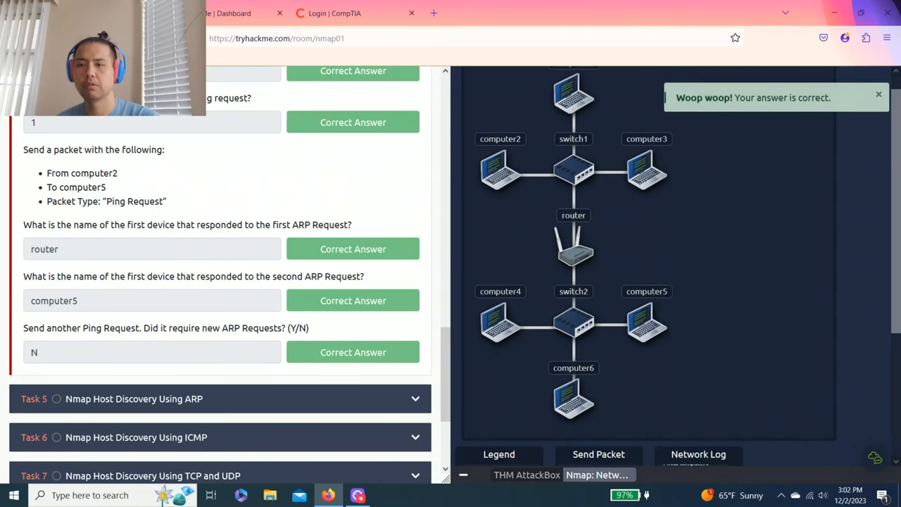
{"action": "left_click", "coordinate": [599, 437]}
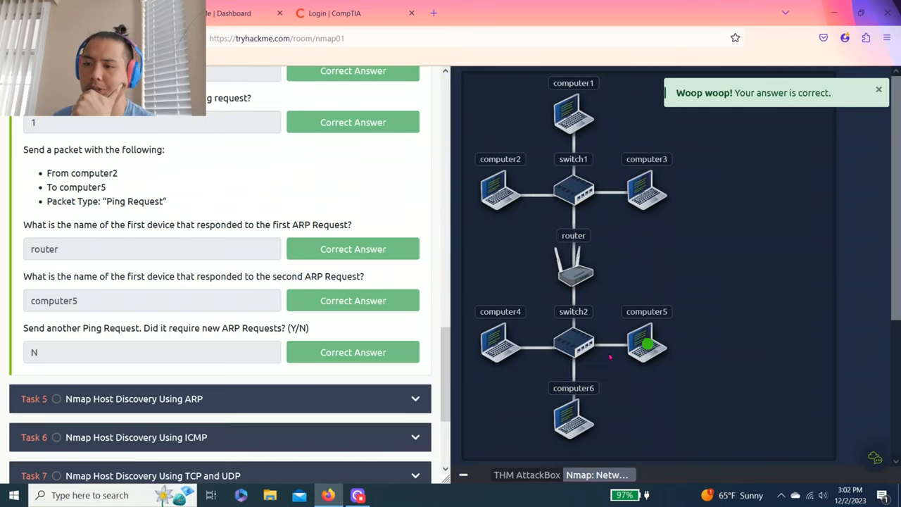
- Scroll through Task 5's ARP host discovery reading to its question and simulator panel
{"action": "scroll", "scroll_direction": "down", "scroll_amount": 3}
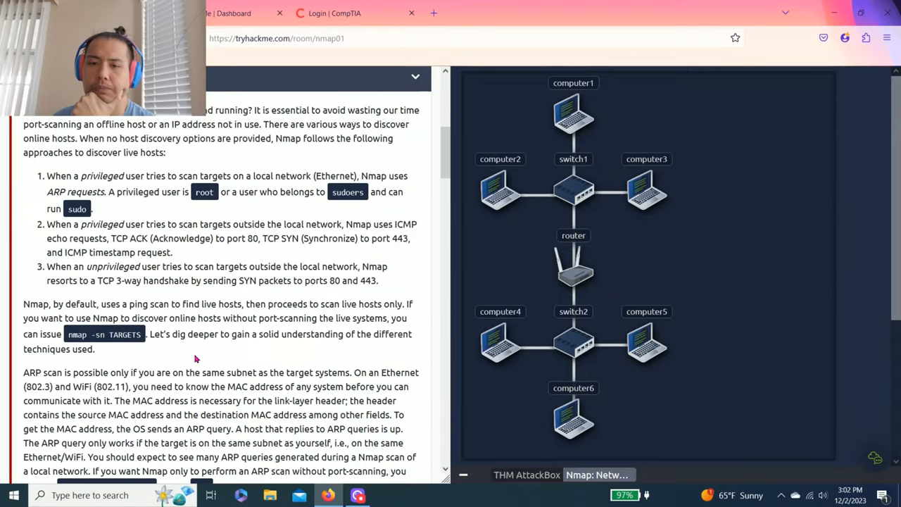
{"action": "scroll", "scroll_direction": "down", "scroll_amount": 3}
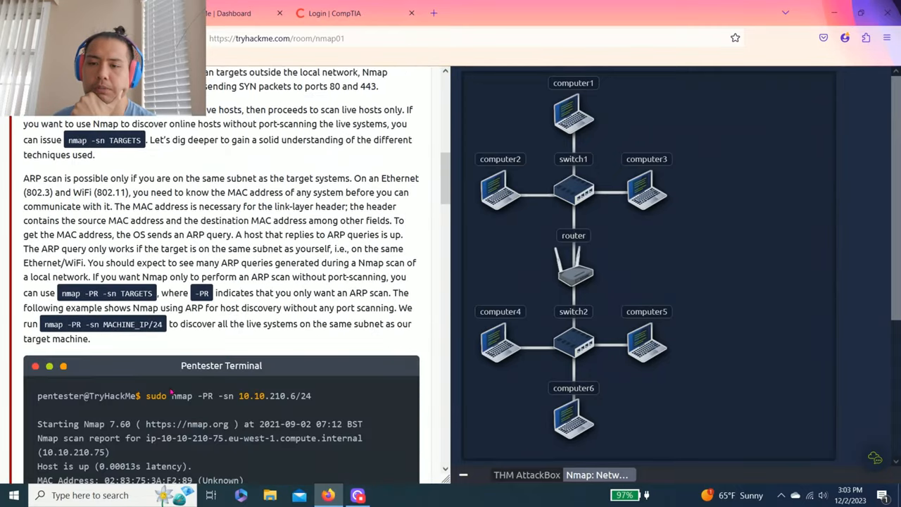
{"action": "scroll", "scroll_direction": "down", "scroll_amount": 3}
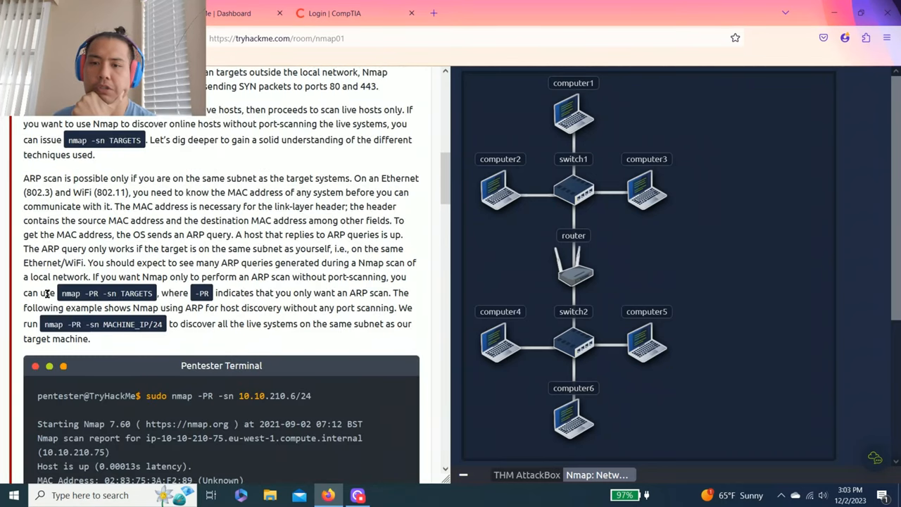
{"action": "scroll", "scroll_direction": "down", "scroll_amount": 3}
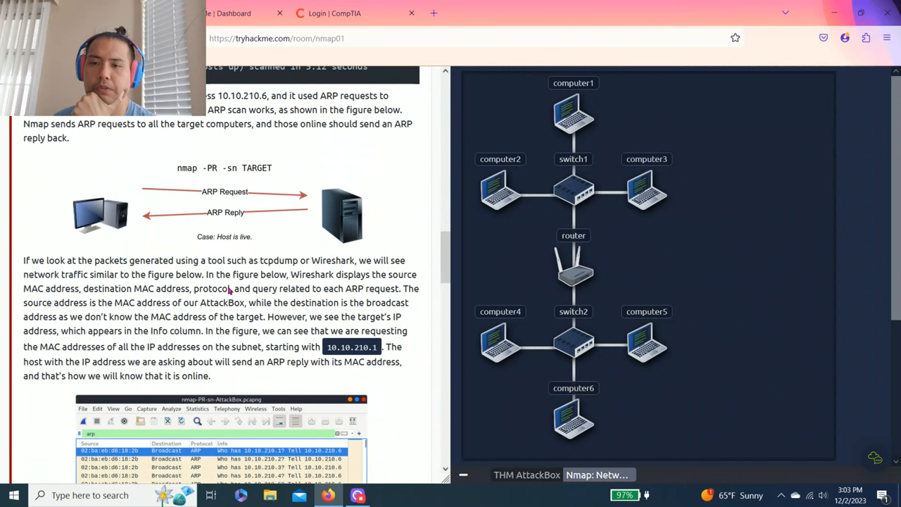
{"action": "scroll", "scroll_direction": "down", "scroll_amount": 3}
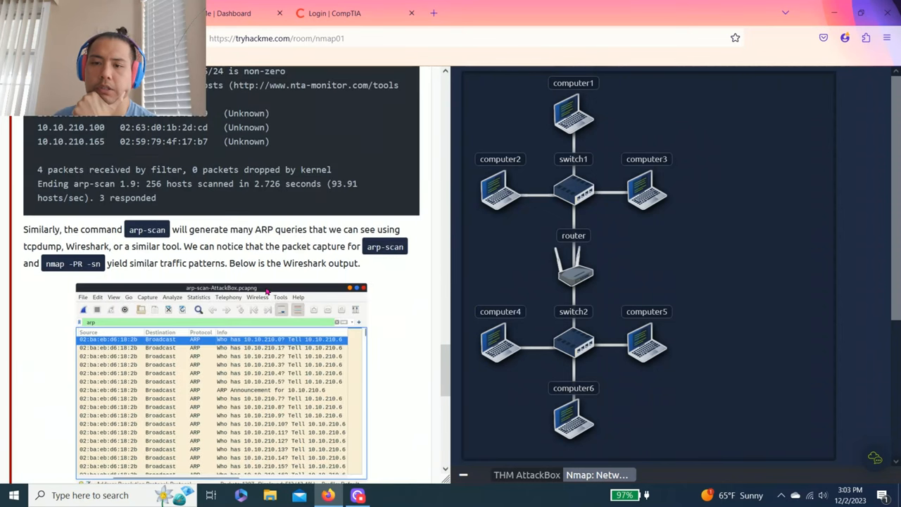
{"action": "scroll", "scroll_direction": "down", "scroll_amount": 3}
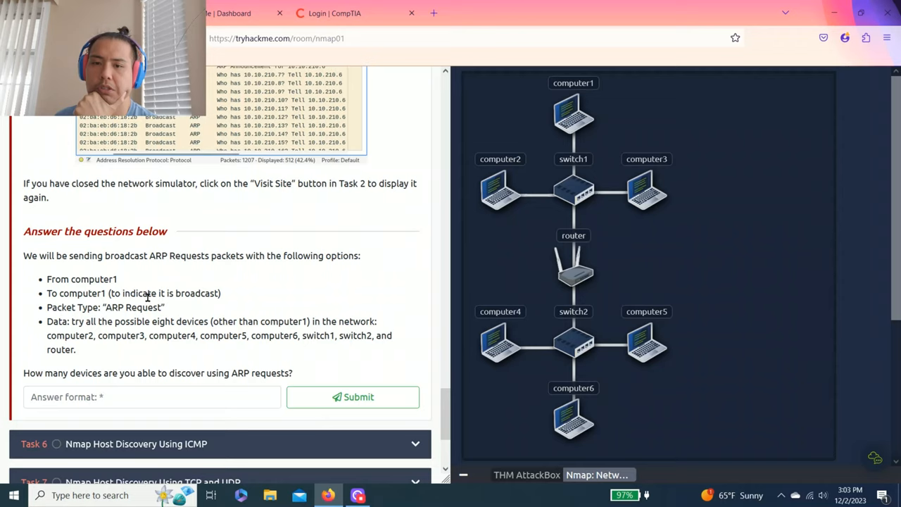
{"action": "scroll", "scroll_direction": "down", "scroll_amount": 3}
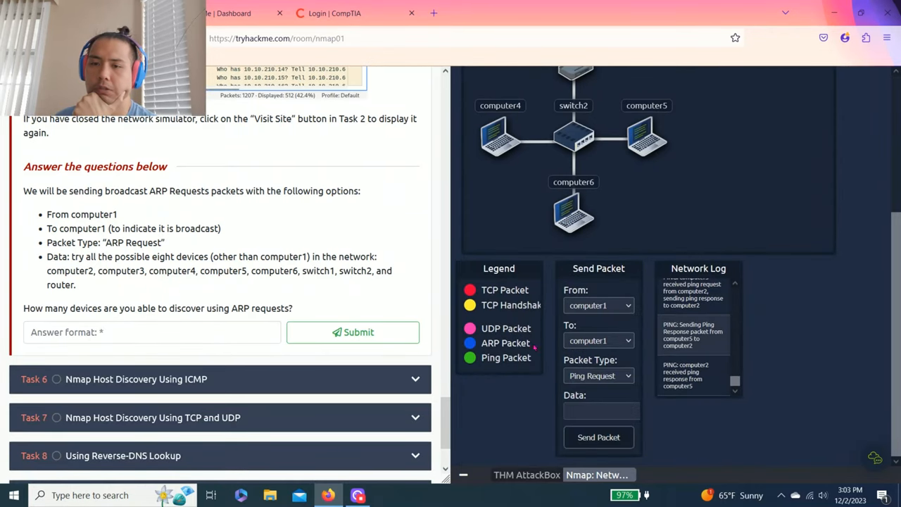
- Send ARP requests from computer1 in the simulator and try 4 discovered devices
{"action": "left_click", "coordinate": [597, 374]}
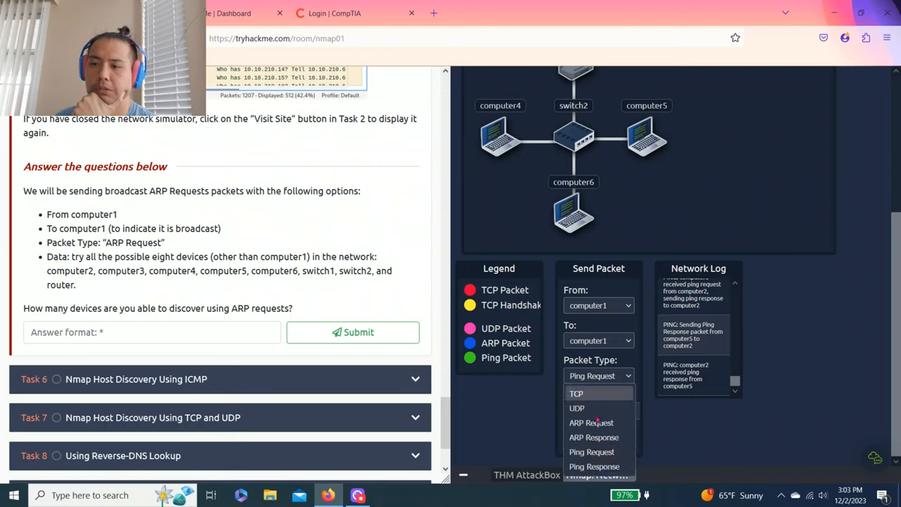
{"action": "left_click", "coordinate": [591, 423]}
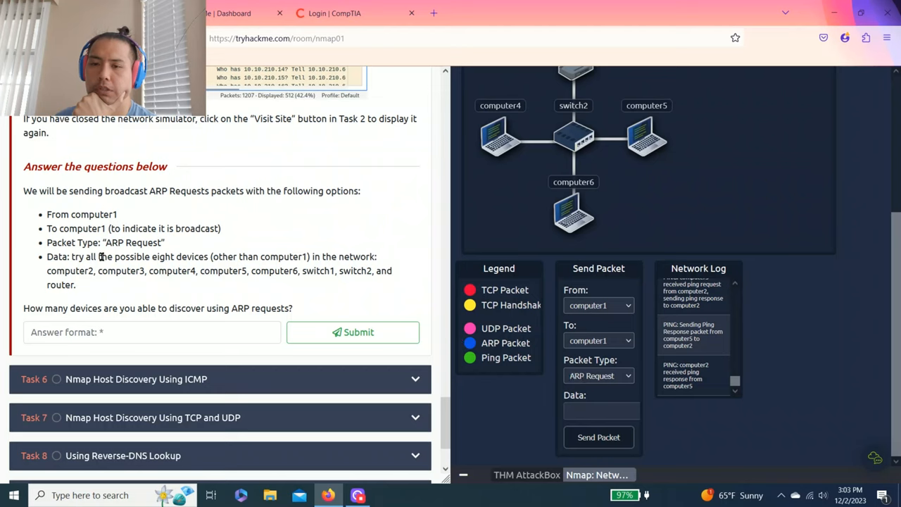
{"action": "left_click_drag", "start_coordinate": [77, 256], "coordinate": [125, 256]}
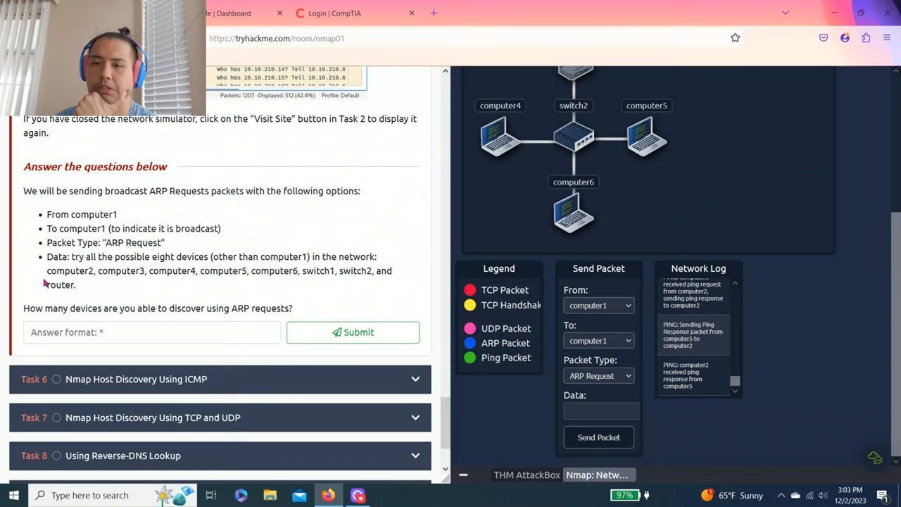
{"action": "double_click", "coordinate": [69, 271]}
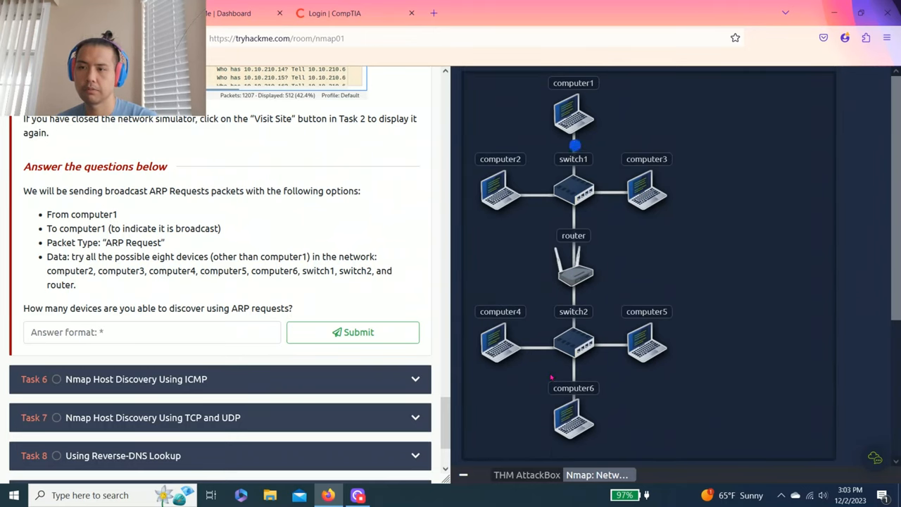
{"action": "scroll", "scroll_direction": "down", "scroll_amount": 3}
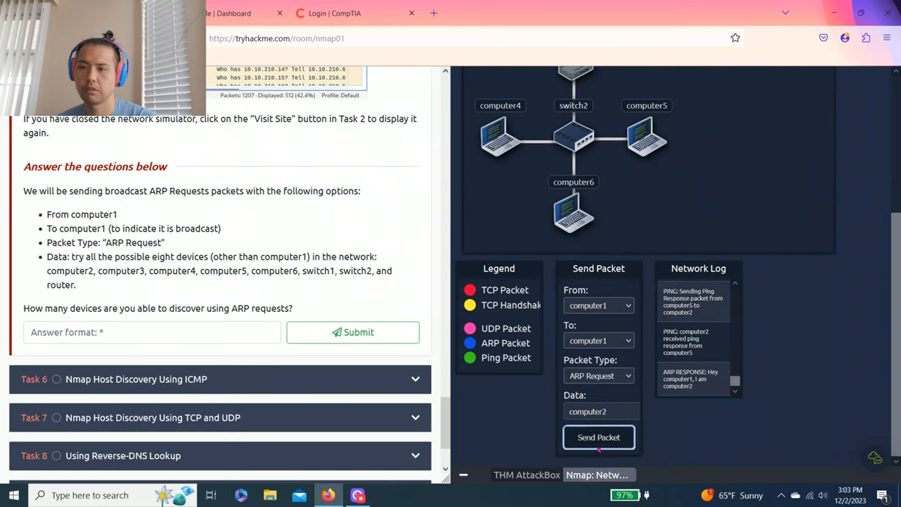
{"action": "left_click", "coordinate": [598, 437]}
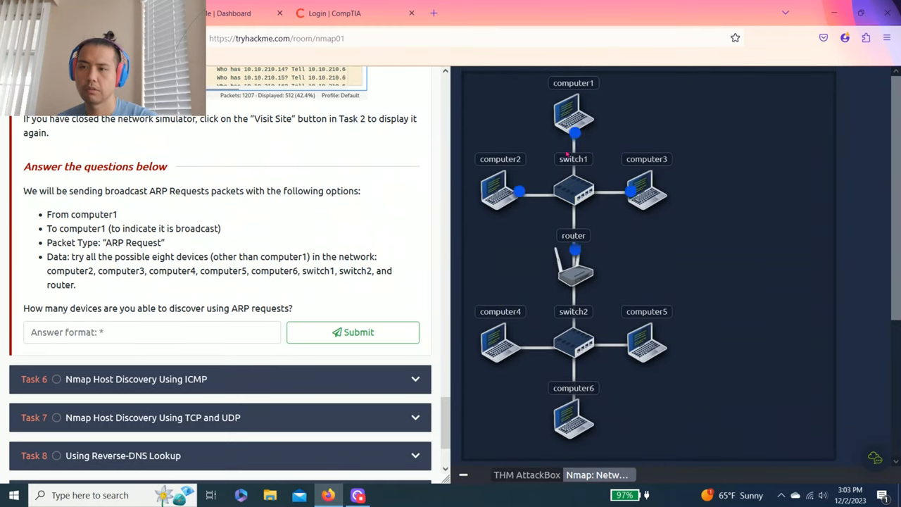
{"action": "type", "text": "4"}
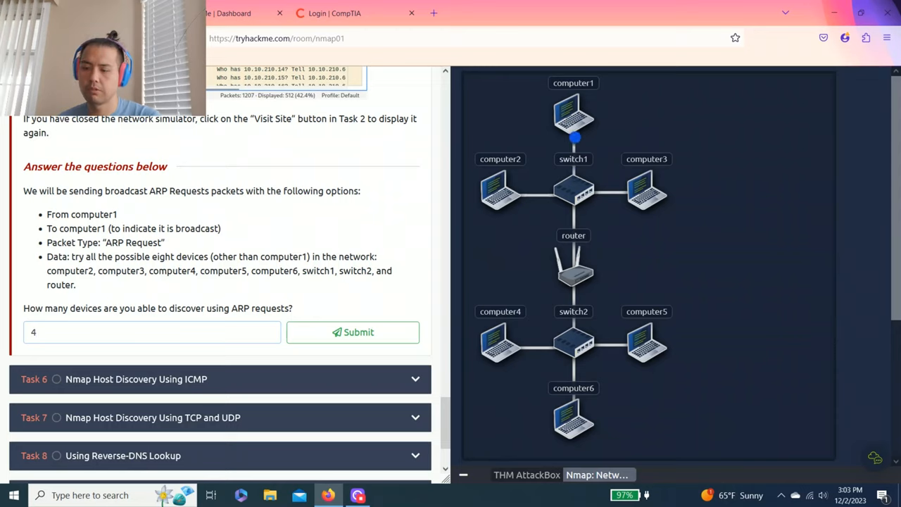
{"action": "left_click", "coordinate": [352, 332]}
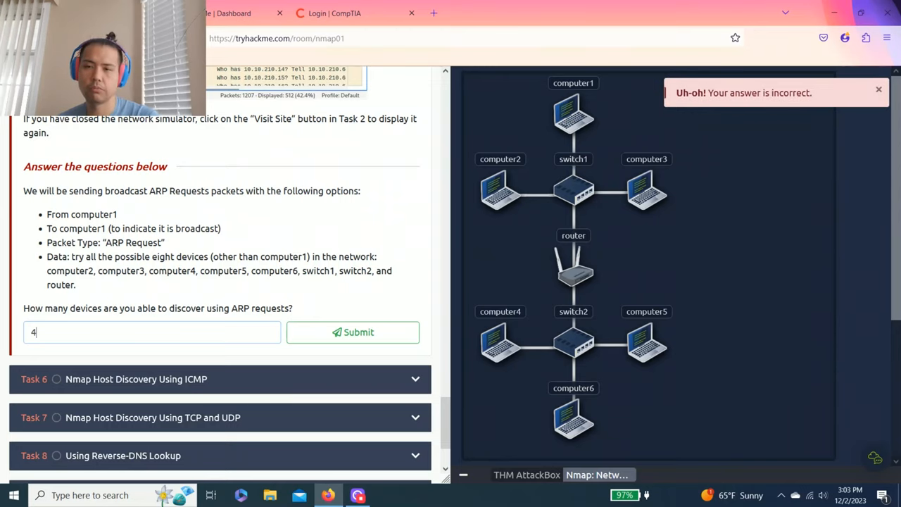
- Probe the device list up to computer5 and submit 3 discoverable devices, marked correct
{"action": "left_click", "coordinate": [152, 333]}
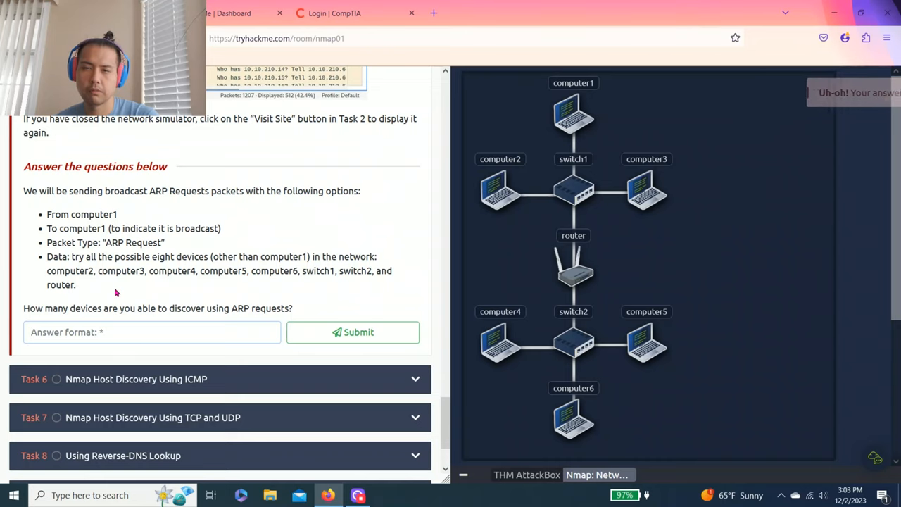
{"action": "left_click_drag", "start_coordinate": [46, 270], "coordinate": [76, 285]}
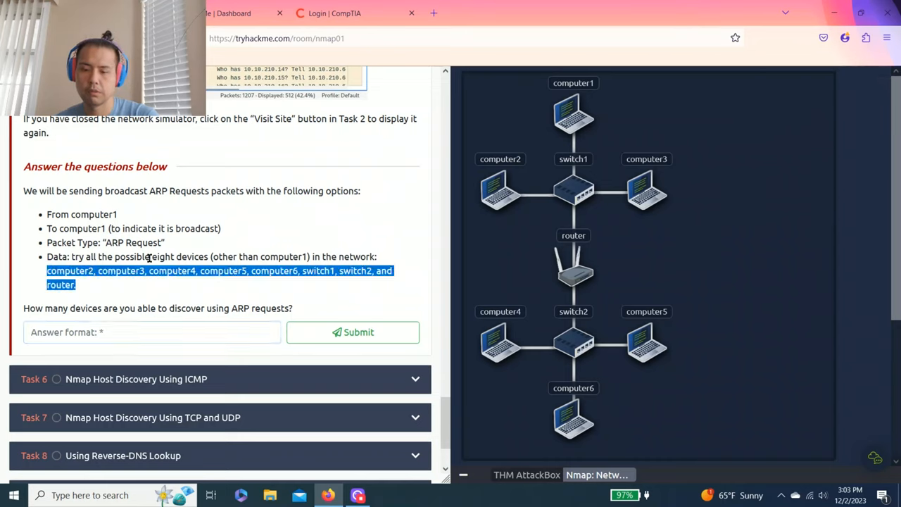
{"action": "scroll", "scroll_direction": "down", "scroll_amount": 3}
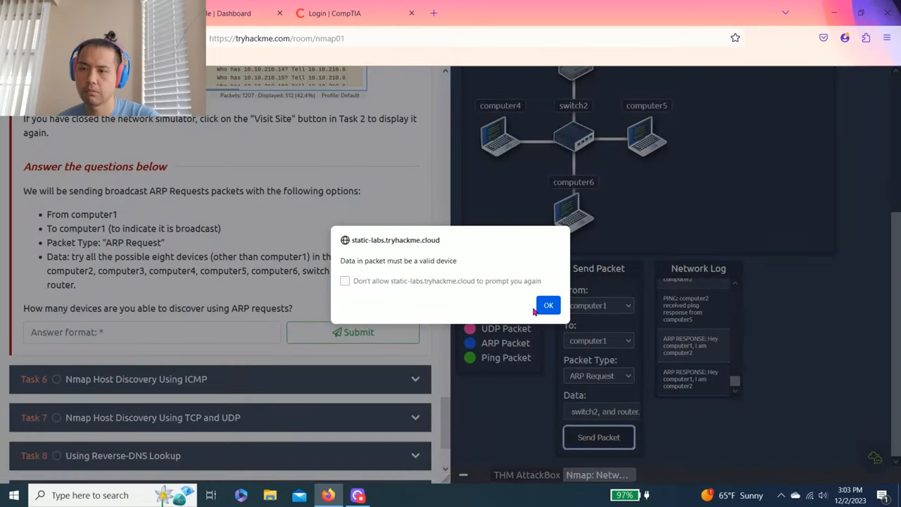
{"action": "left_click", "coordinate": [549, 304]}
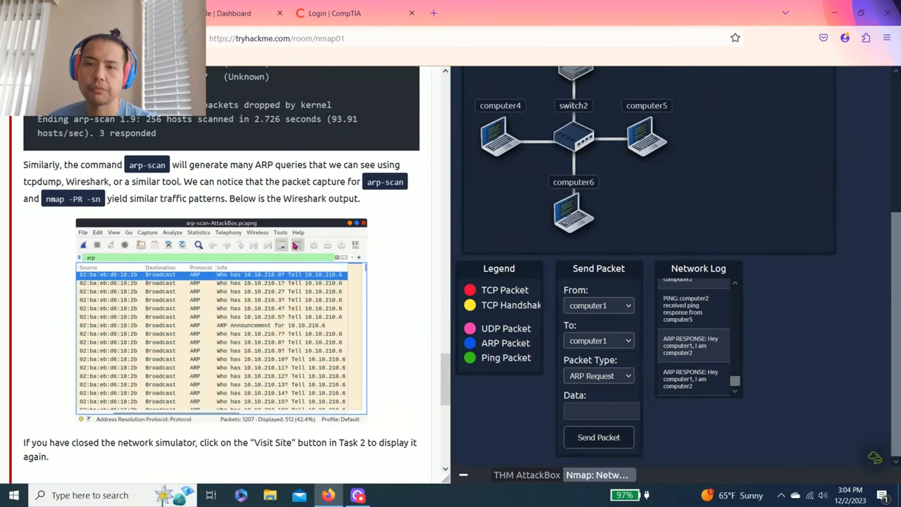
{"action": "scroll", "scroll_direction": "down", "scroll_amount": 3}
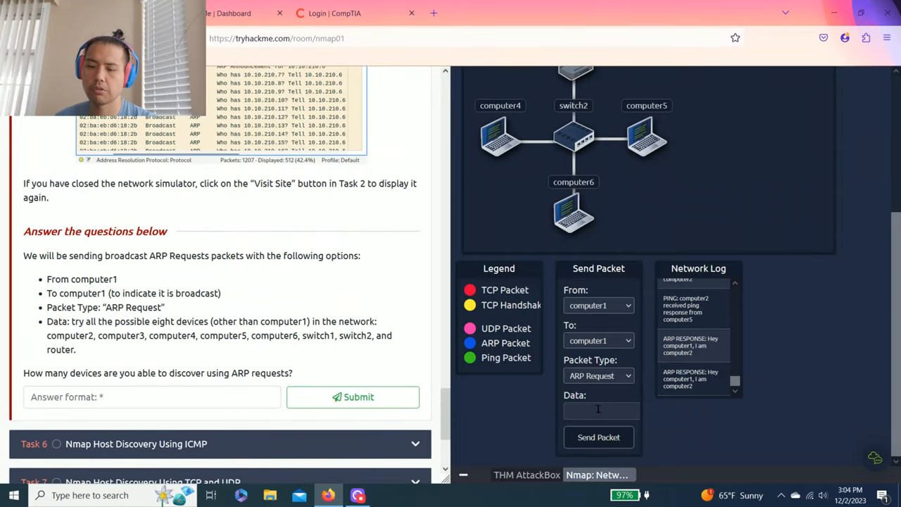
{"action": "type", "text": "computer5"}
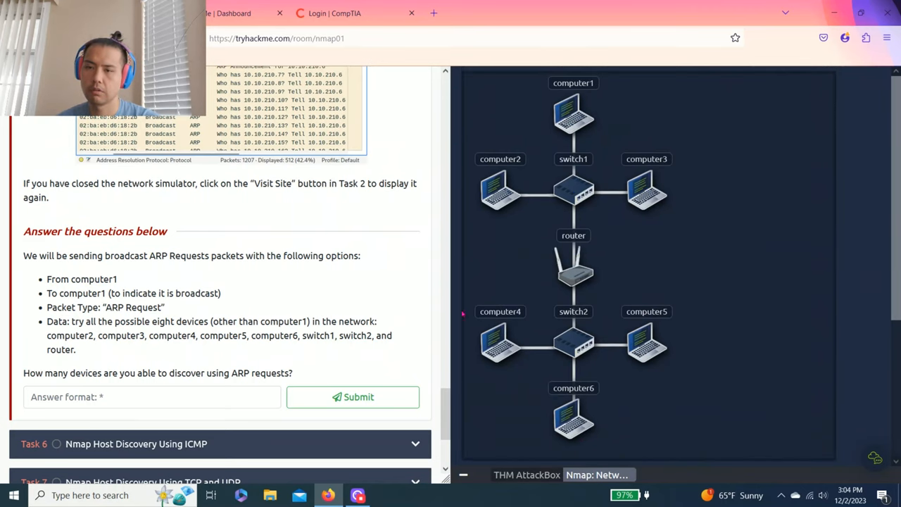
{"action": "type", "text": "3"}
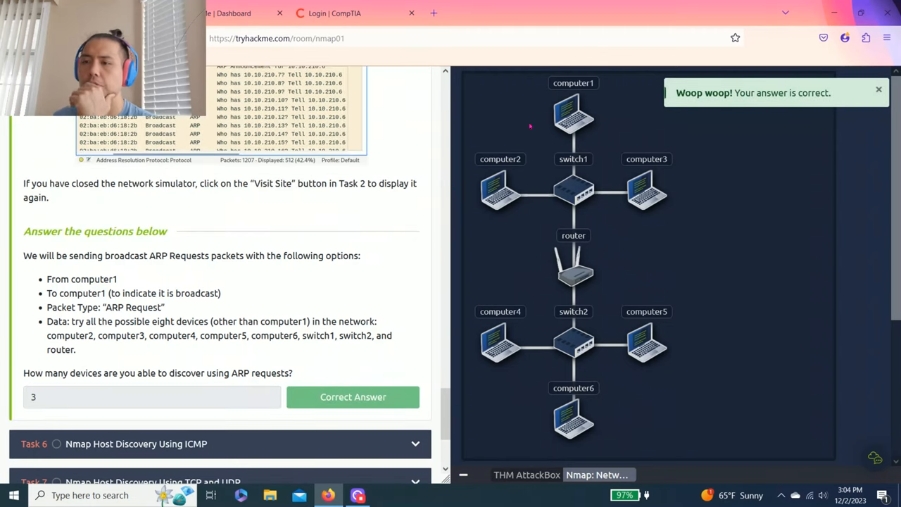
{"action": "scroll", "scroll_direction": "down", "scroll_amount": 3}
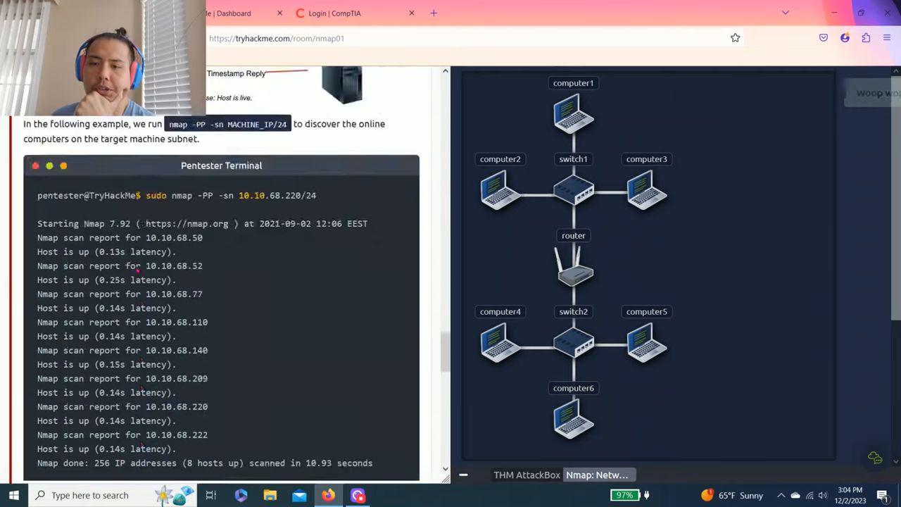
- Scroll through Task 6's timestamp and address mask sections to the questions
{"action": "scroll", "scroll_direction": "down", "scroll_amount": 3}
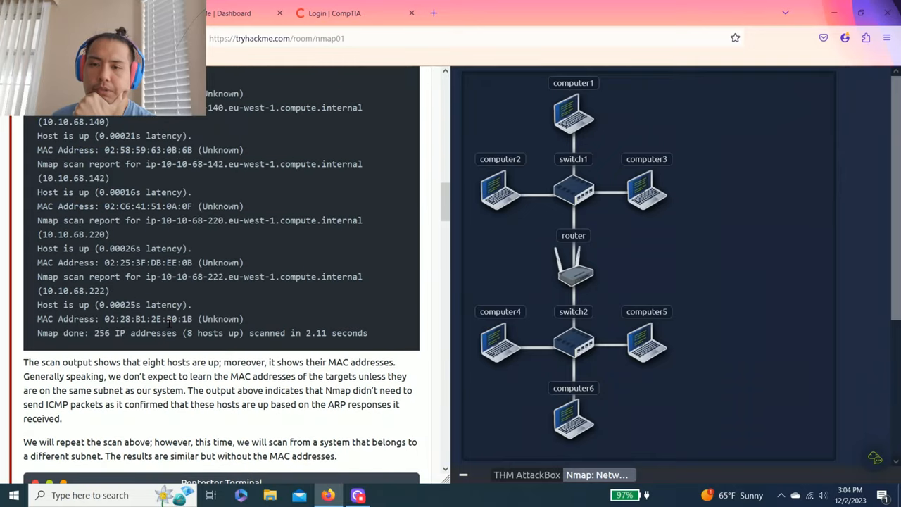
{"action": "scroll", "scroll_direction": "down", "scroll_amount": 3}
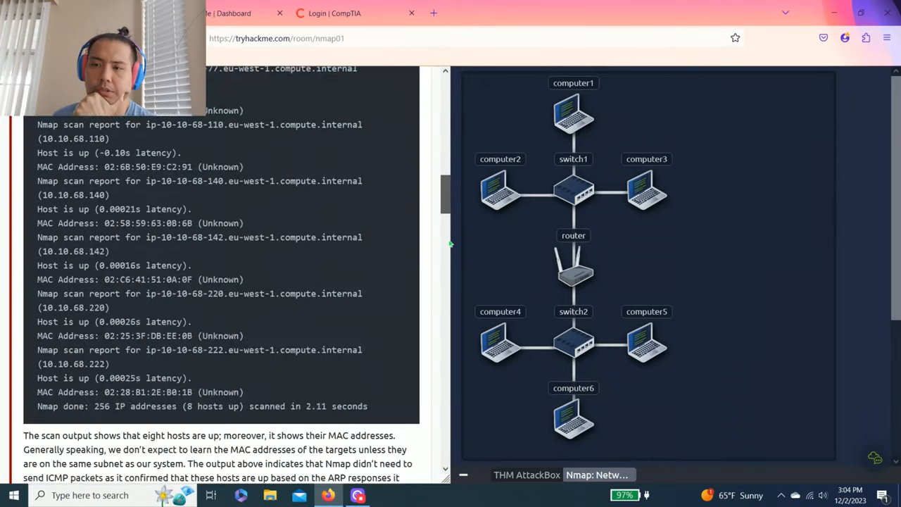
{"action": "scroll", "scroll_direction": "down", "scroll_amount": 3}
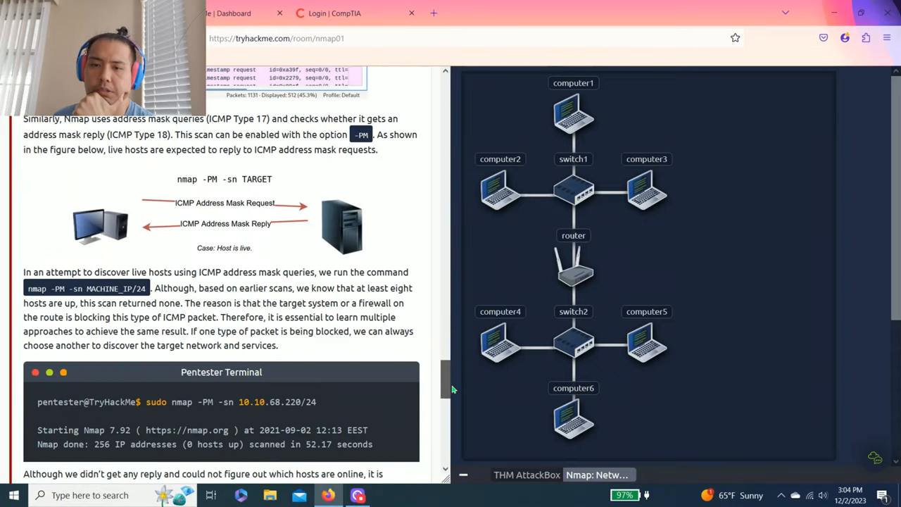
{"action": "scroll", "scroll_direction": "down", "scroll_amount": 3}
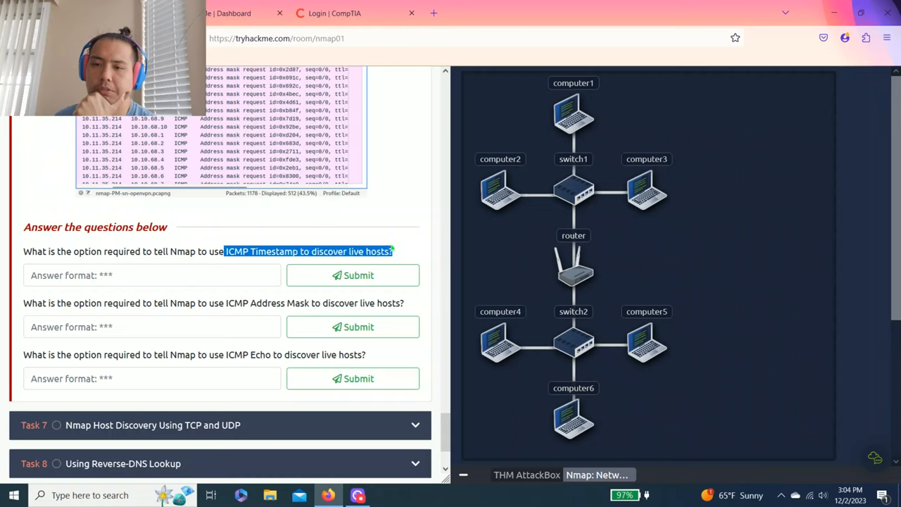
- Find 'timestamp' on the page, answer -PP for ICMP Timestamp, then search 'mask'
{"action": "key", "text": "ctrl+f"}
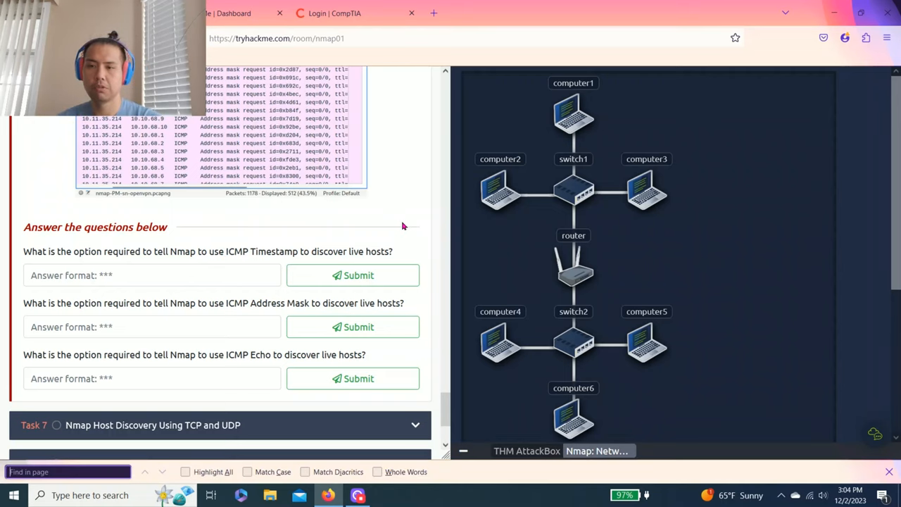
{"action": "type", "text": "timestamp"}
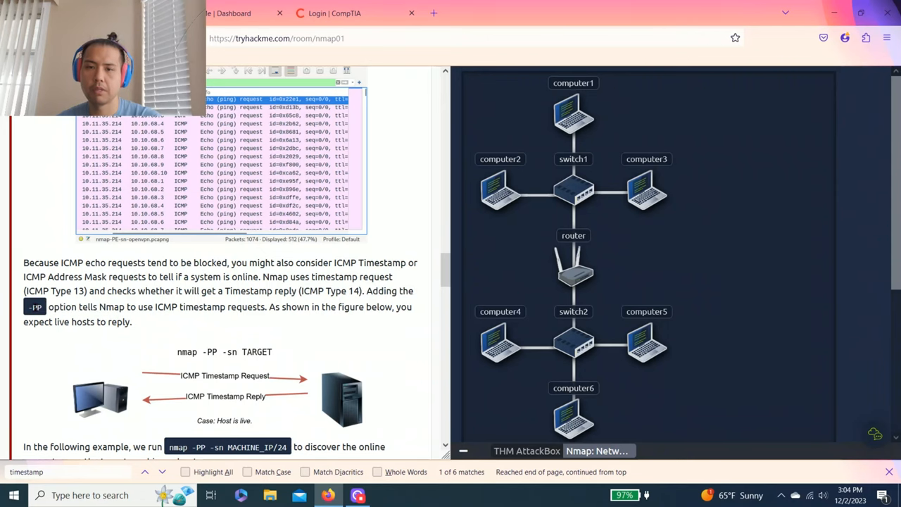
{"action": "scroll", "scroll_direction": "down", "scroll_amount": 3}
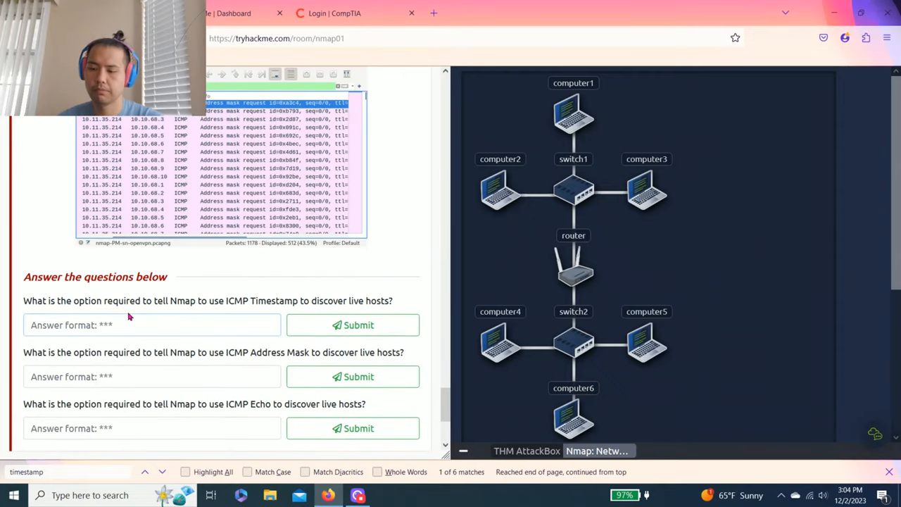
{"action": "left_click", "coordinate": [352, 323]}
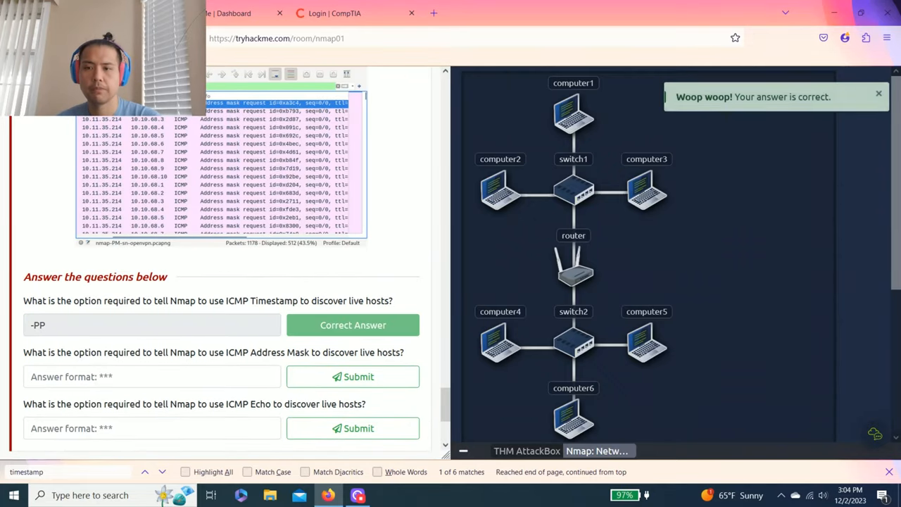
{"action": "left_click_drag", "start_coordinate": [40, 352], "coordinate": [129, 352]}
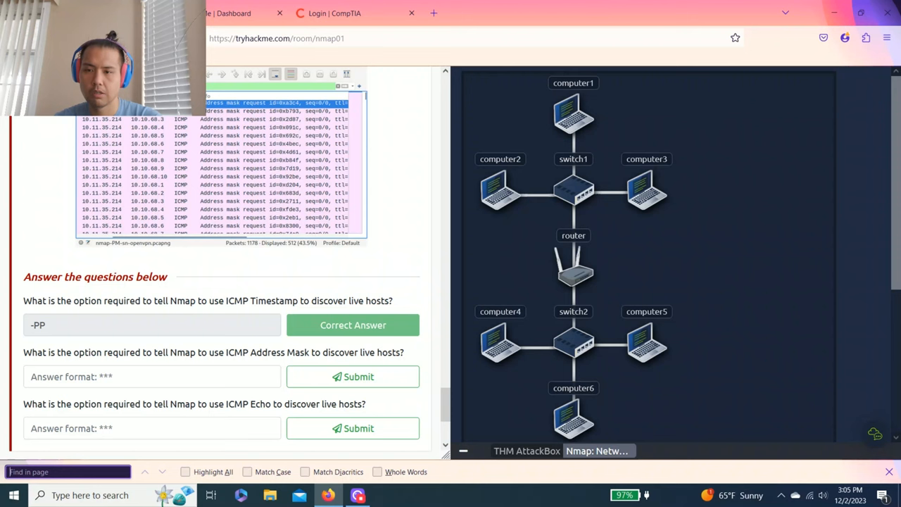
{"action": "type", "text": "mask"}
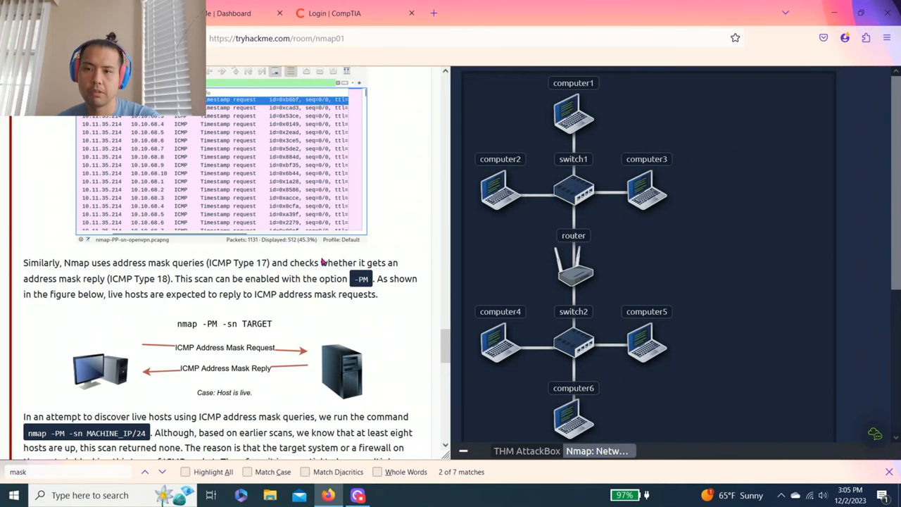
- Answer -PM for the ICMP Address Mask question
{"action": "scroll", "scroll_direction": "down", "scroll_amount": 3}
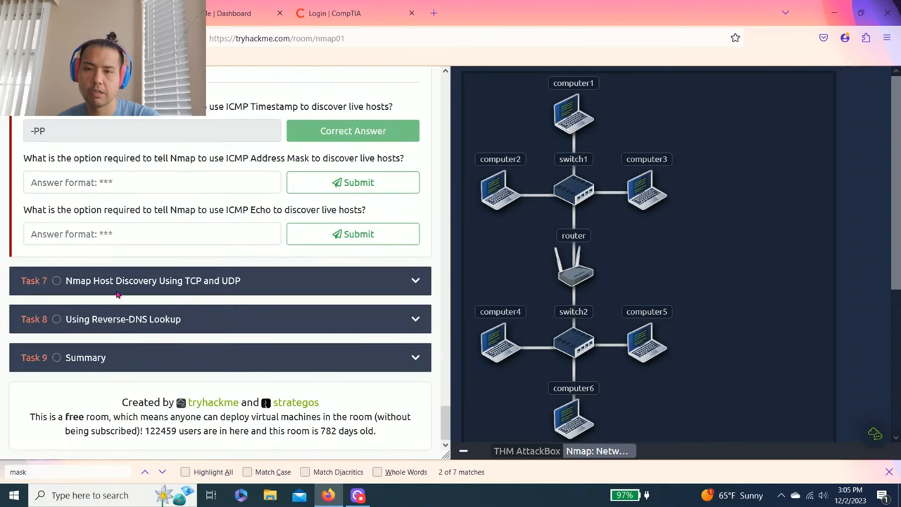
{"action": "type", "text": "-PM"}
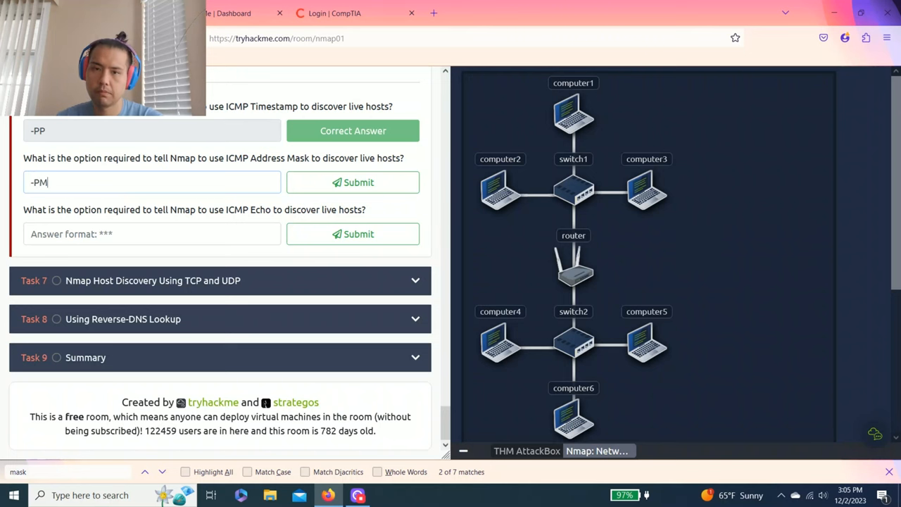
{"action": "left_click", "coordinate": [352, 183]}
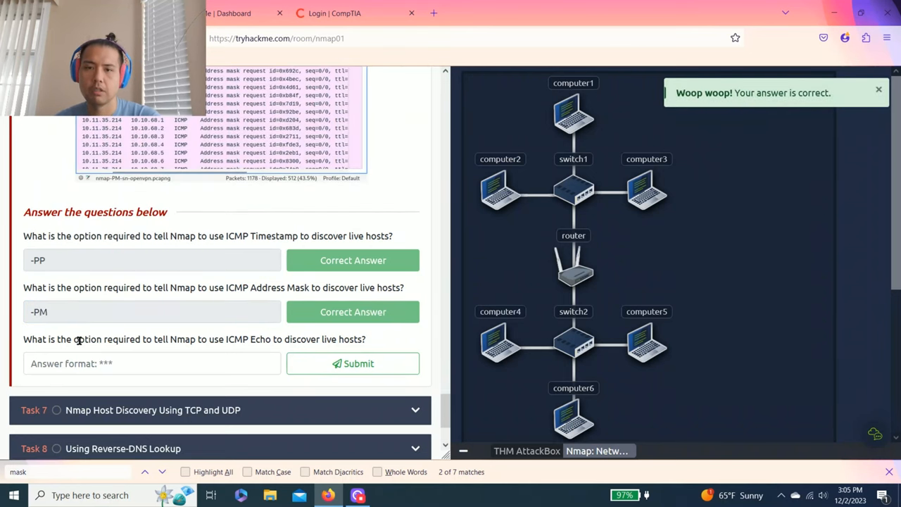
- Look up 'echo' in the room text and answer -PE for ICMP Echo
{"action": "left_click_drag", "start_coordinate": [56, 338], "coordinate": [162, 338]}
{"action": "type", "text": "echo"}
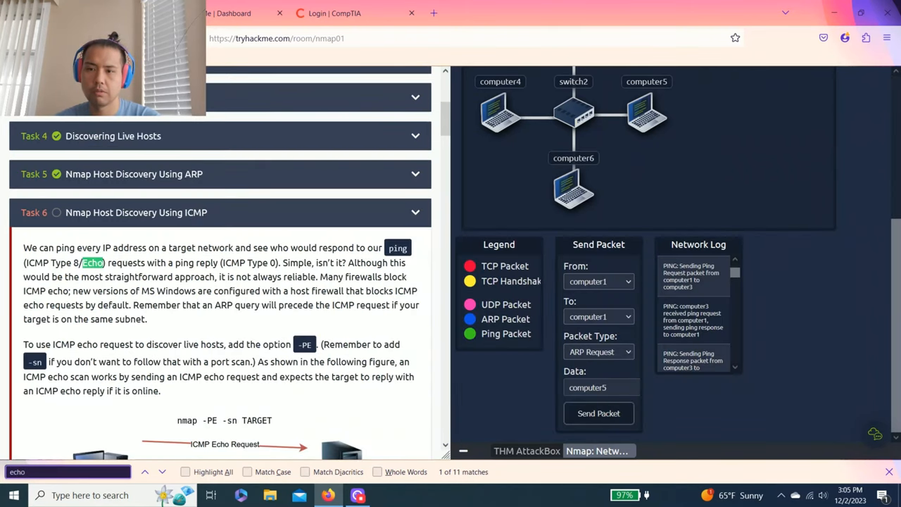
{"action": "left_click", "coordinate": [162, 472]}
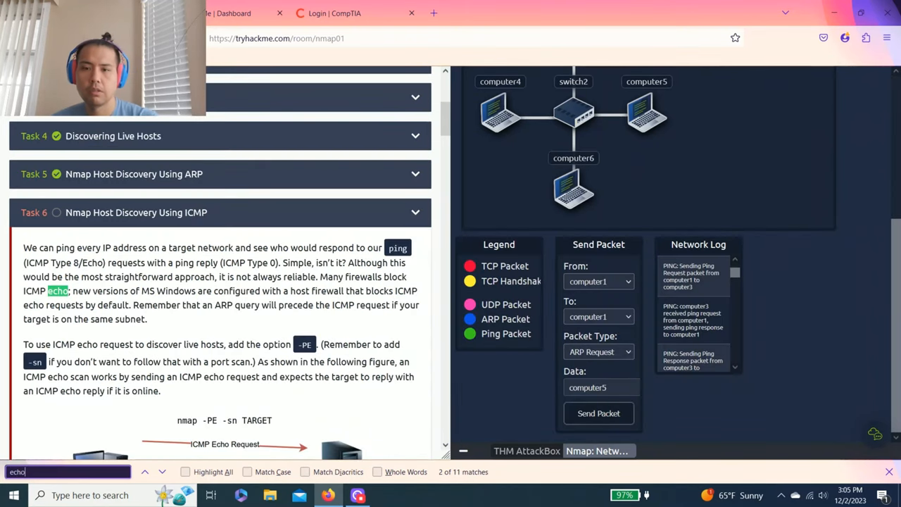
{"action": "left_click", "coordinate": [162, 471]}
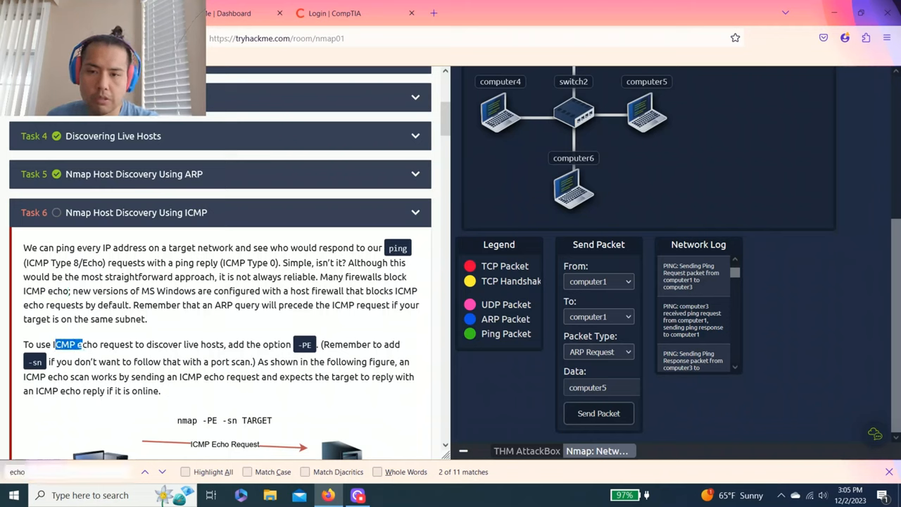
{"action": "left_click_drag", "start_coordinate": [56, 344], "coordinate": [186, 343]}
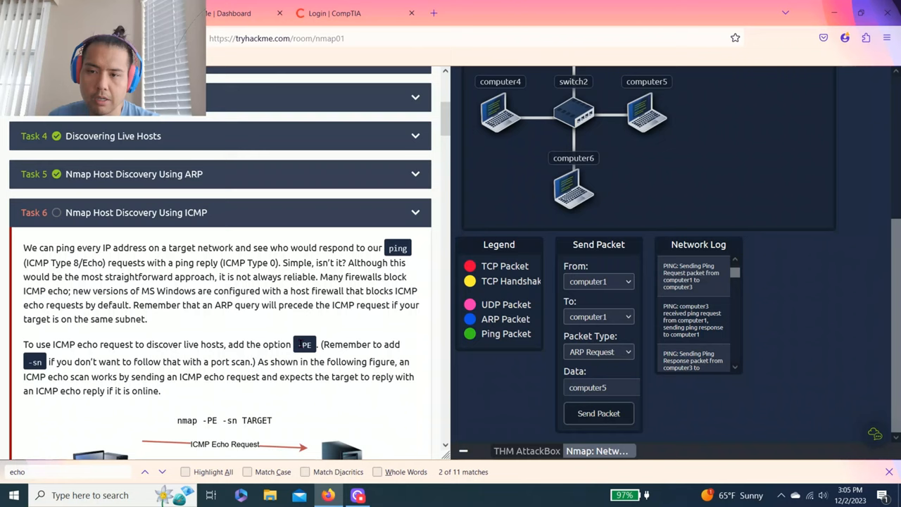
{"action": "scroll", "scroll_direction": "down", "scroll_amount": 3}
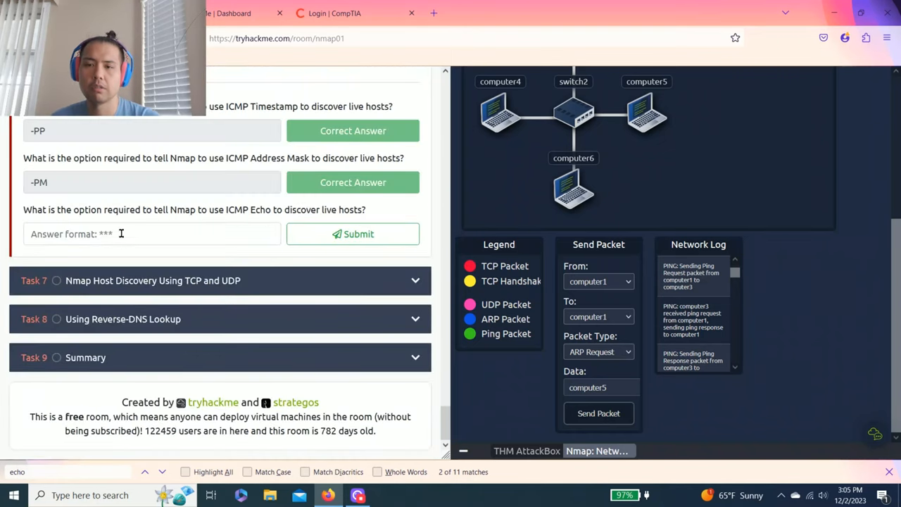
{"action": "type", "text": "-PE"}
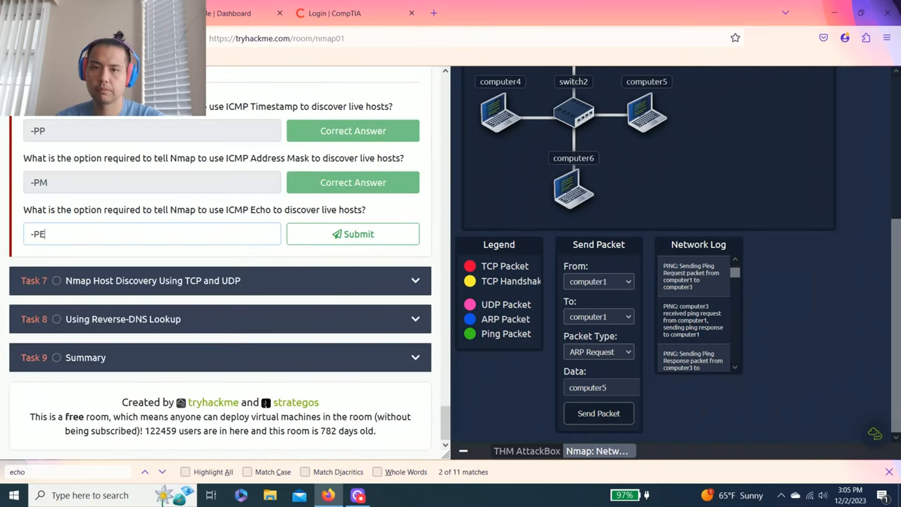
{"action": "left_click", "coordinate": [352, 234]}
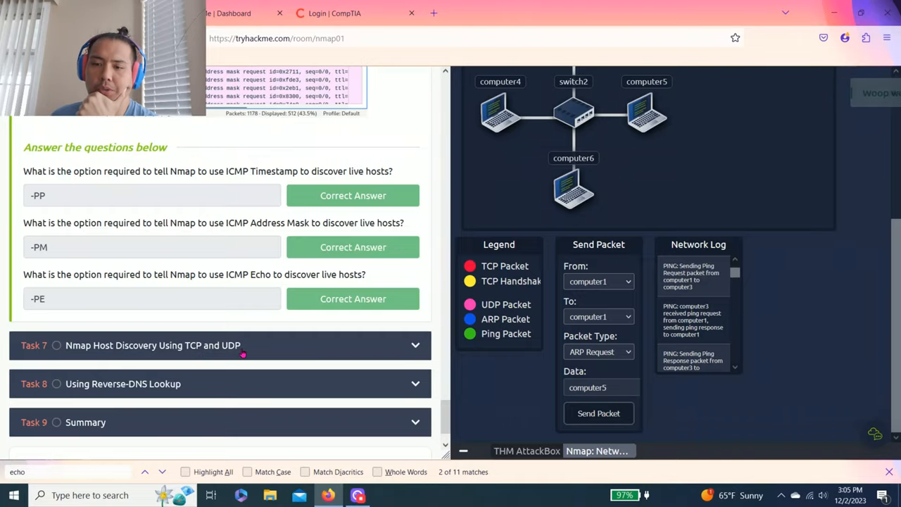
{"action": "scroll", "scroll_direction": "down", "scroll_amount": 3}
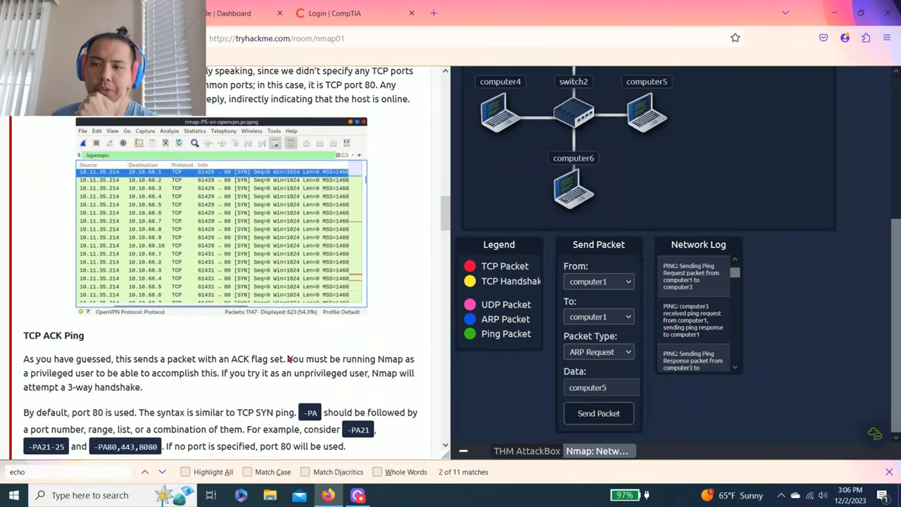
{"action": "scroll", "scroll_direction": "up", "scroll_amount": 3}
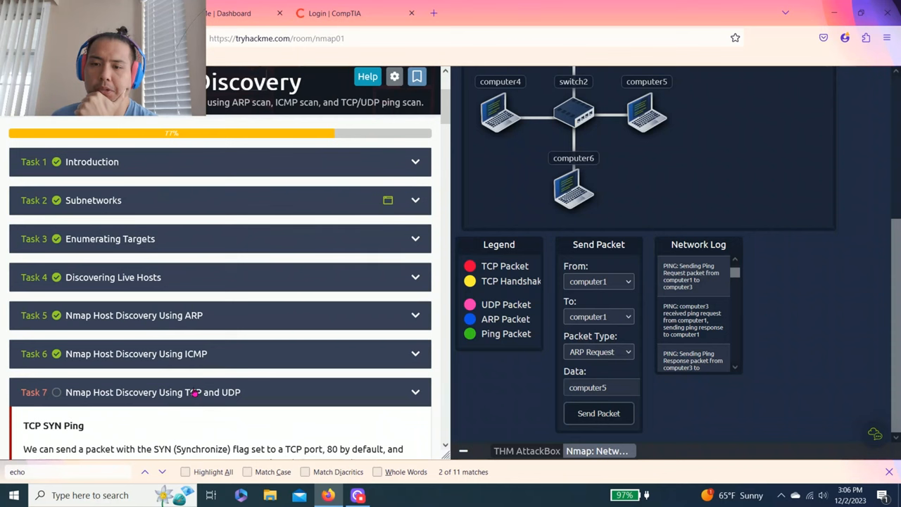
{"action": "scroll", "scroll_direction": "down", "scroll_amount": 3}
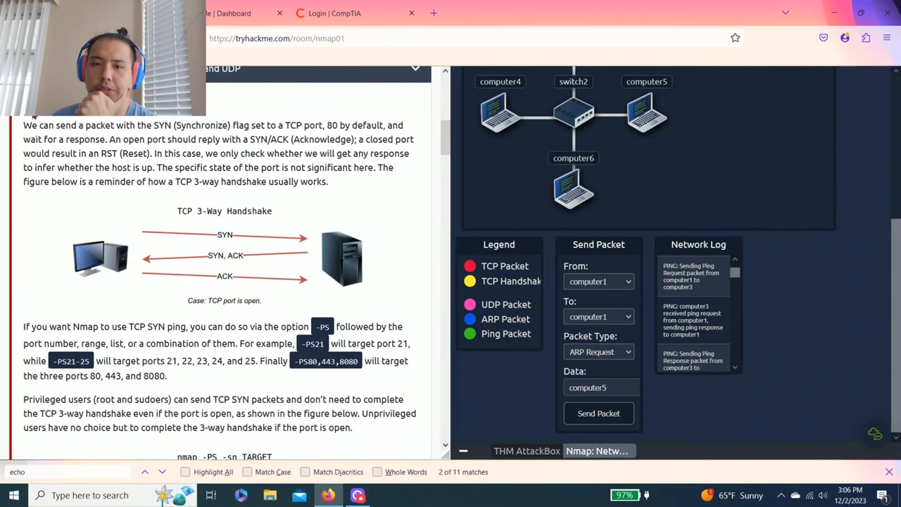
{"action": "scroll", "scroll_direction": "down", "scroll_amount": 3}
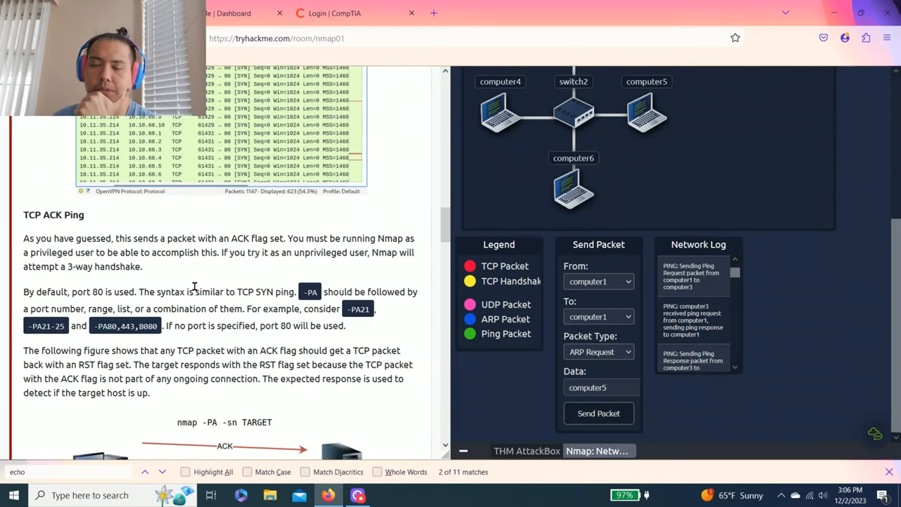
{"action": "scroll", "scroll_direction": "down", "scroll_amount": 3}
{"action": "type", "text": "privileged"}
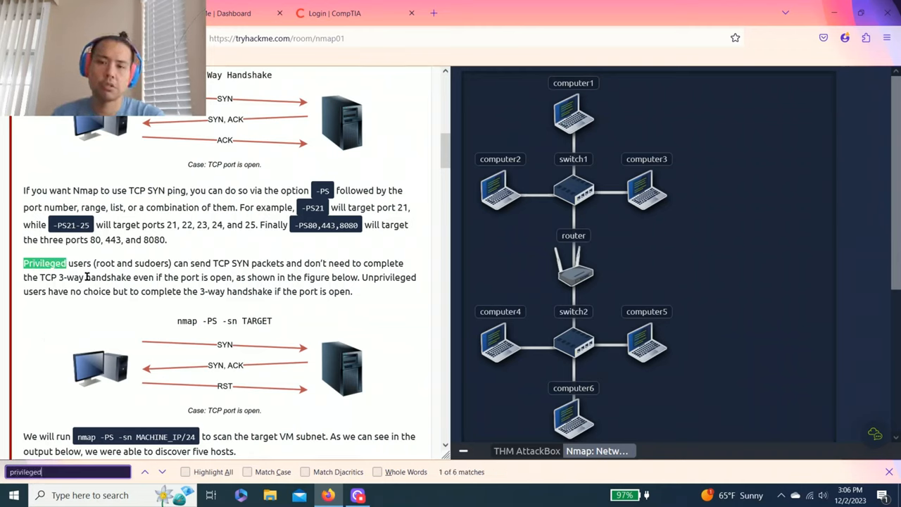
{"action": "mouse_move", "coordinate": [211, 259]}
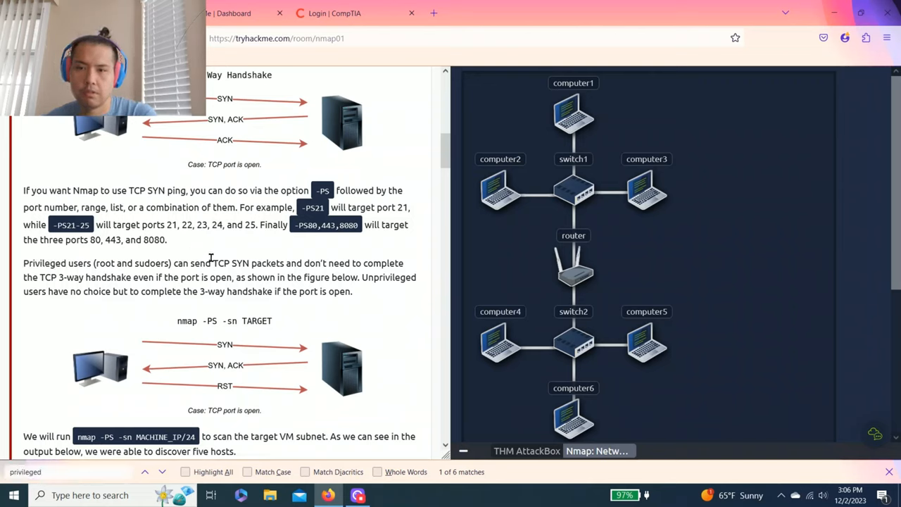
{"action": "double_click", "coordinate": [231, 263]}
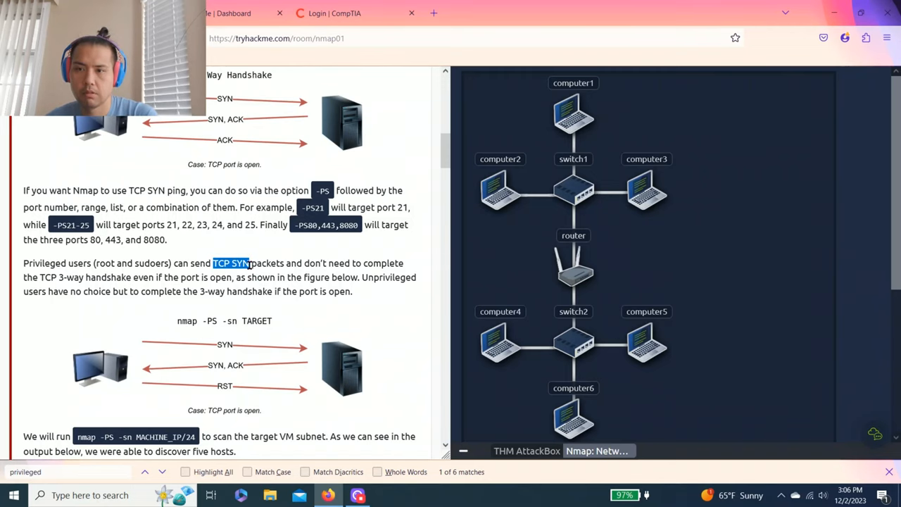
{"action": "scroll", "scroll_direction": "down", "scroll_amount": 3}
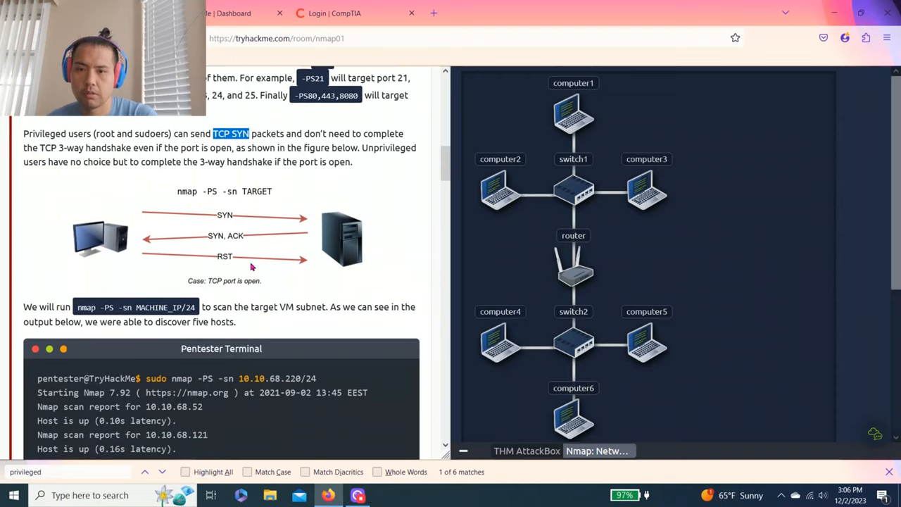
{"action": "scroll", "scroll_direction": "down", "scroll_amount": 3}
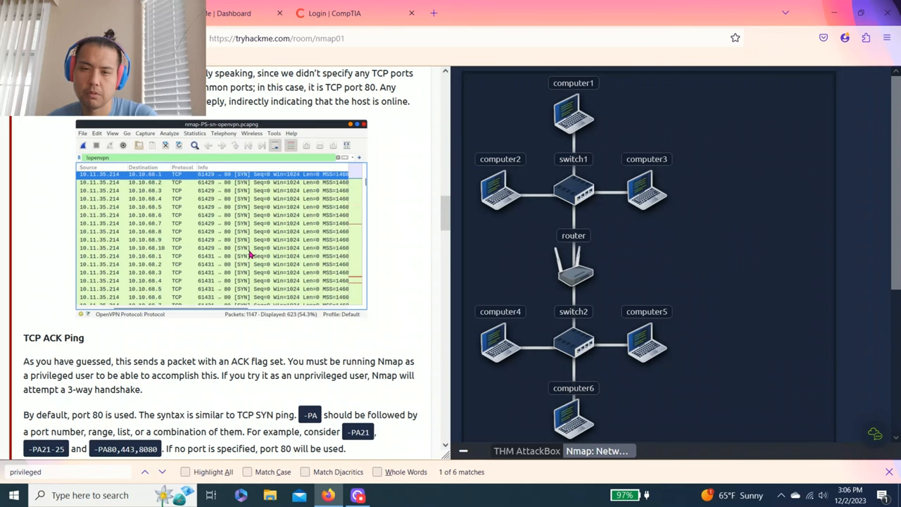
{"action": "scroll", "scroll_direction": "down", "scroll_amount": 3}
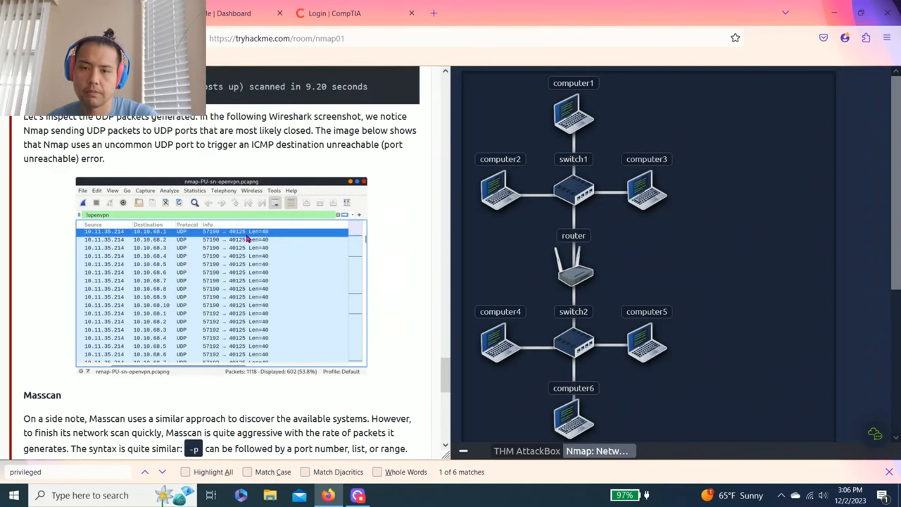
- Enter TCP SYN ping in the privileged-account box, marked wrong
{"action": "scroll", "scroll_direction": "down", "scroll_amount": 3}
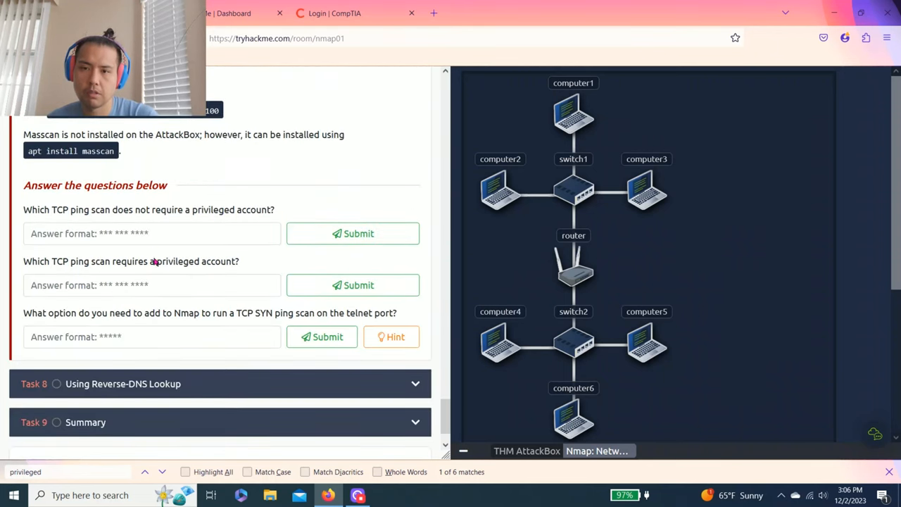
{"action": "type", "text": "TCP SYN"}
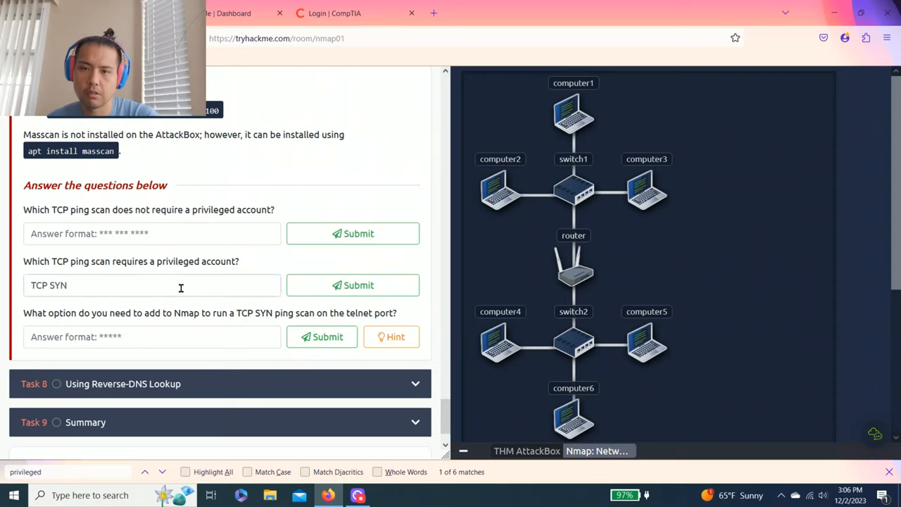
{"action": "mouse_move", "coordinate": [166, 270]}
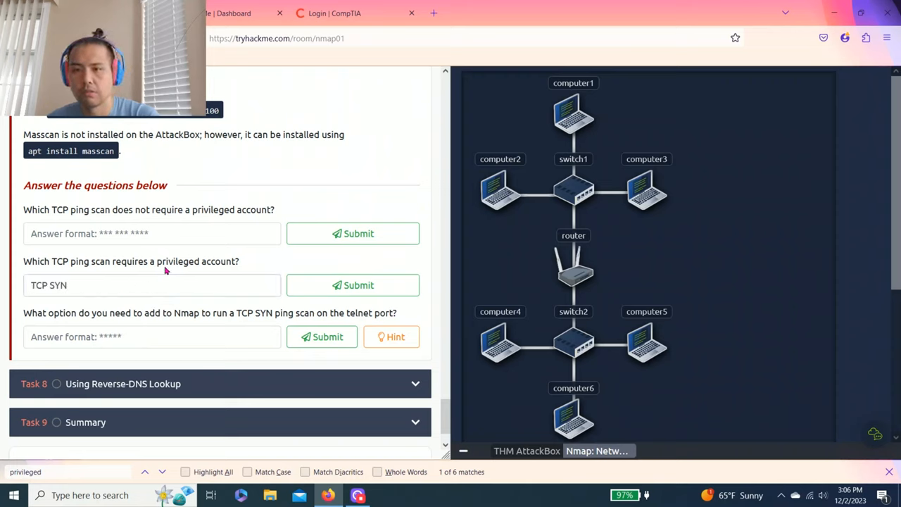
{"action": "scroll", "scroll_direction": "down", "scroll_amount": 3}
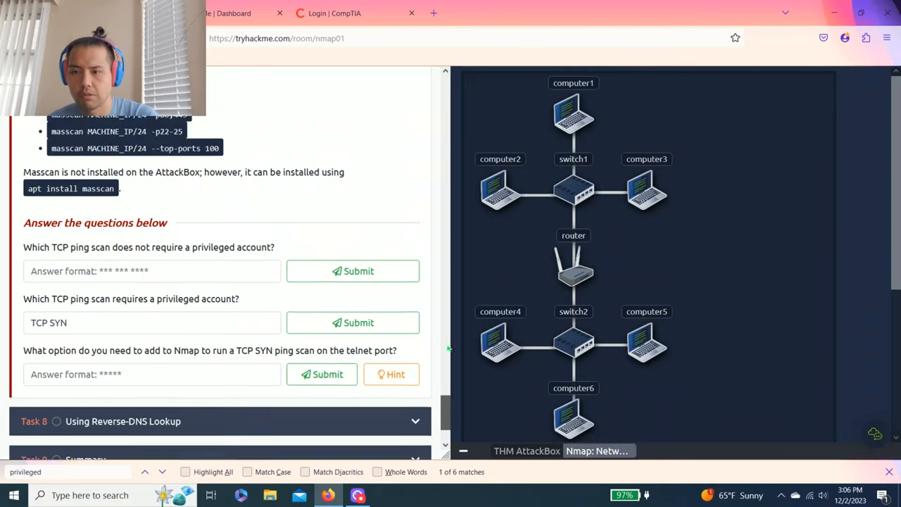
{"action": "scroll", "scroll_direction": "down", "scroll_amount": 3}
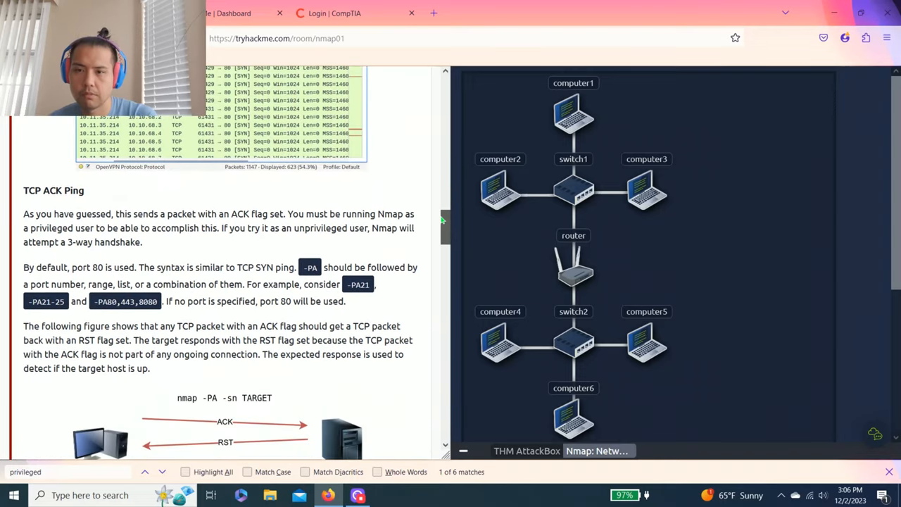
{"action": "scroll", "scroll_direction": "down", "scroll_amount": 3}
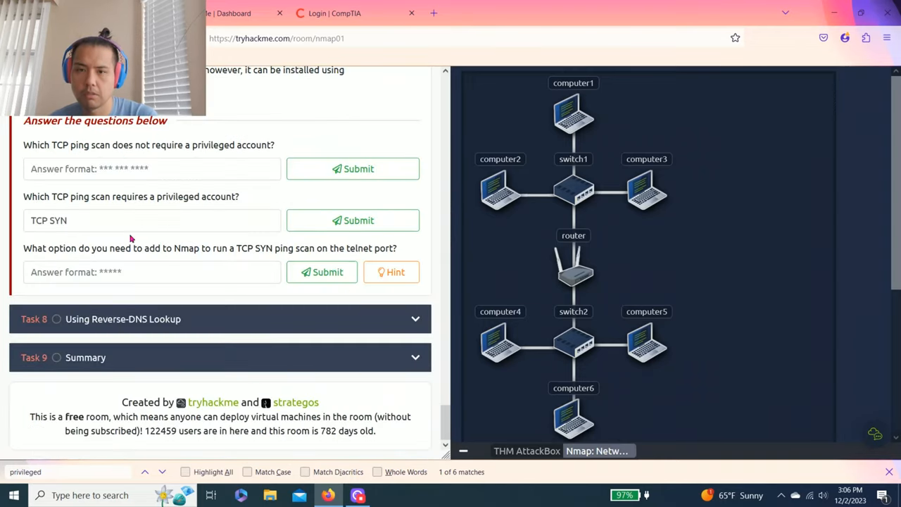
{"action": "type", "text": "ping"}
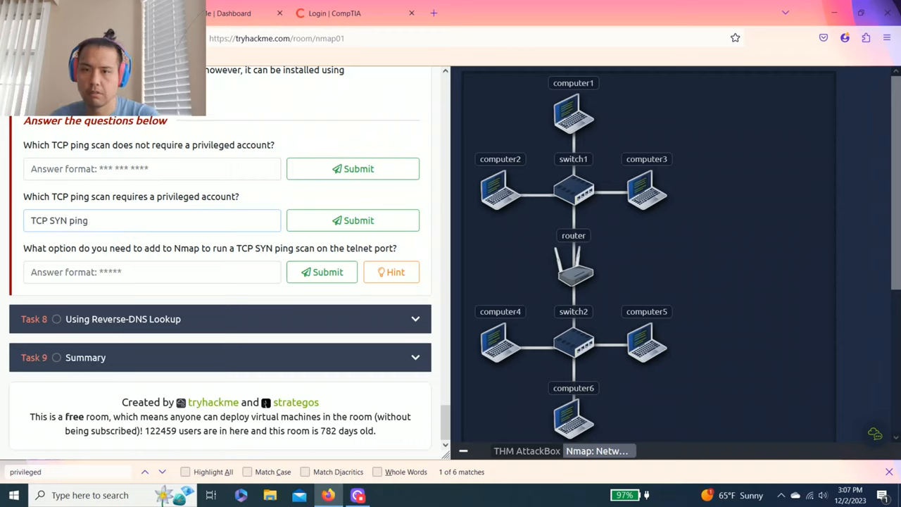
{"action": "left_click", "coordinate": [352, 220]}
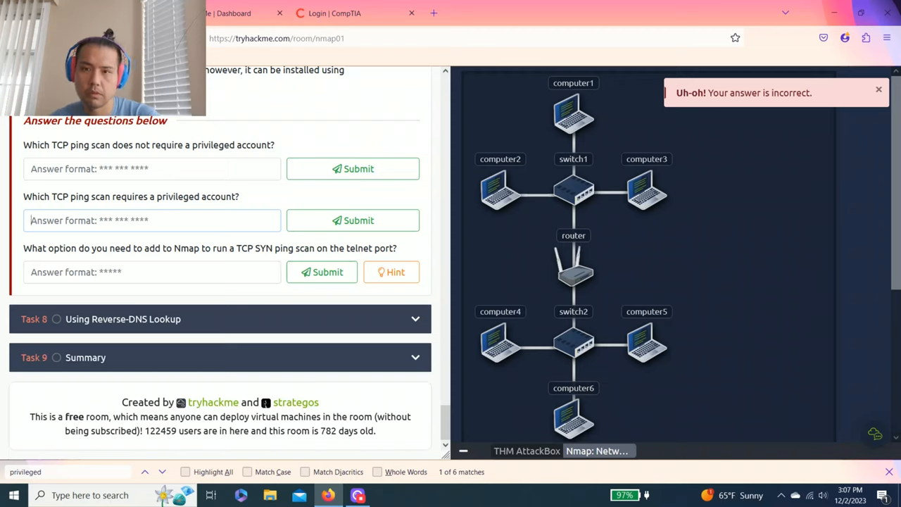
- Get TCP SYN ping accepted for the no-privileged-account question
{"action": "type", "text": "TCP SYN p"}
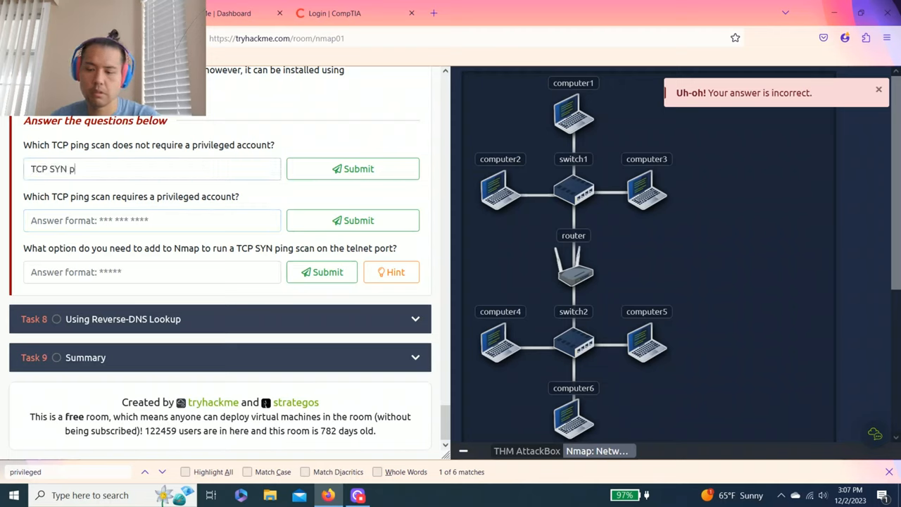
{"action": "left_click", "coordinate": [352, 169]}
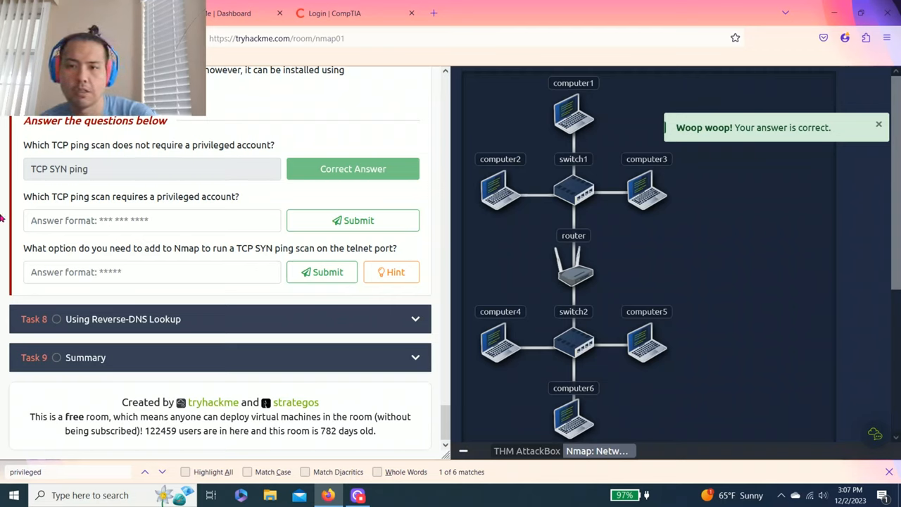
{"action": "type", "text": "TCP SYN"}
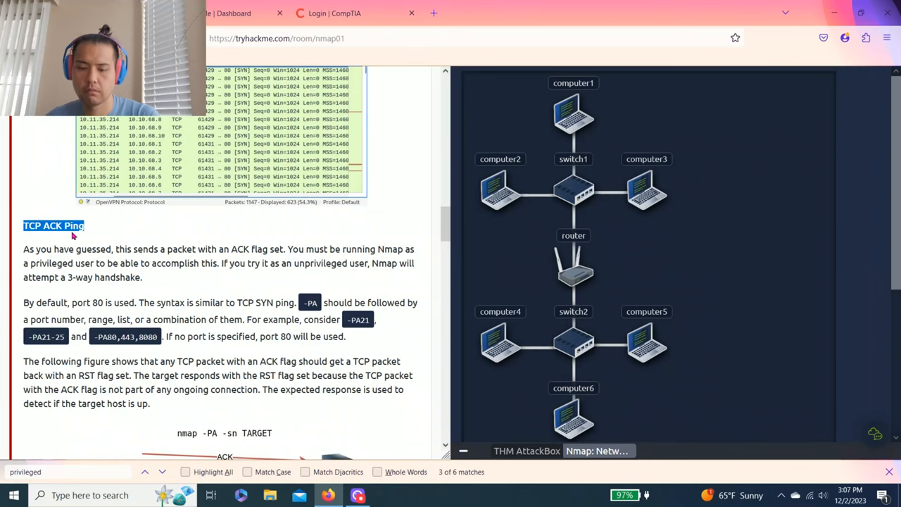
- Get TCP ACK Ping accepted as the scan requiring a privileged account
{"action": "scroll", "scroll_direction": "down", "scroll_amount": 3}
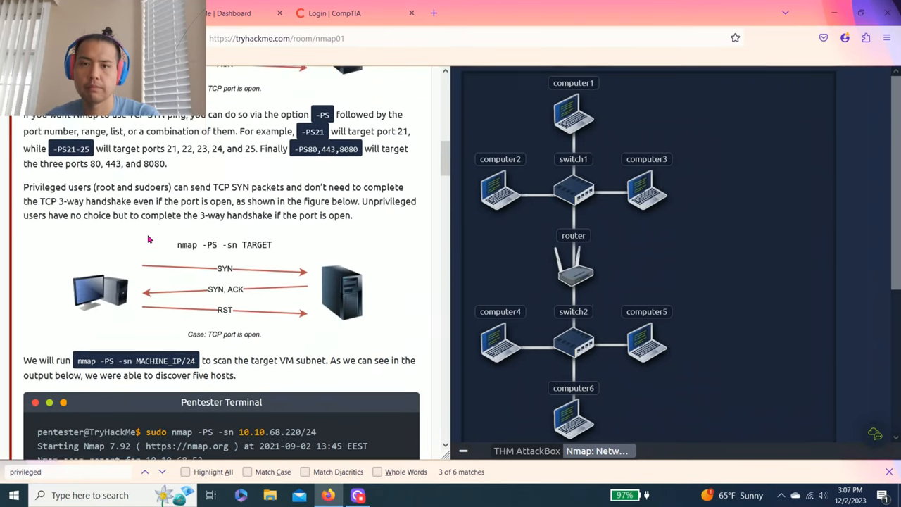
{"action": "scroll", "scroll_direction": "down", "scroll_amount": 3}
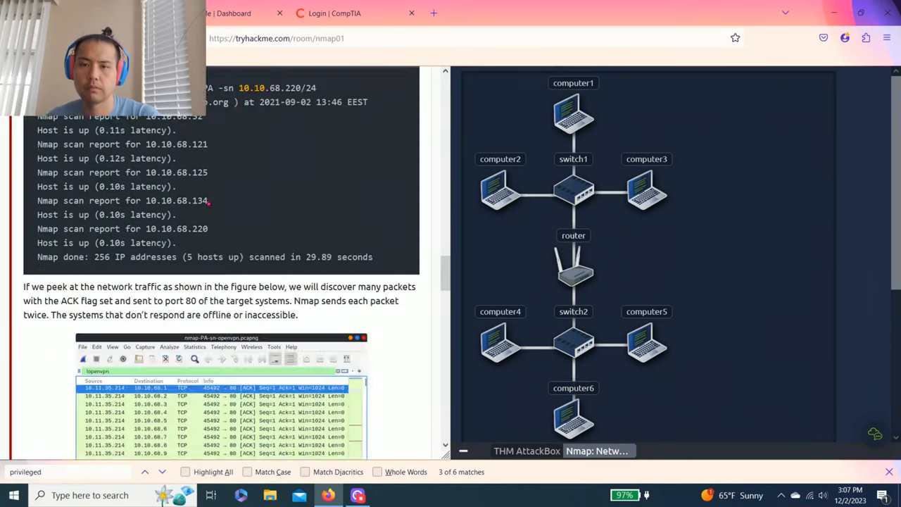
{"action": "scroll", "scroll_direction": "down", "scroll_amount": 3}
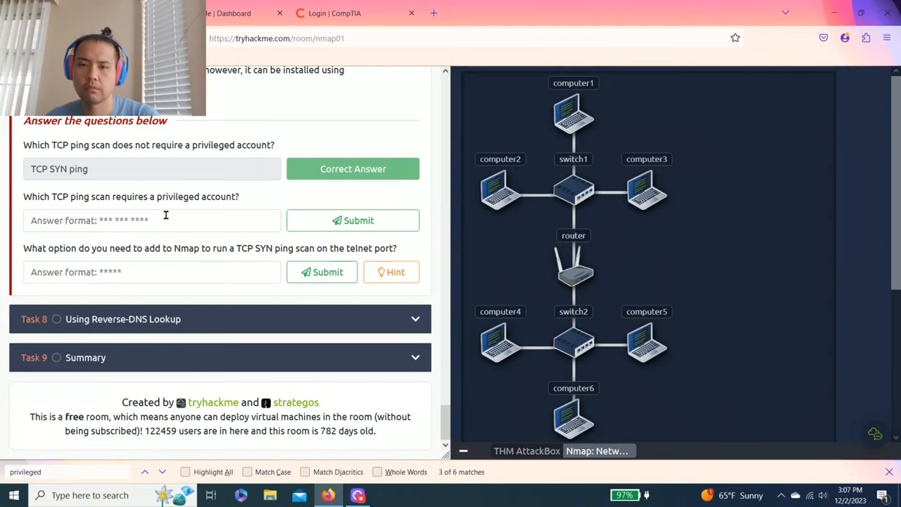
{"action": "left_click", "coordinate": [352, 219]}
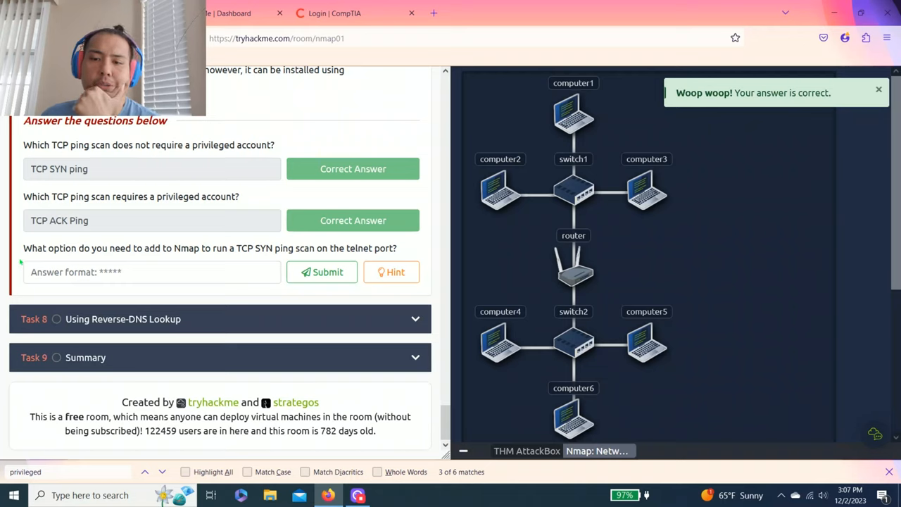
{"action": "double_click", "coordinate": [169, 248]}
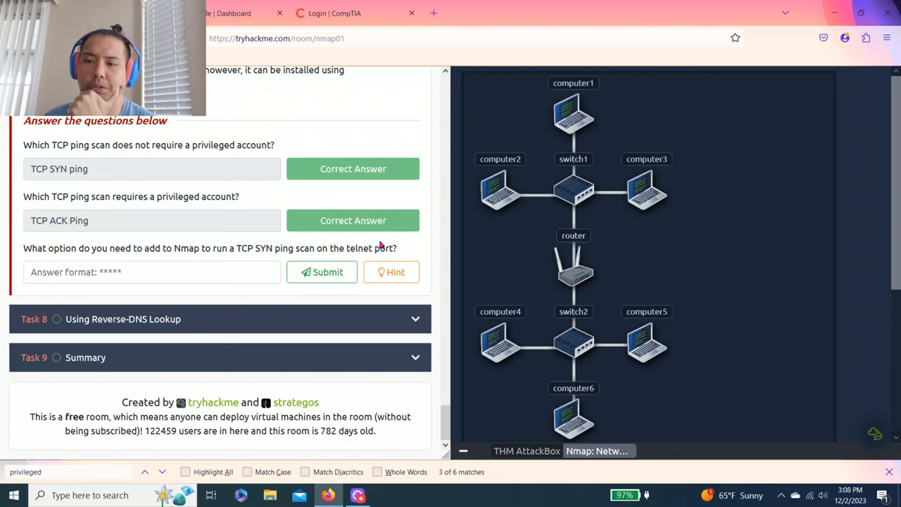
{"action": "left_click", "coordinate": [391, 272]}
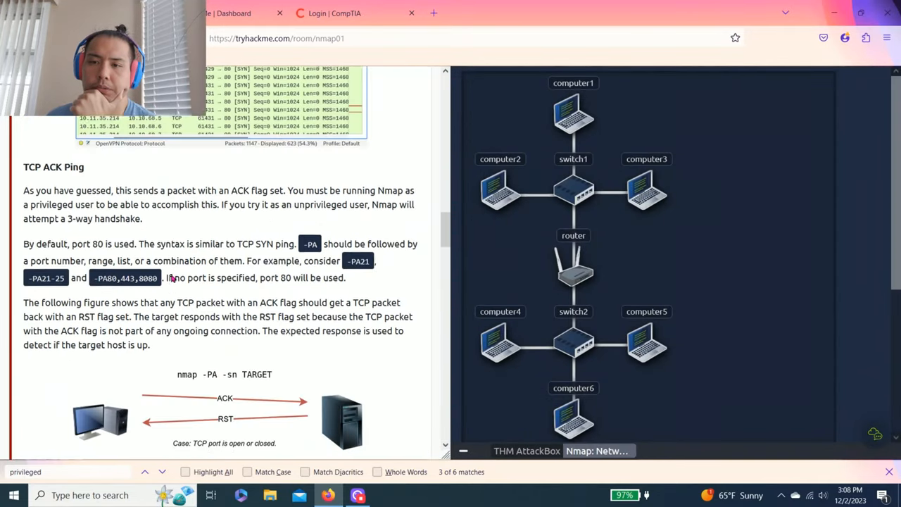
- Using the -PS21 lesson example, submit -PS23 for a TCP SYN ping on telnet
{"action": "scroll", "scroll_direction": "up", "scroll_amount": 3}
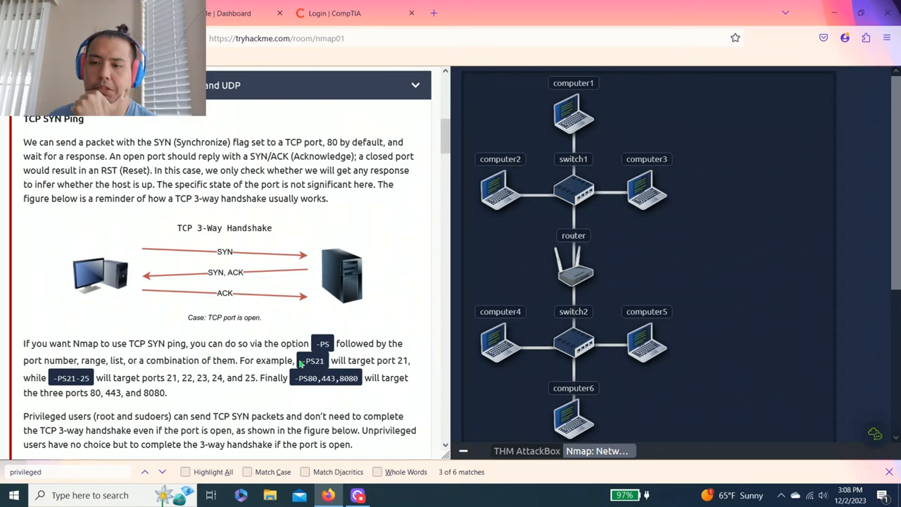
{"action": "double_click", "coordinate": [313, 360]}
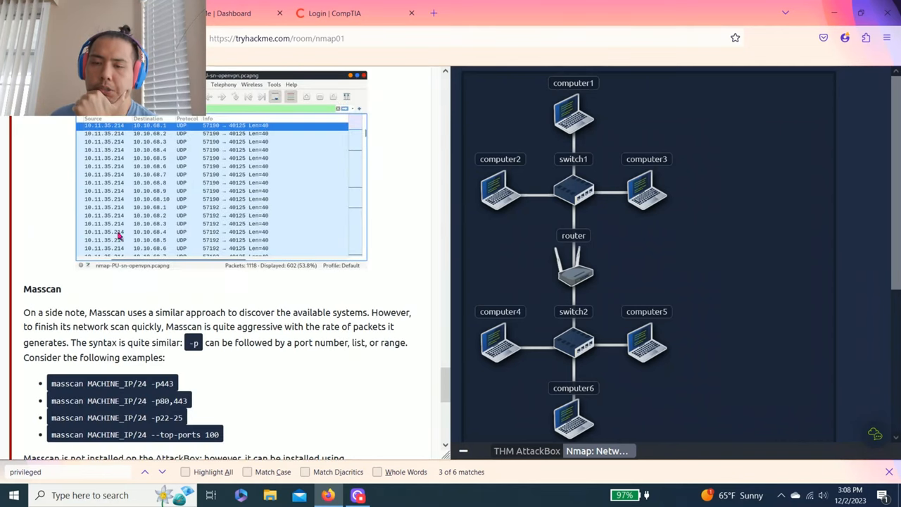
{"action": "scroll", "scroll_direction": "down", "scroll_amount": 3}
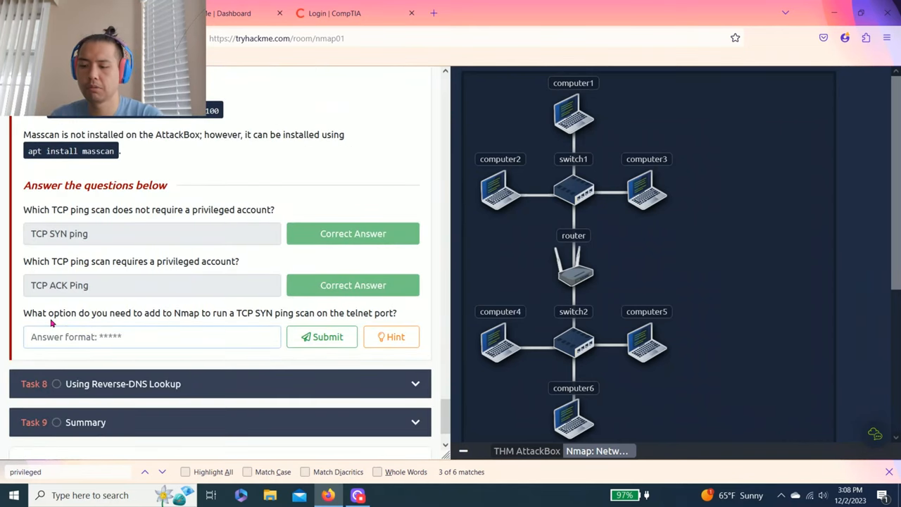
{"action": "type", "text": "-PS23"}
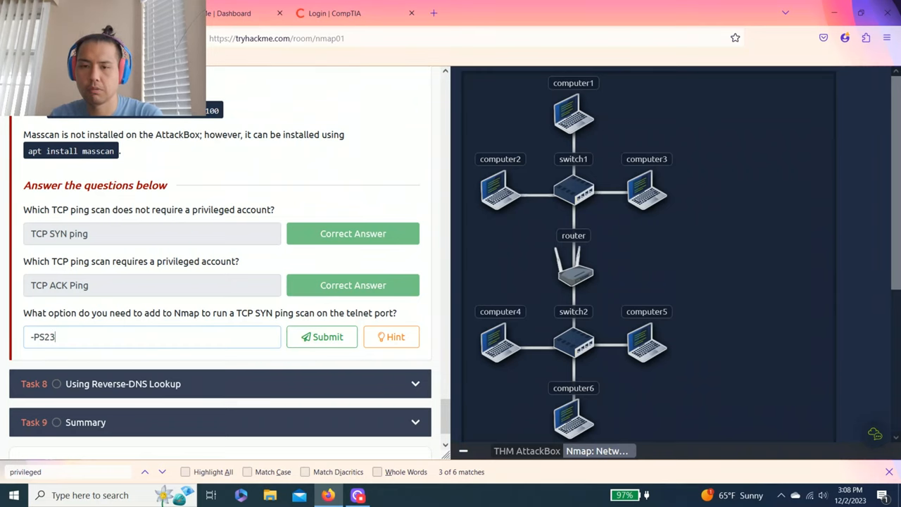
{"action": "left_click", "coordinate": [321, 337]}
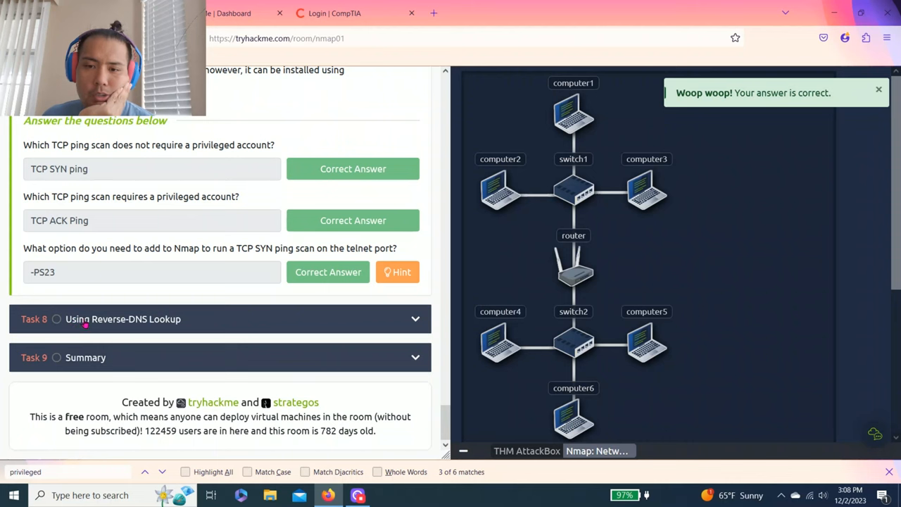
- Answer the Reverse-DNS Lookup question with -R and submit it as correct
{"action": "left_click", "coordinate": [124, 318]}
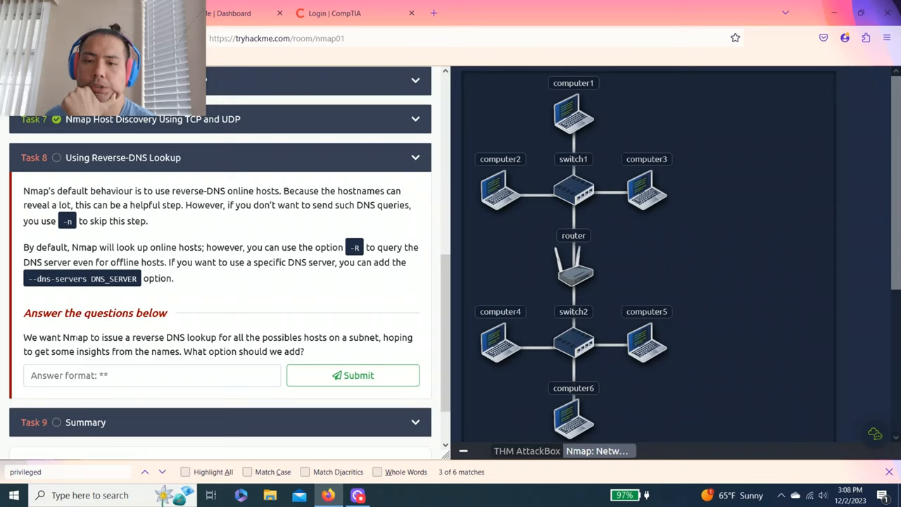
{"action": "left_click_drag", "start_coordinate": [77, 338], "coordinate": [218, 338]}
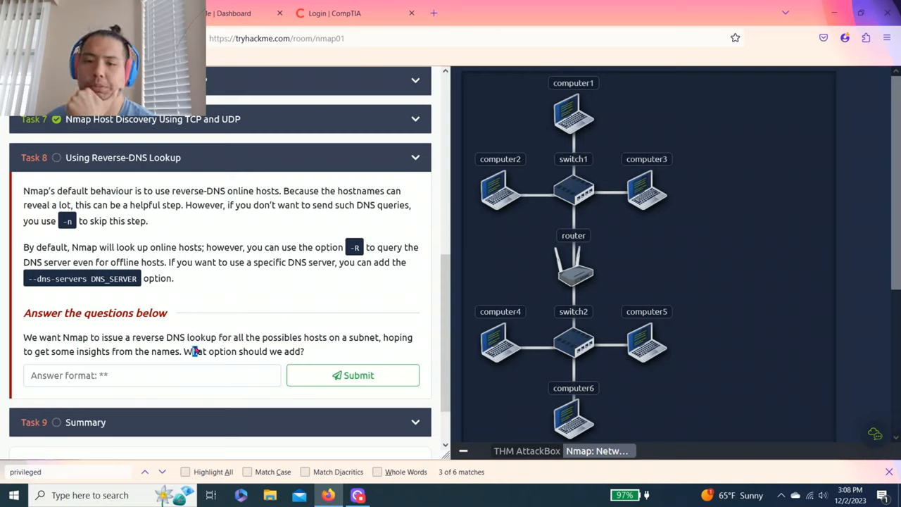
{"action": "left_click_drag", "start_coordinate": [185, 352], "coordinate": [305, 352]}
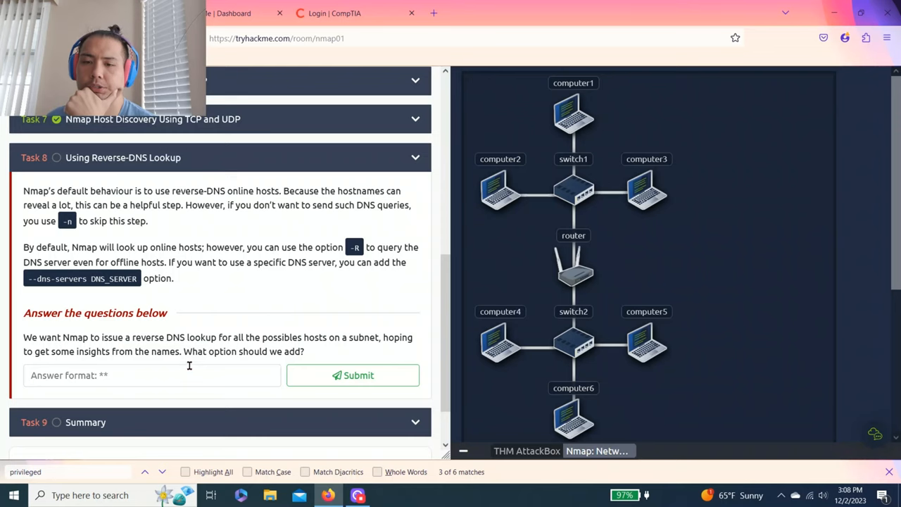
{"action": "type", "text": "-R"}
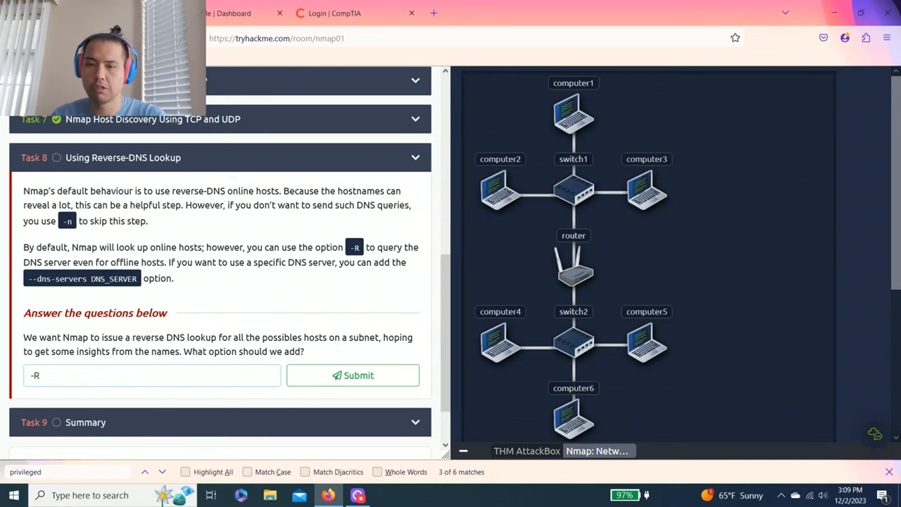
{"action": "left_click", "coordinate": [352, 374]}
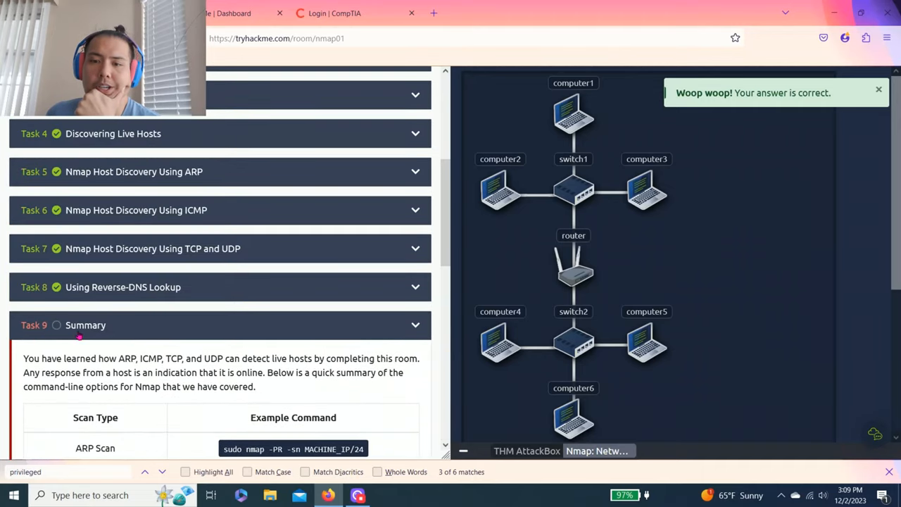
- Read through the Task 9 Summary text, highlighting passages along the way
{"action": "scroll", "scroll_direction": "down", "scroll_amount": 3}
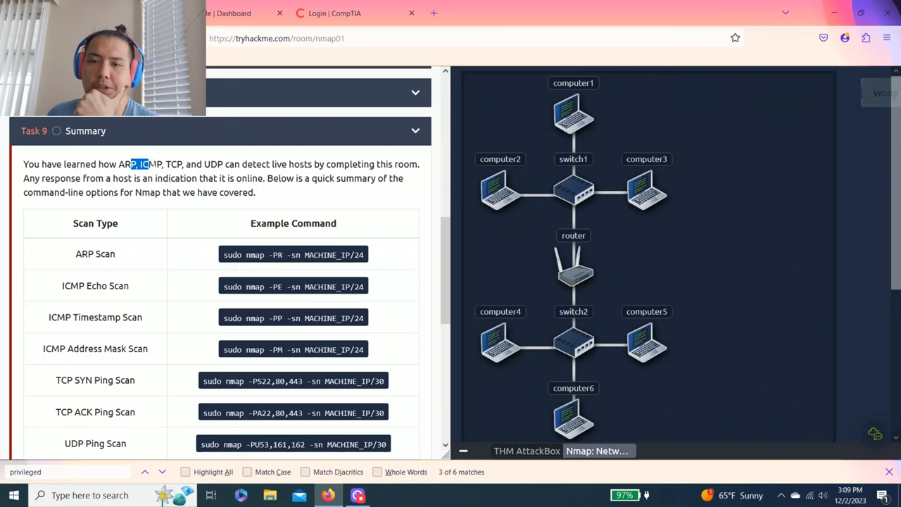
{"action": "left_click_drag", "start_coordinate": [133, 163], "coordinate": [211, 163]}
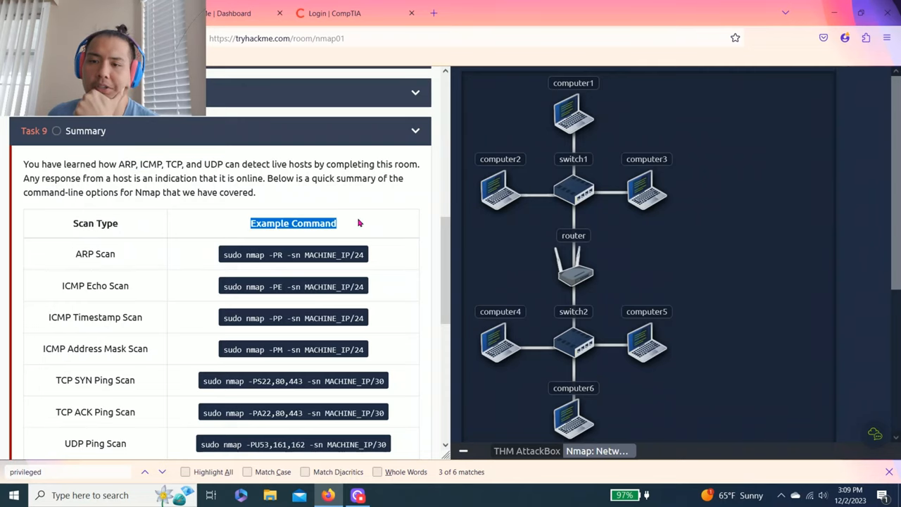
{"action": "scroll", "scroll_direction": "down", "scroll_amount": 3}
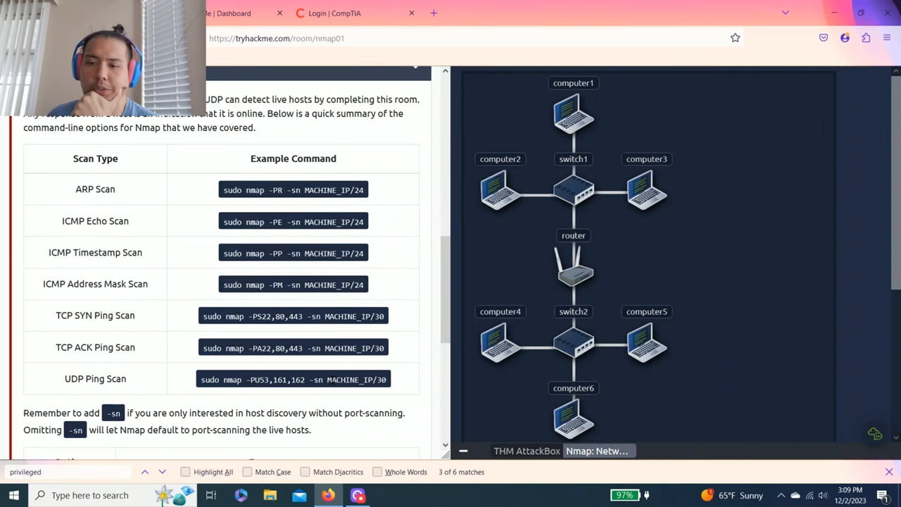
{"action": "scroll", "scroll_direction": "down", "scroll_amount": 3}
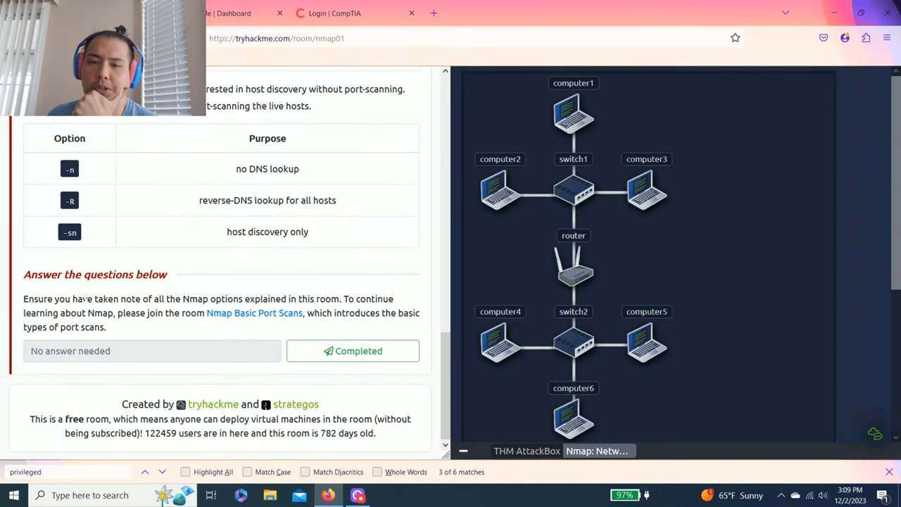
- Review the closing instructions and mark the final Summary task as completed
{"action": "left_click_drag", "start_coordinate": [86, 298], "coordinate": [152, 298]}
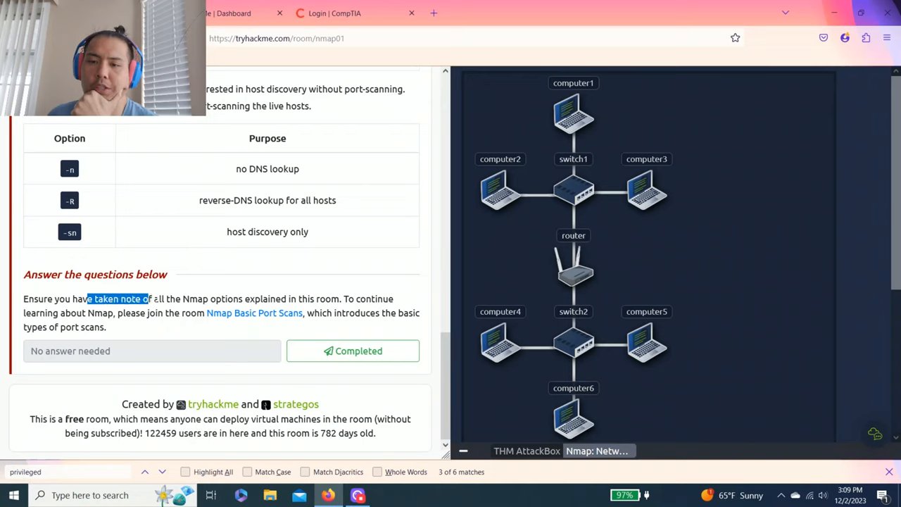
{"action": "left_click_drag", "start_coordinate": [85, 298], "coordinate": [355, 298]}
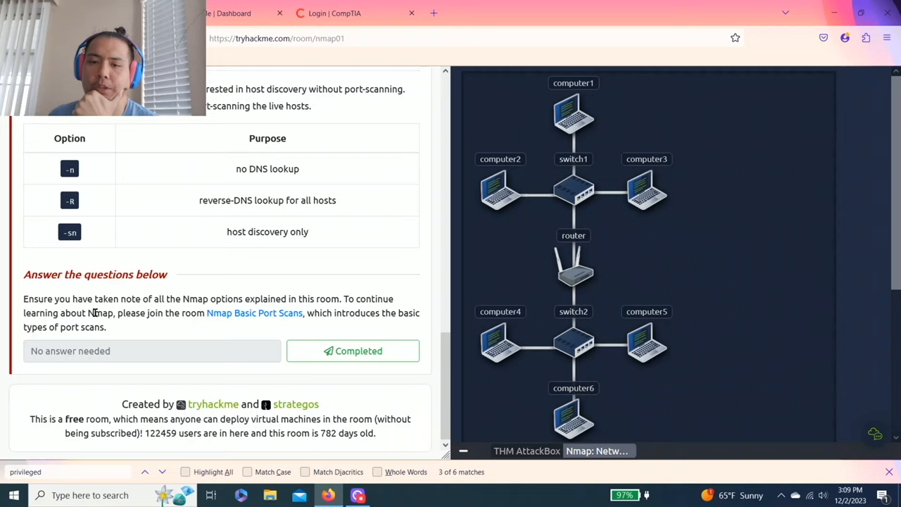
{"action": "left_click_drag", "start_coordinate": [148, 313], "coordinate": [107, 327]}
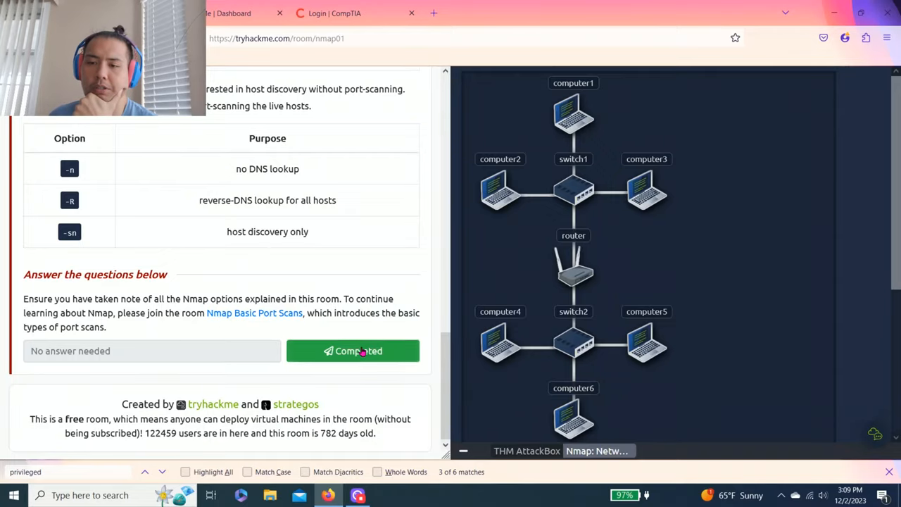
{"action": "left_click", "coordinate": [352, 350]}
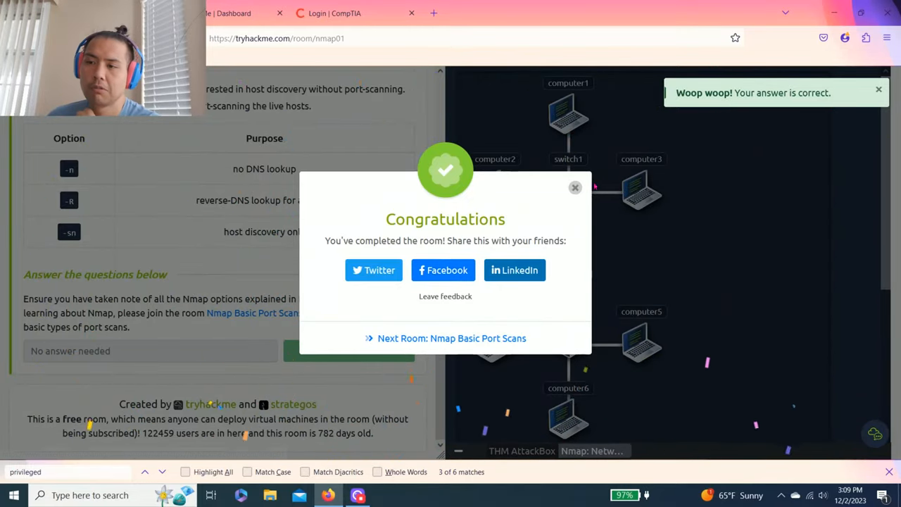
- Leave the finished room and return to the TryHackMe dashboard with Recent Rooms
{"action": "left_click", "coordinate": [575, 187]}
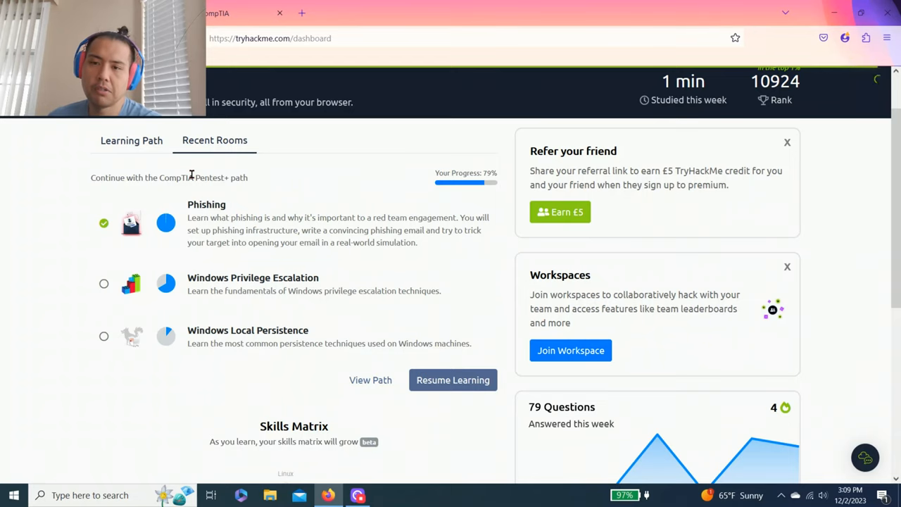
- Navigate from Learn to the Pentest+ path and open the Nmap Basic Port Scans room
{"action": "left_click", "coordinate": [246, 93]}
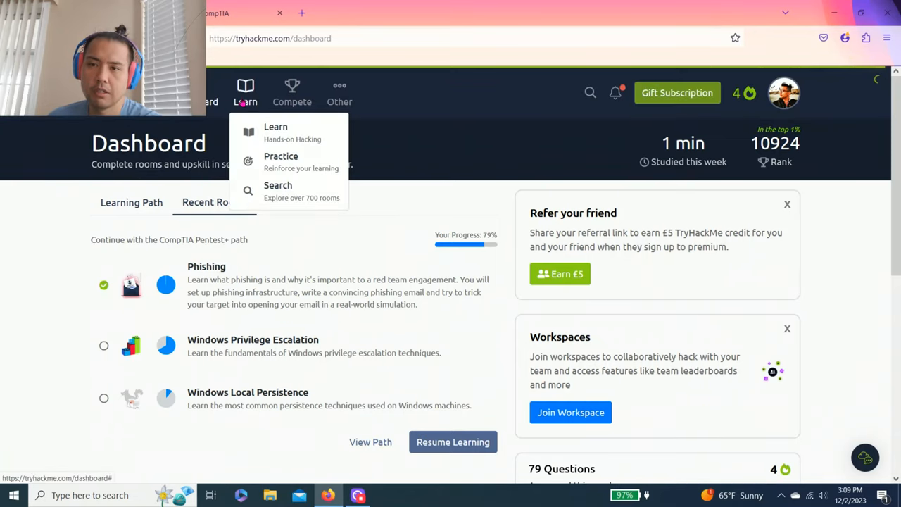
{"action": "left_click", "coordinate": [276, 127]}
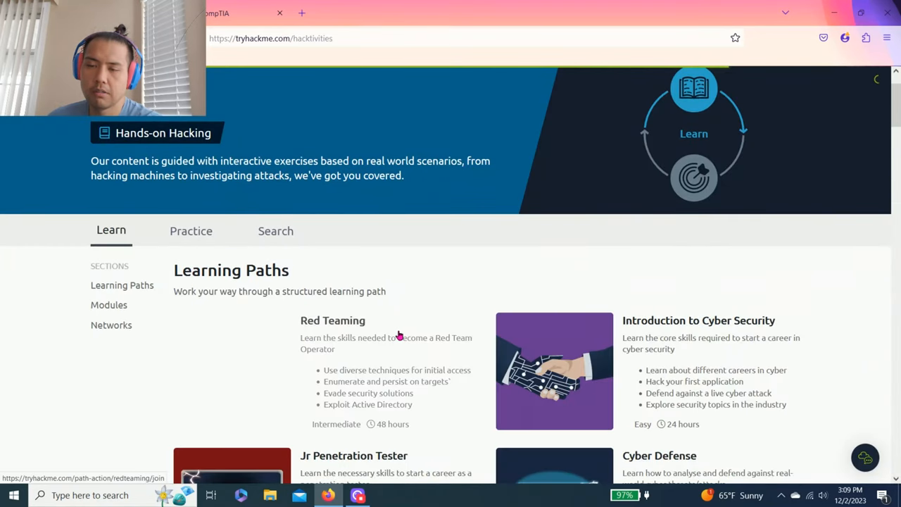
{"action": "scroll", "scroll_direction": "down", "scroll_amount": 3}
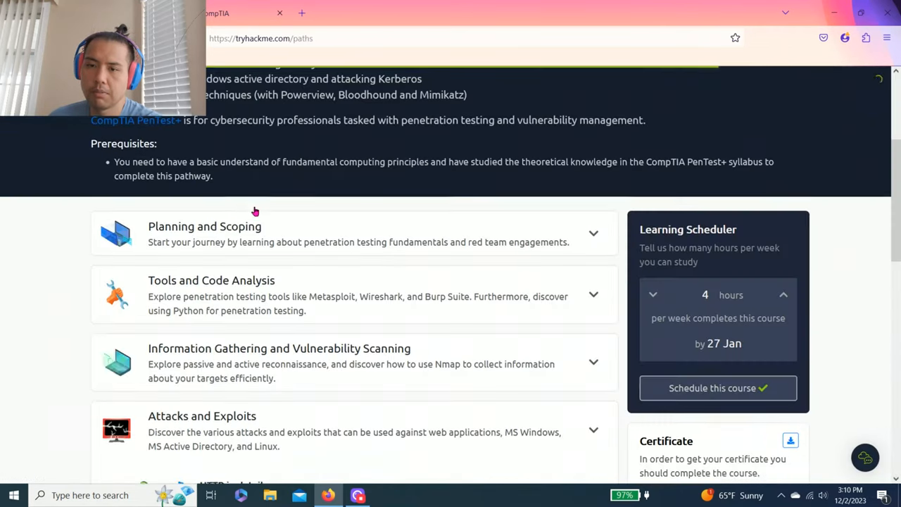
{"action": "scroll", "scroll_direction": "down", "scroll_amount": 3}
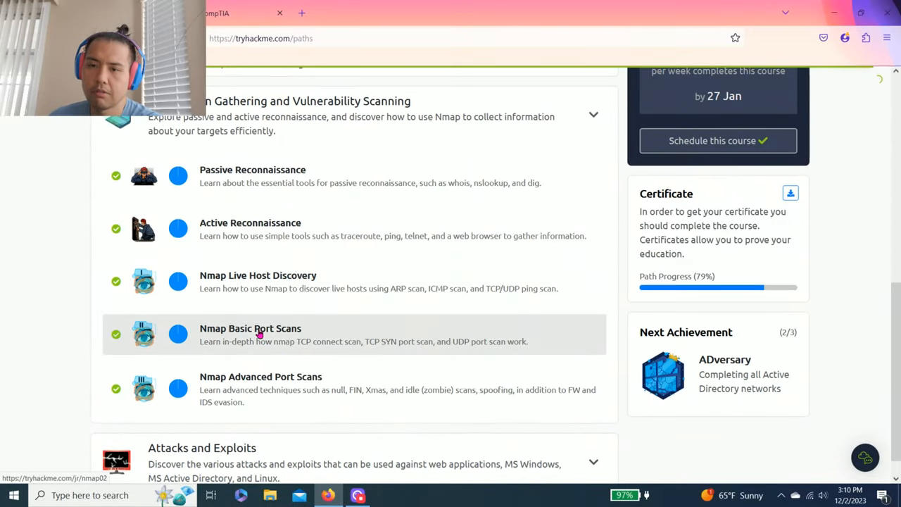
{"action": "left_click", "coordinate": [251, 336]}
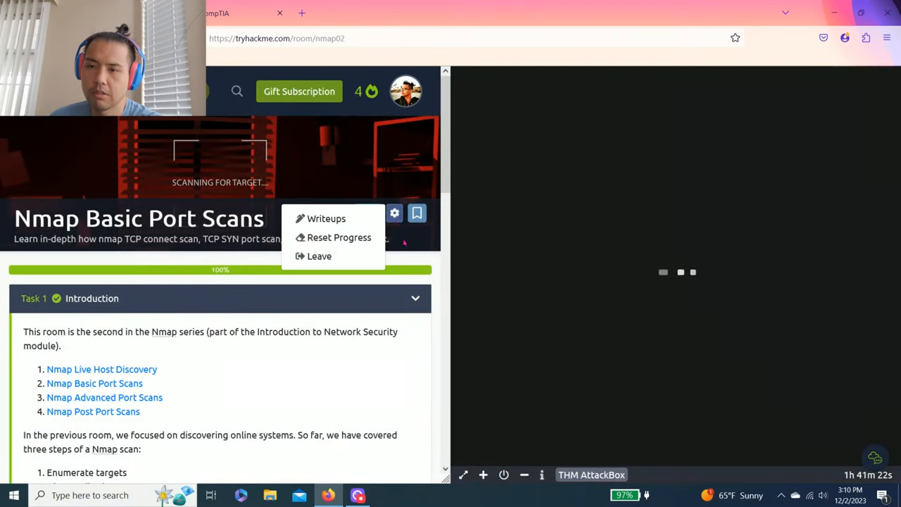
- Reset the Nmap Basic Port Scans room's progress, confirming with Yes, please
{"action": "left_click", "coordinate": [338, 237]}
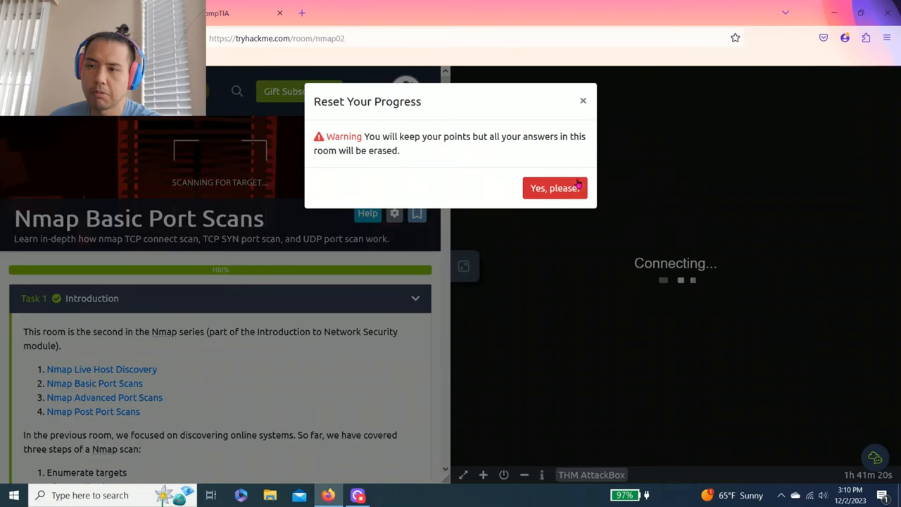
{"action": "left_click", "coordinate": [555, 188]}
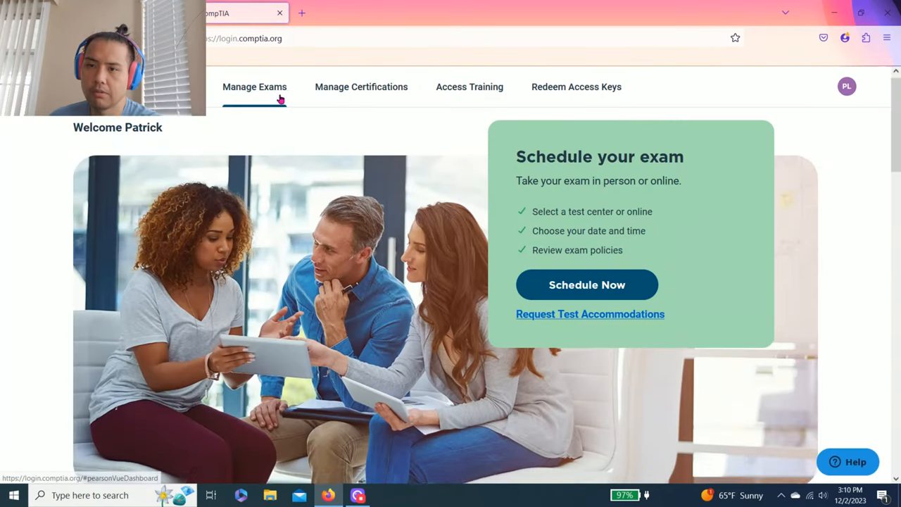
- Show the CertMetrics Active Certifications table listing ITF+, A+, CySA+, Network+, PenTest+ and Security+
{"action": "left_click", "coordinate": [361, 87]}
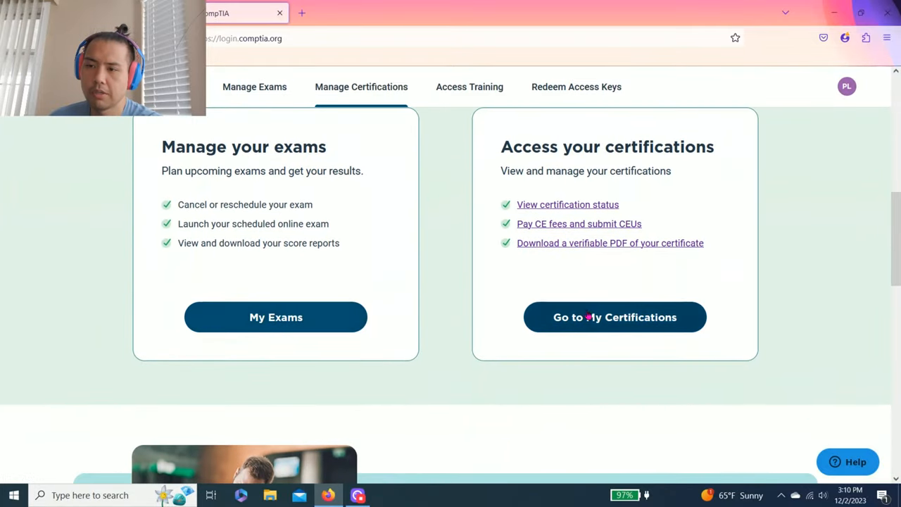
{"action": "left_click", "coordinate": [614, 317]}
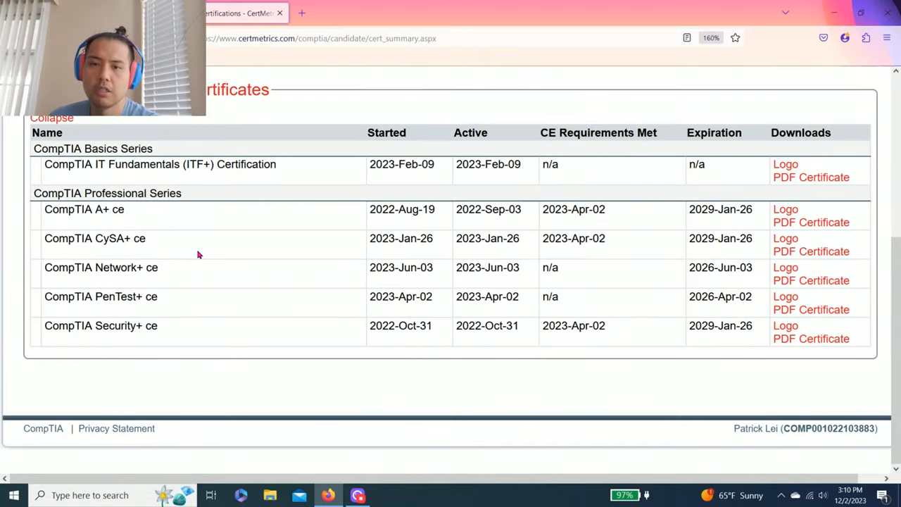
{"action": "scroll", "scroll_direction": "up", "scroll_amount": 3}
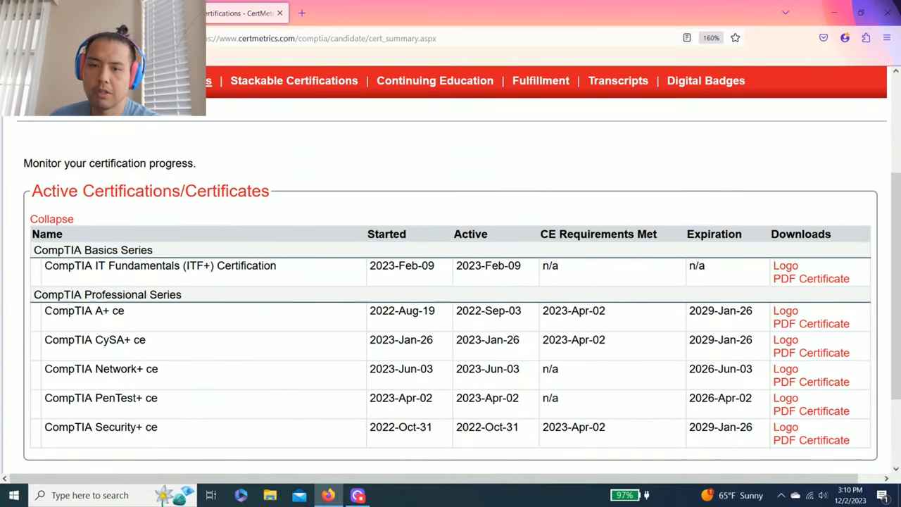
{"action": "double_click", "coordinate": [84, 311]}
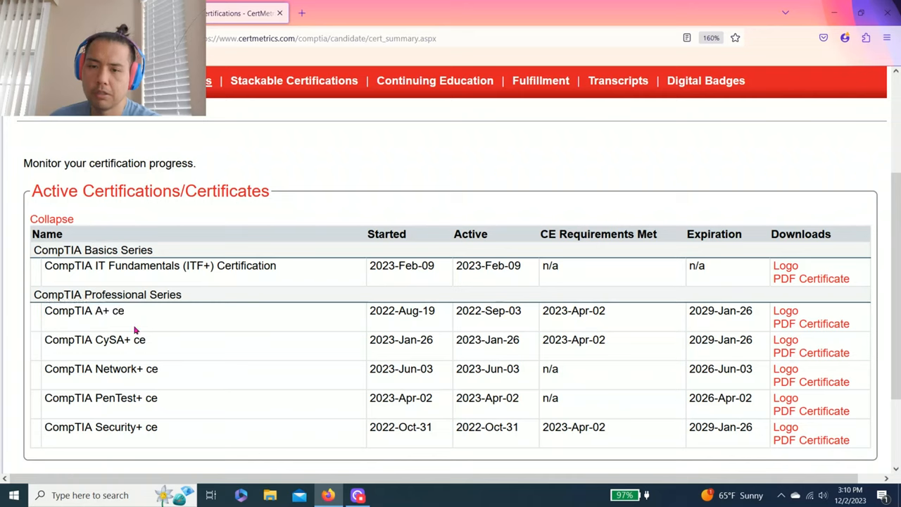
{"action": "mouse_move", "coordinate": [120, 411]}
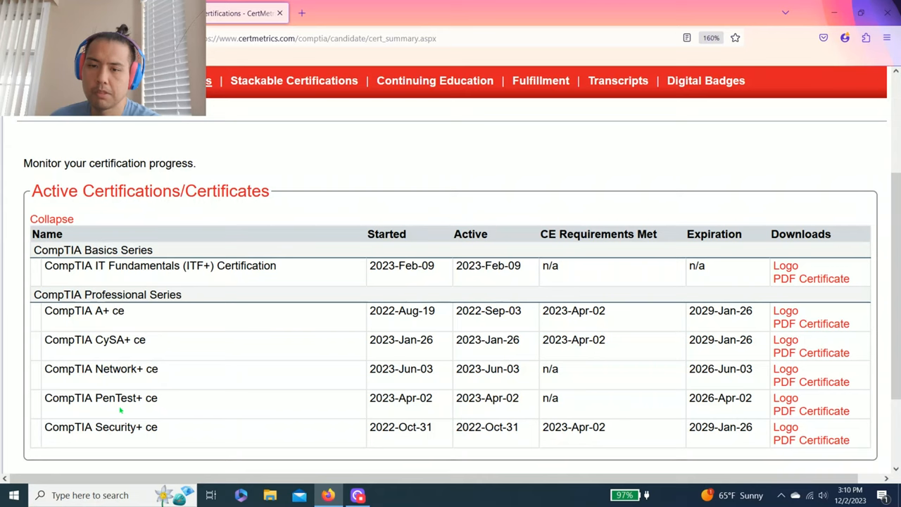
{"action": "left_click_drag", "start_coordinate": [189, 264], "coordinate": [257, 265]}
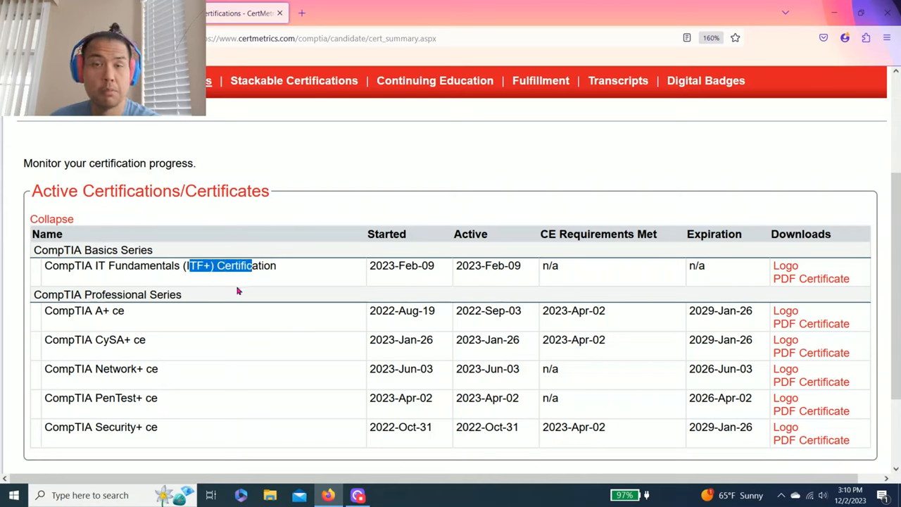